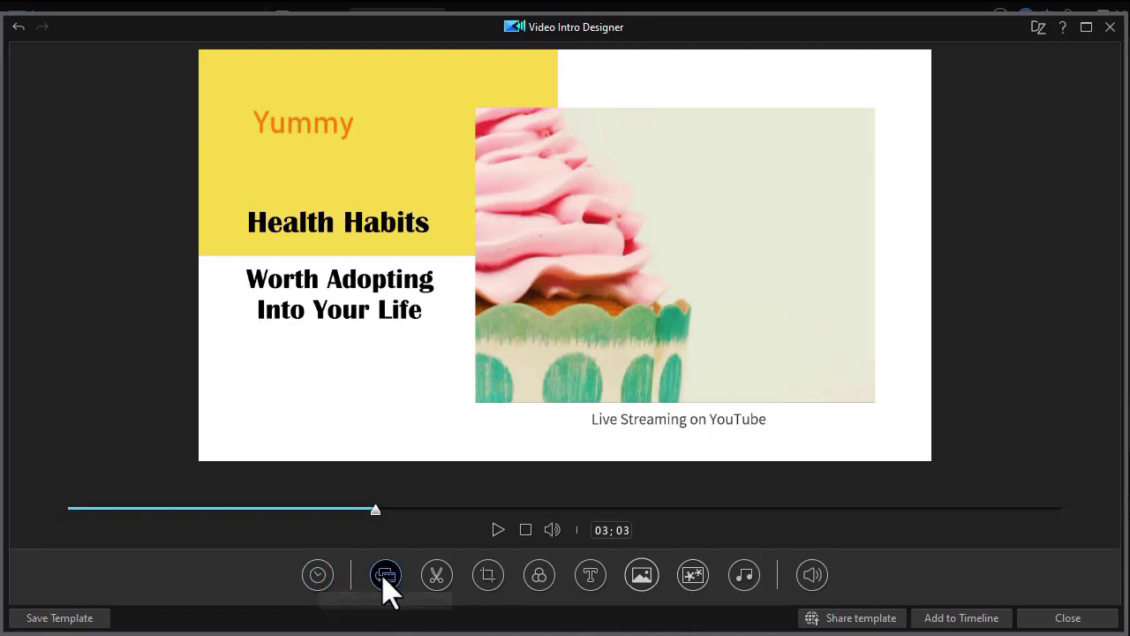
{"action": "mouse_move", "coordinate": [385, 575]}
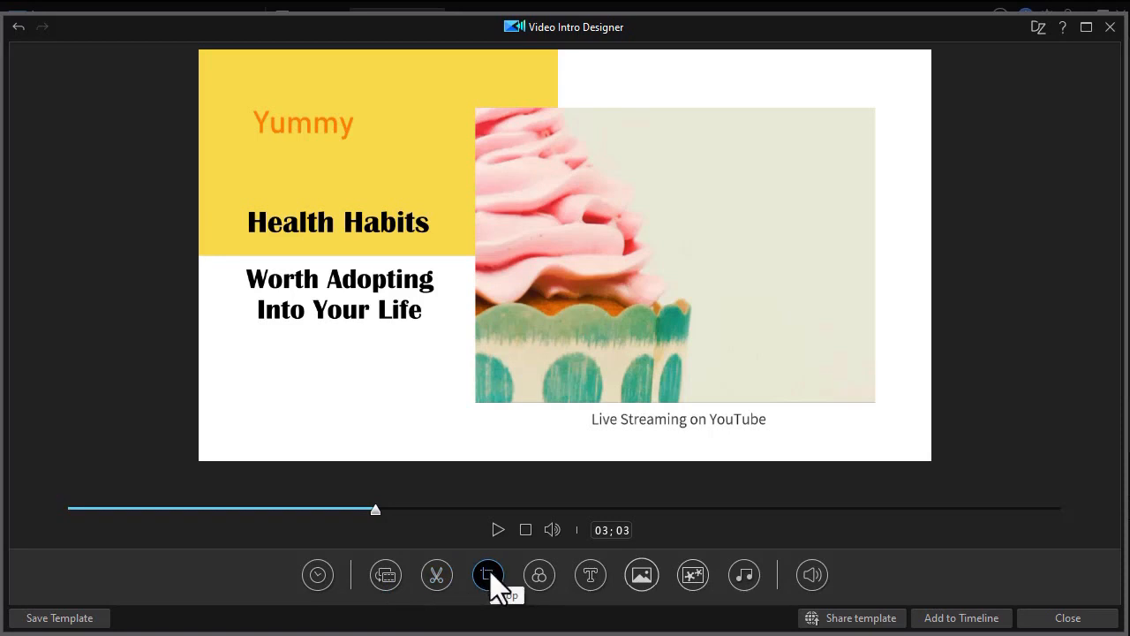
{"action": "mouse_move", "coordinate": [539, 576]}
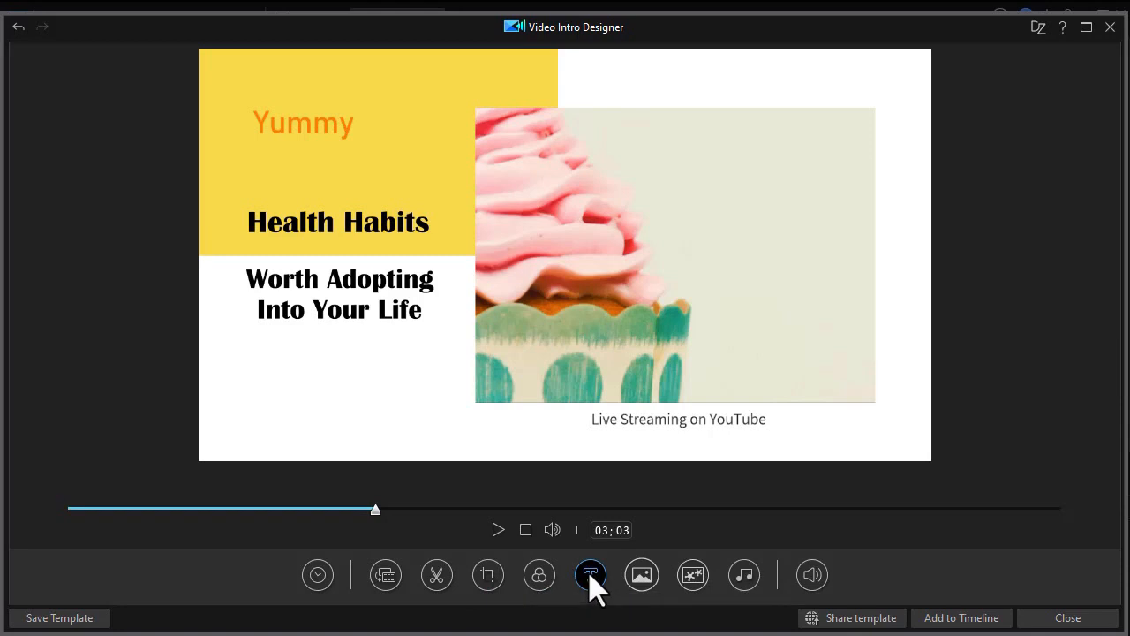
{"action": "mouse_move", "coordinate": [590, 574]}
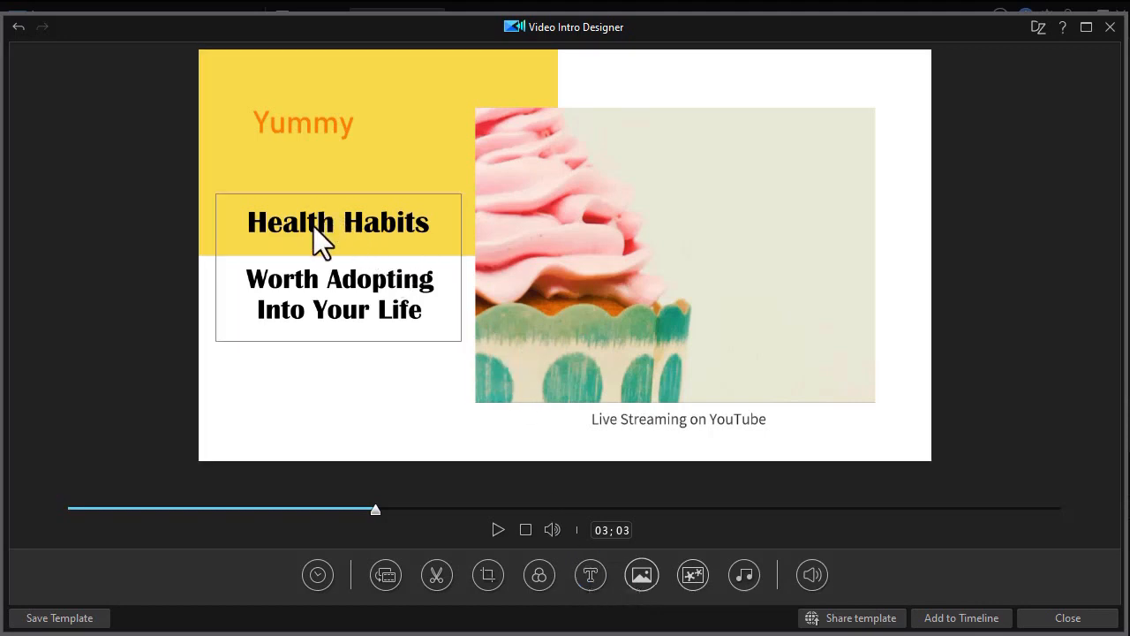
Step: In Motion Graphics Settings, change the title lines to blue Californian FB text
{"action": "left_click", "coordinate": [339, 293]}
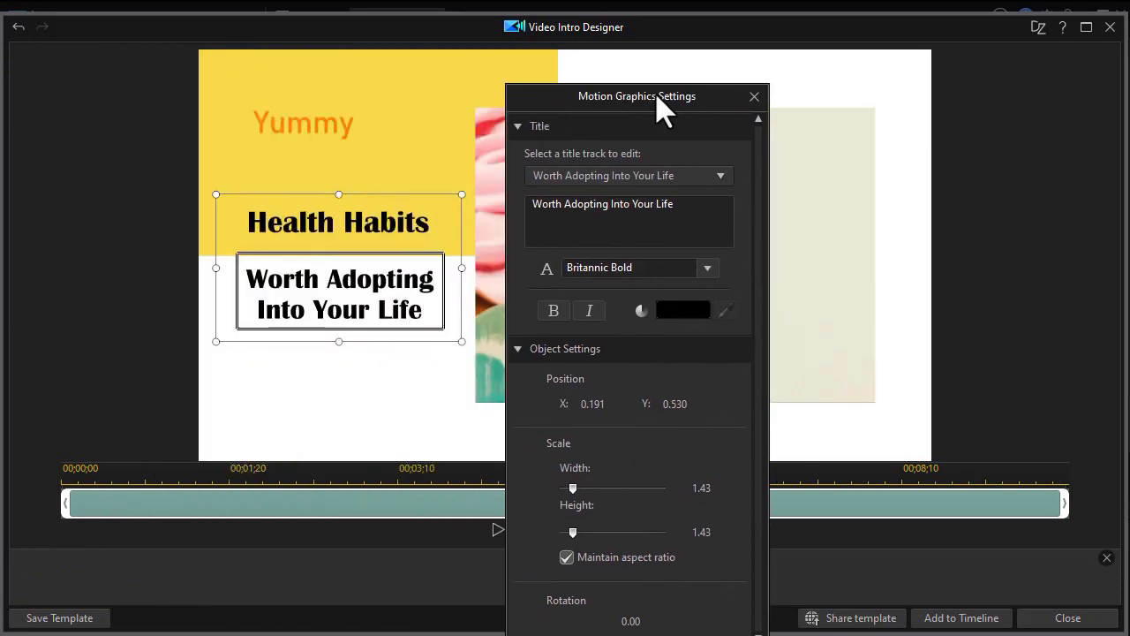
{"action": "left_click_drag", "start_coordinate": [635, 96], "coordinate": [749, 56]}
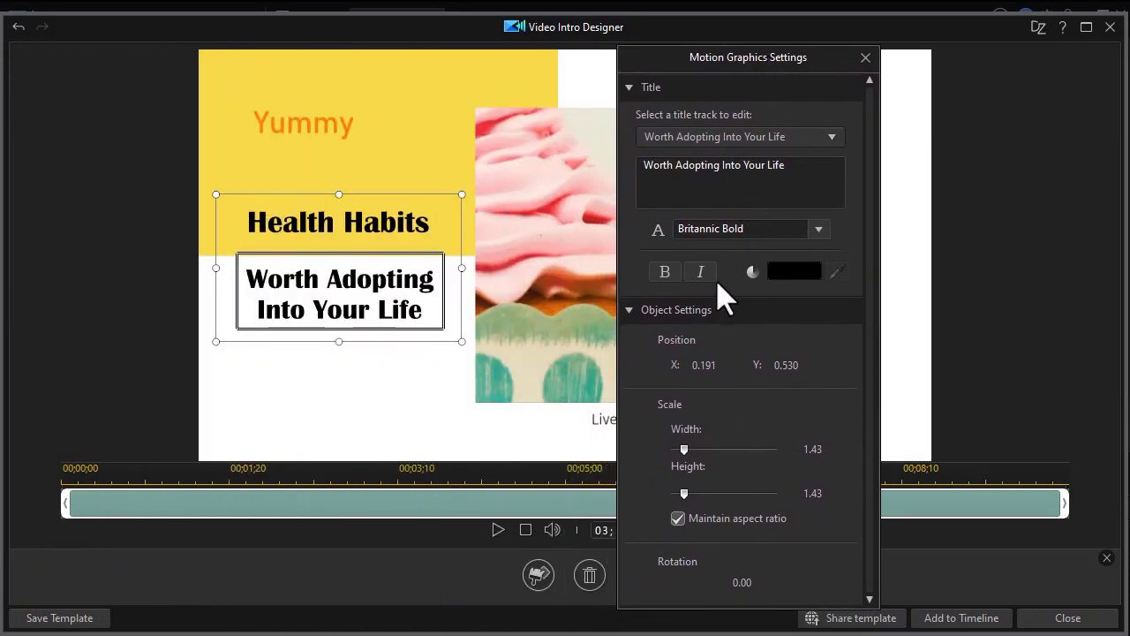
{"action": "mouse_move", "coordinate": [733, 124]}
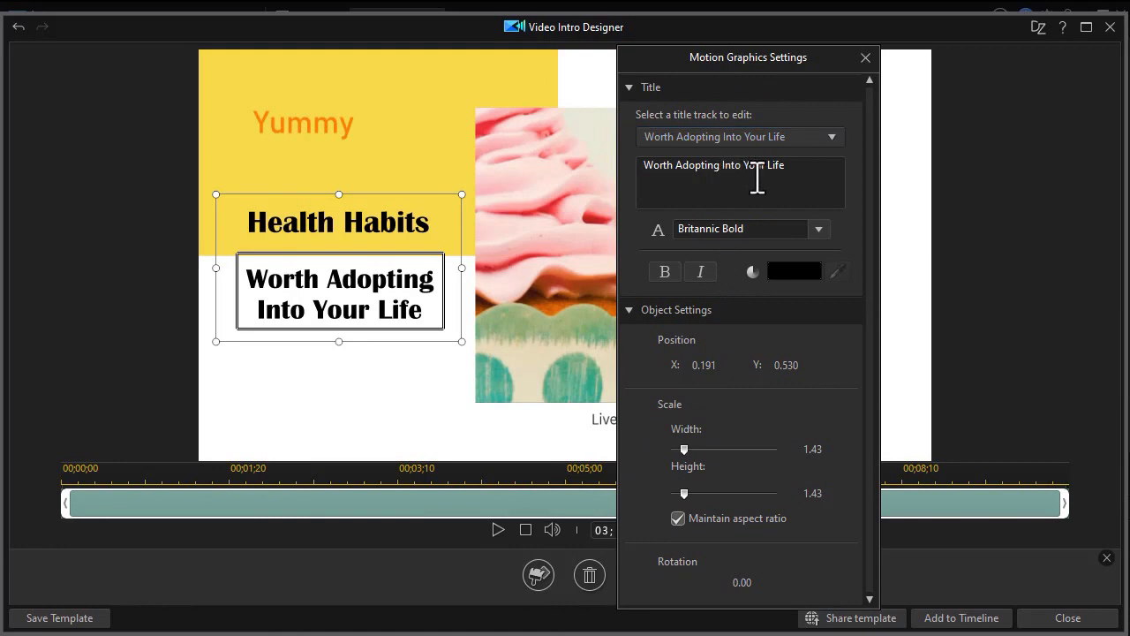
{"action": "mouse_move", "coordinate": [756, 177]}
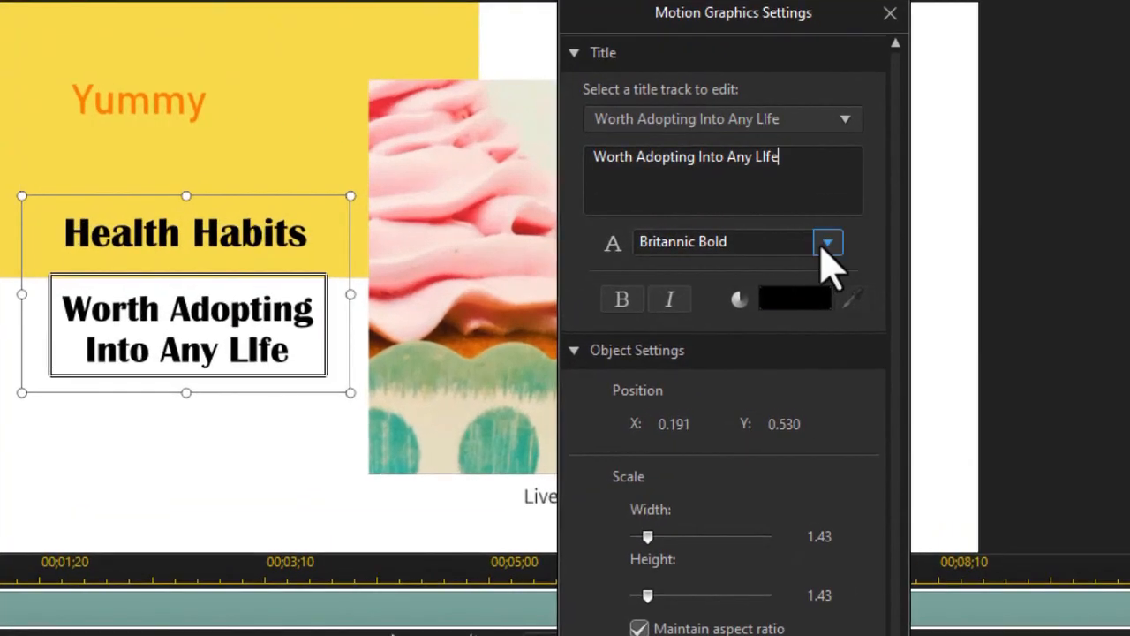
{"action": "left_click", "coordinate": [827, 240]}
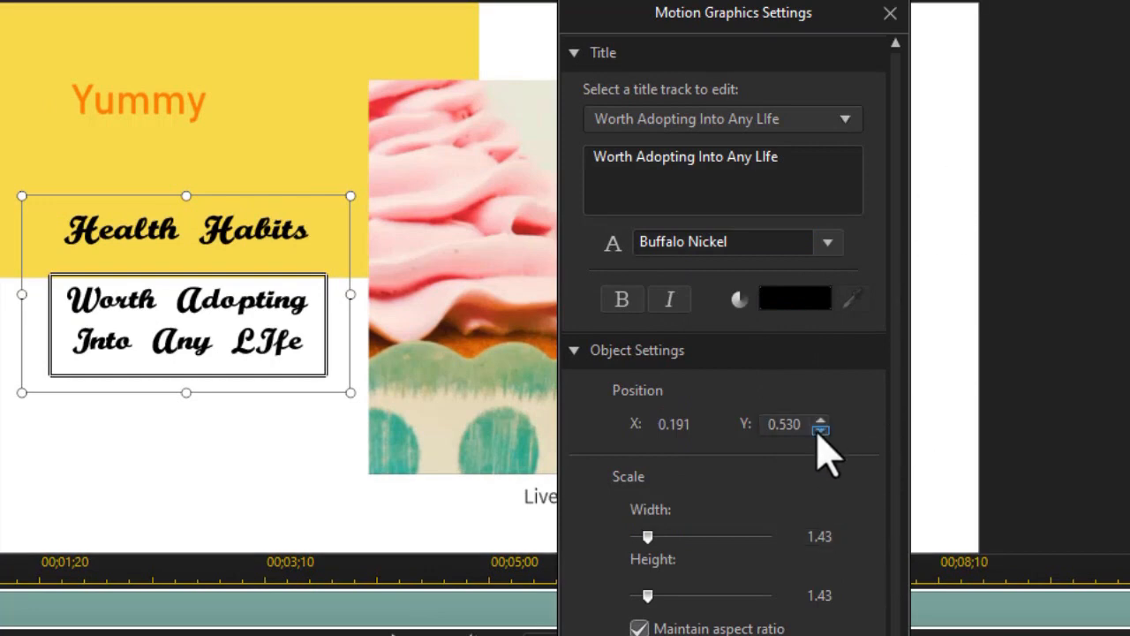
{"action": "mouse_move", "coordinate": [706, 402]}
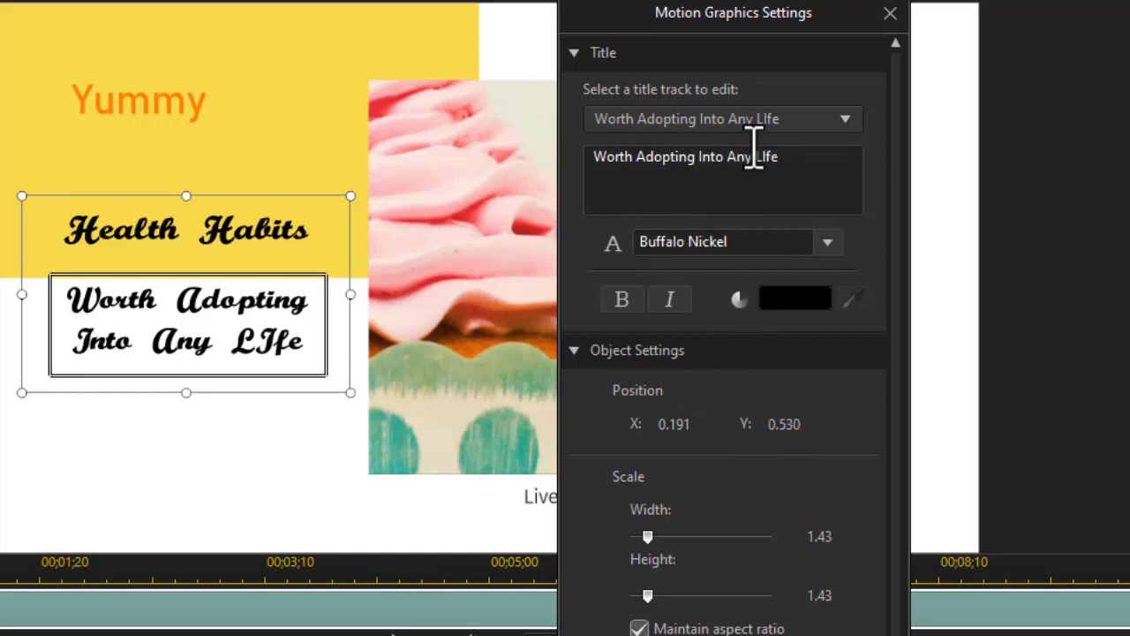
{"action": "mouse_move", "coordinate": [886, 50]}
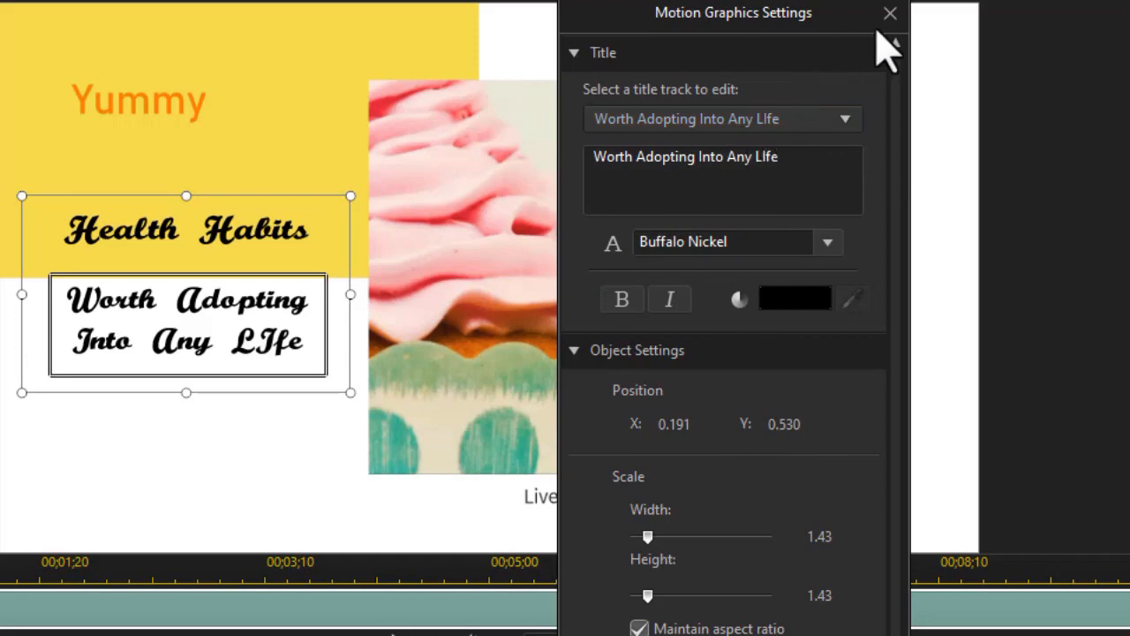
{"action": "mouse_move", "coordinate": [798, 120]}
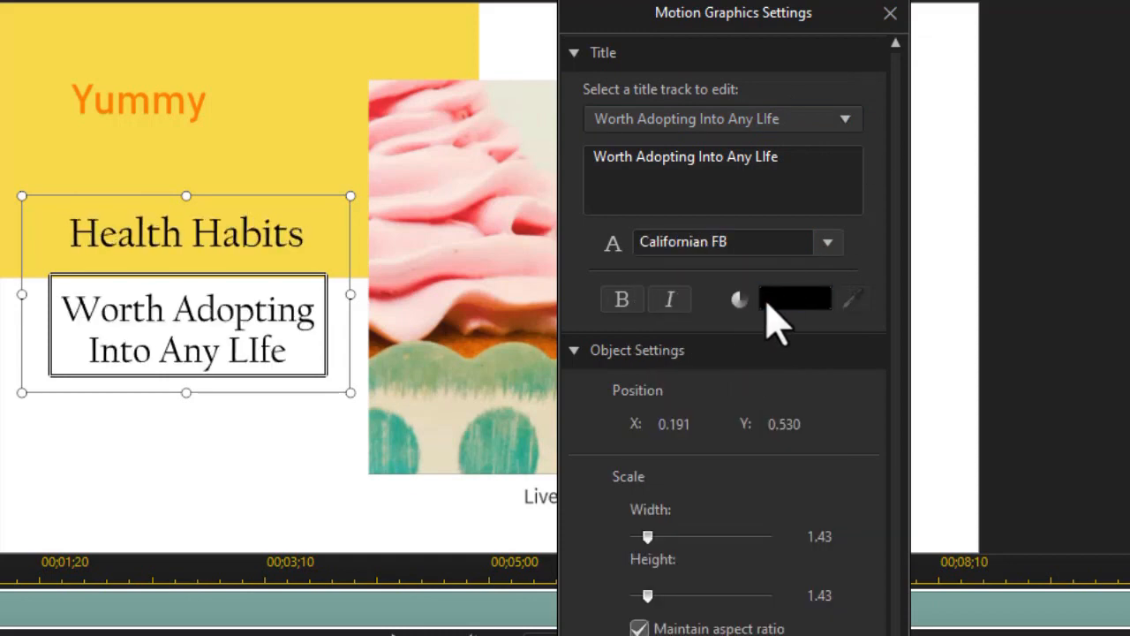
{"action": "left_click", "coordinate": [795, 298]}
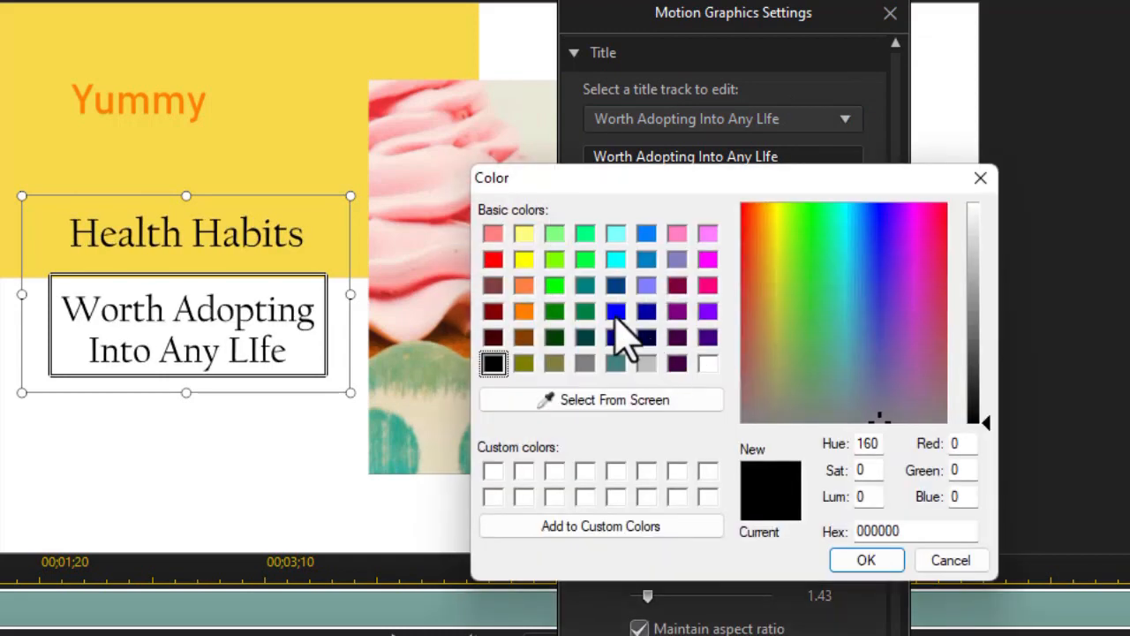
{"action": "left_click", "coordinate": [865, 560]}
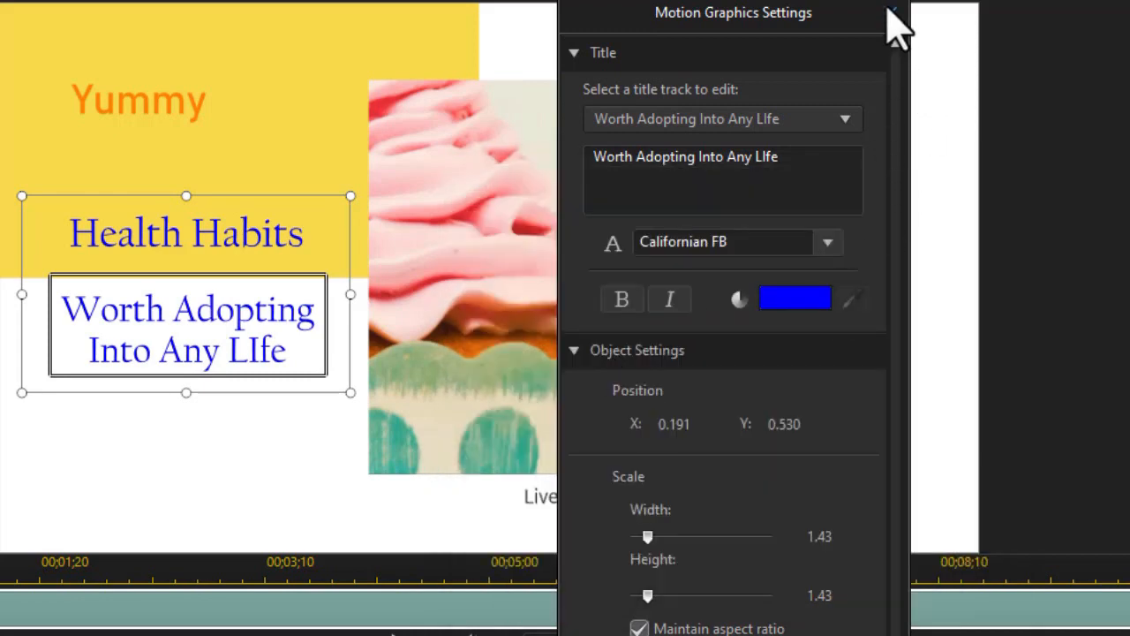
{"action": "mouse_move", "coordinate": [894, 16]}
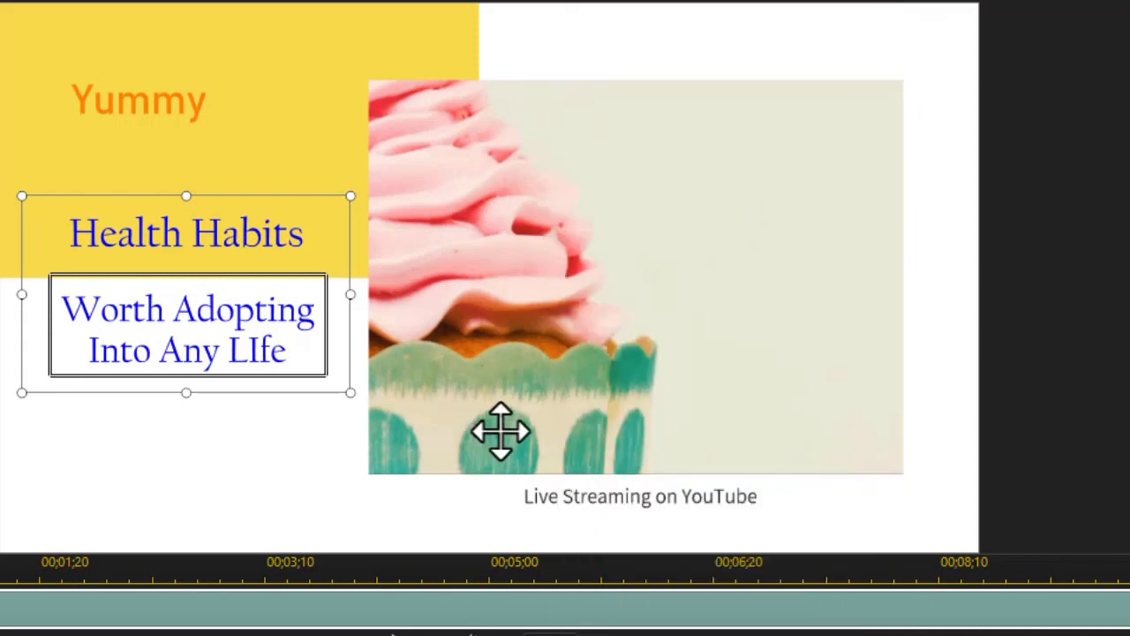
Step: Select the cupcake caption and set its font to Avrile Sans with a new size
{"action": "left_click", "coordinate": [639, 494]}
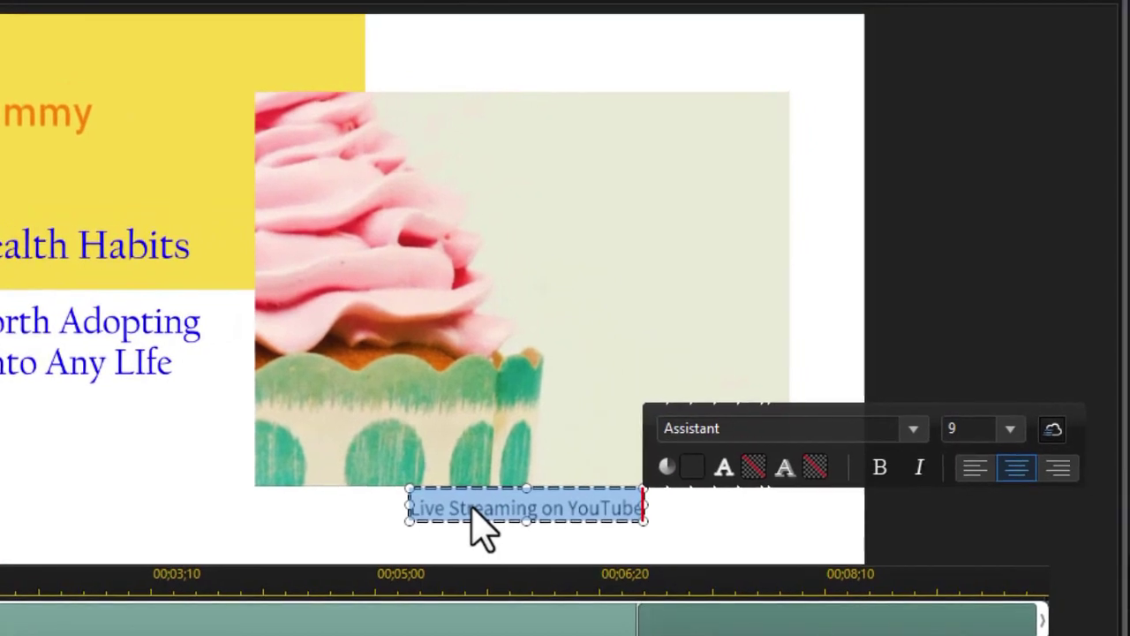
{"action": "mouse_move", "coordinate": [794, 432]}
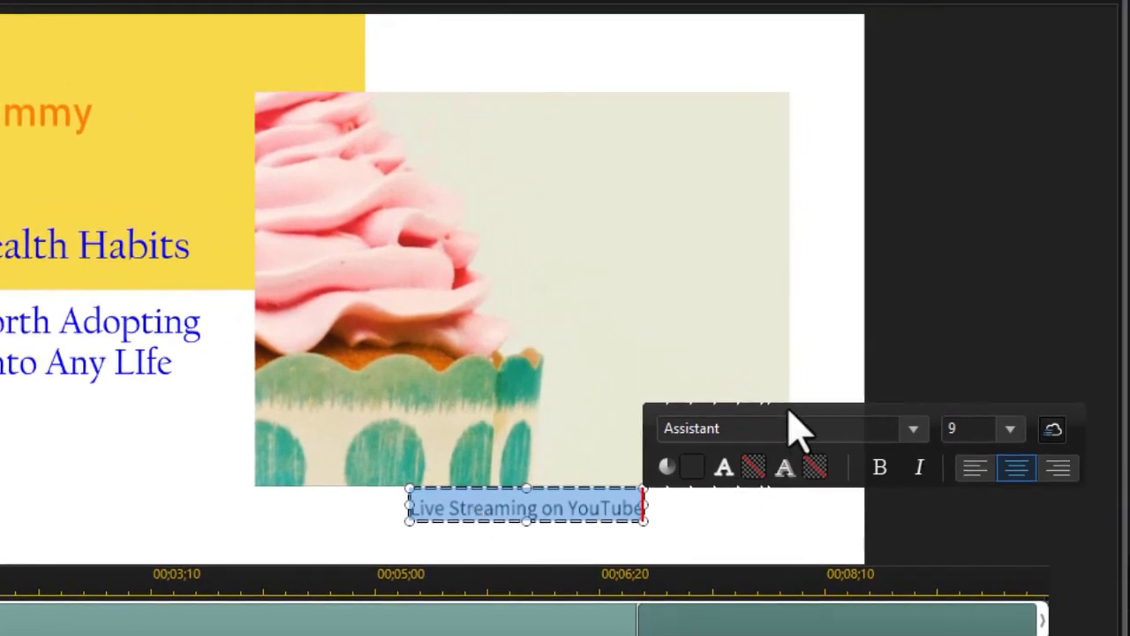
{"action": "mouse_move", "coordinate": [892, 459]}
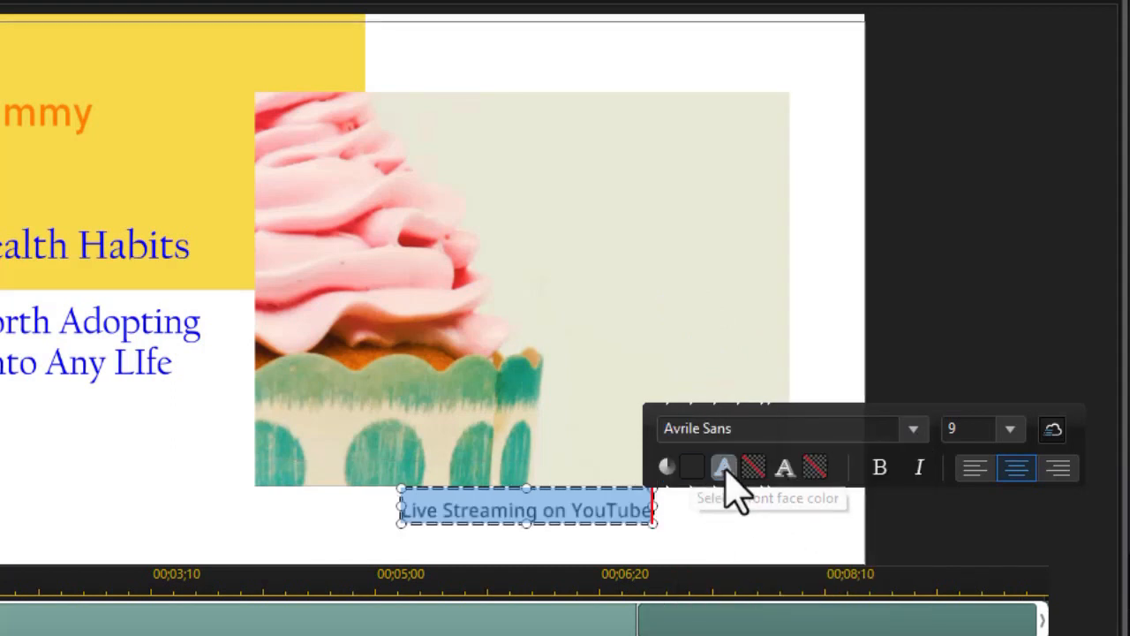
{"action": "mouse_move", "coordinate": [750, 477]}
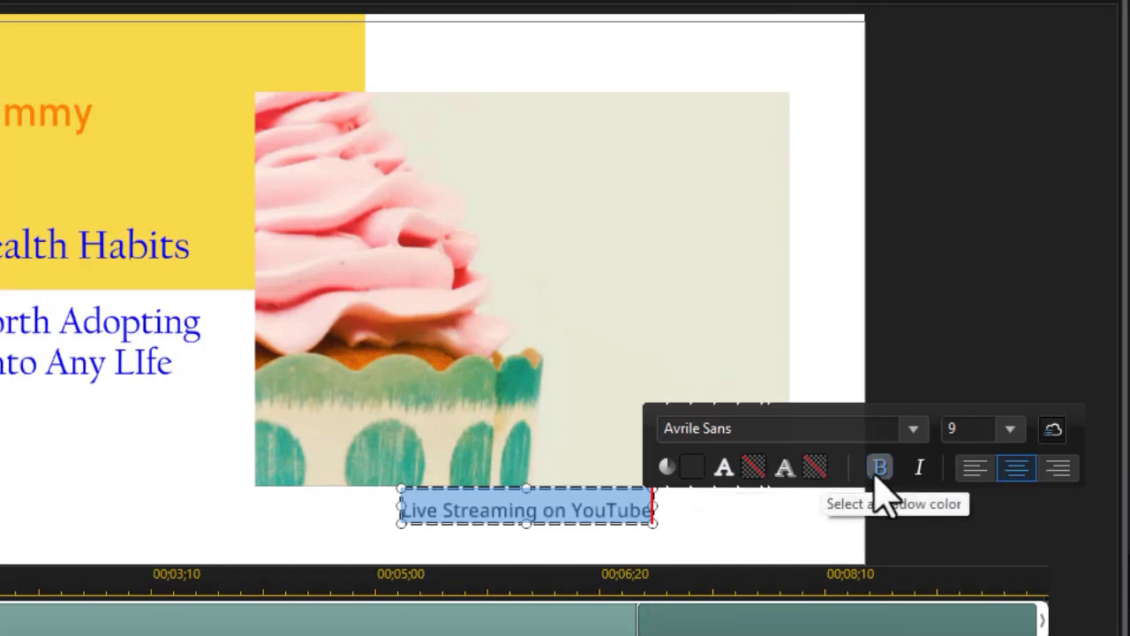
{"action": "left_click", "coordinate": [1011, 429]}
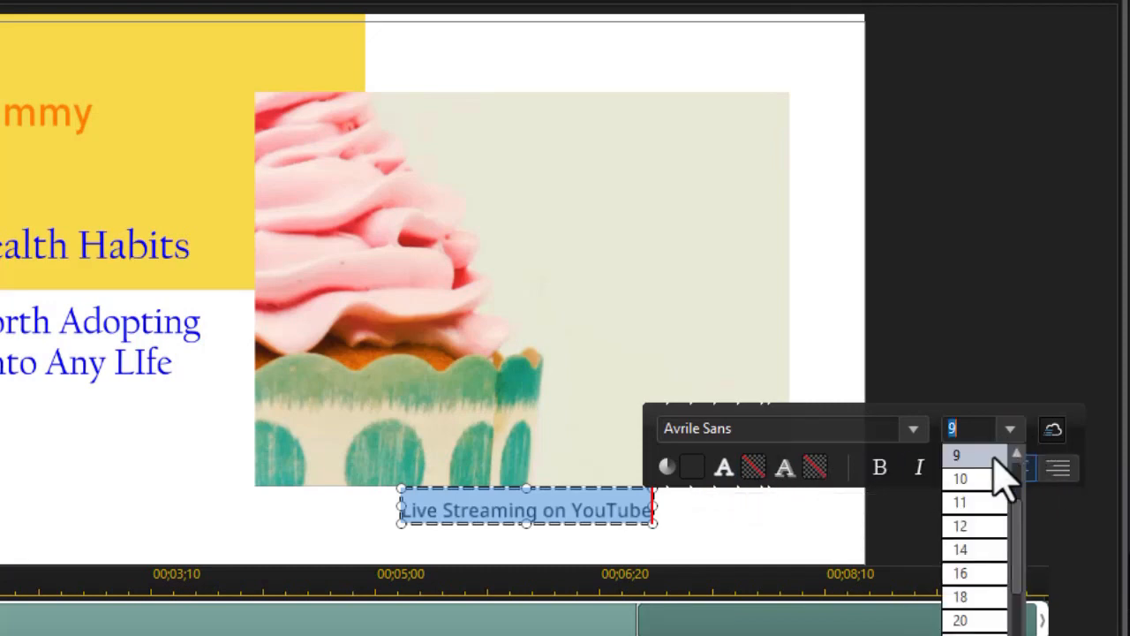
{"action": "left_click", "coordinate": [959, 502]}
{"action": "type", "text": "See us today"}
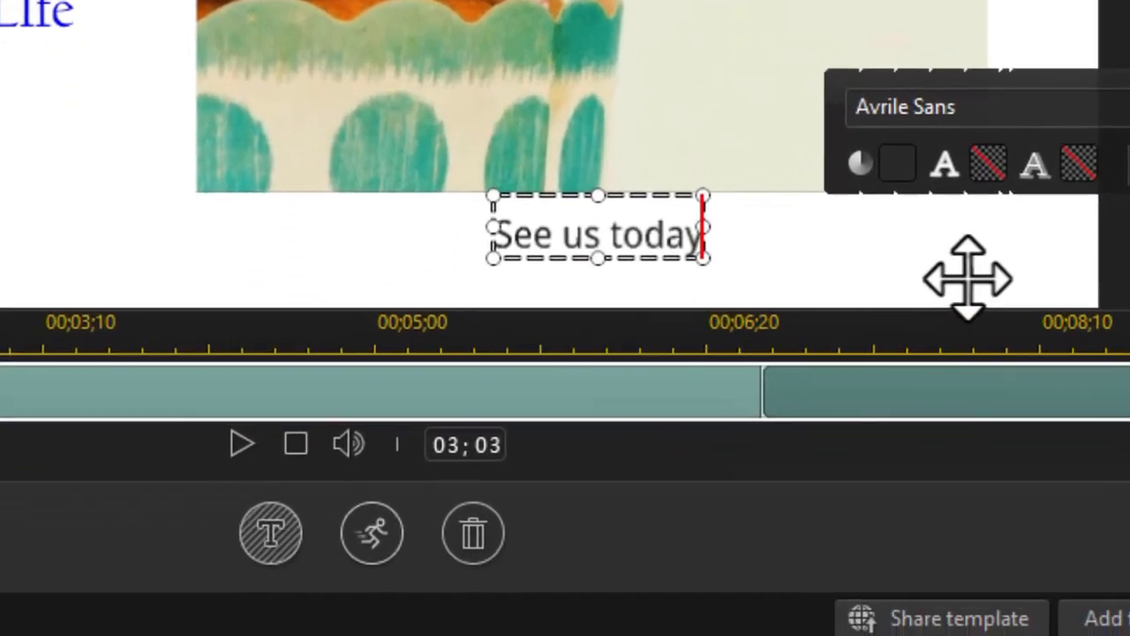
{"action": "left_click", "coordinate": [768, 168]}
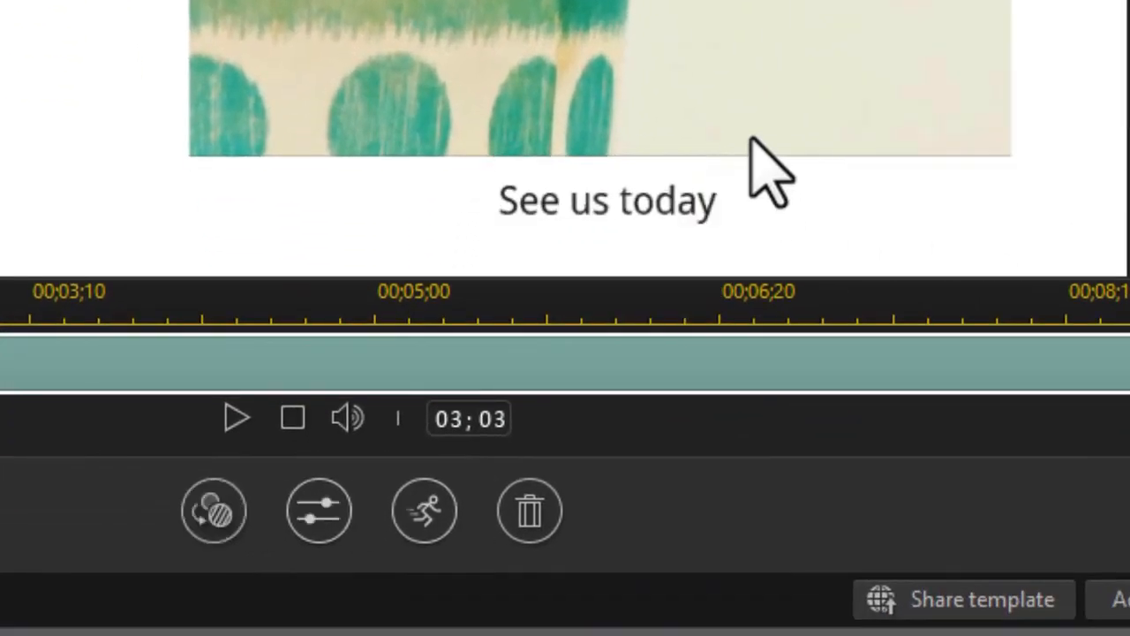
{"action": "left_click", "coordinate": [608, 201]}
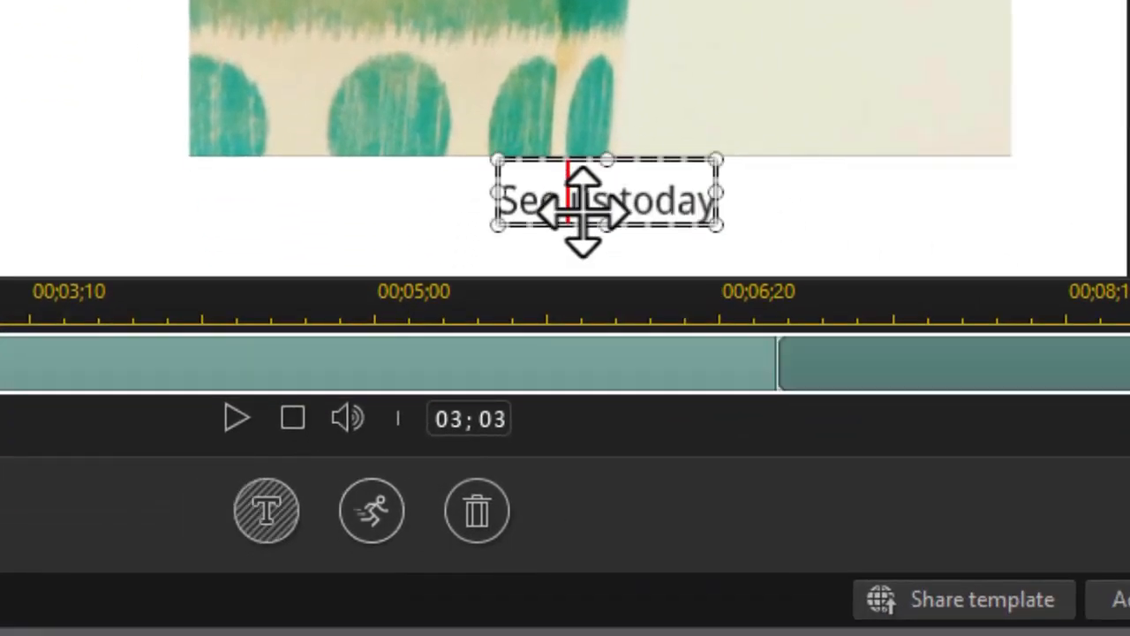
{"action": "left_click", "coordinate": [265, 510]}
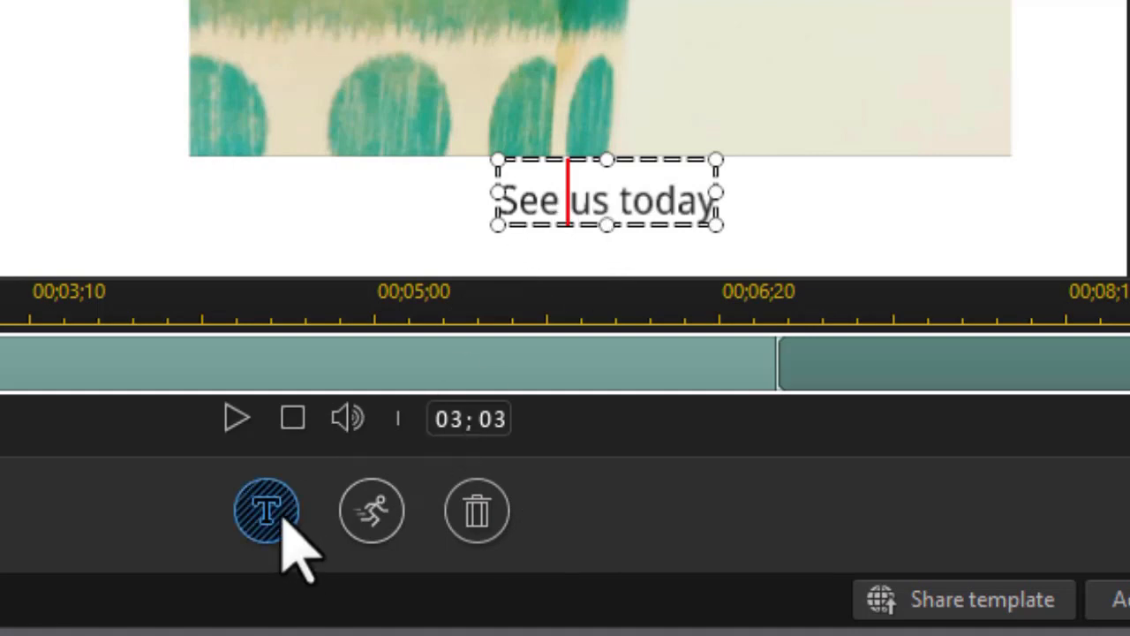
{"action": "mouse_move", "coordinate": [267, 510]}
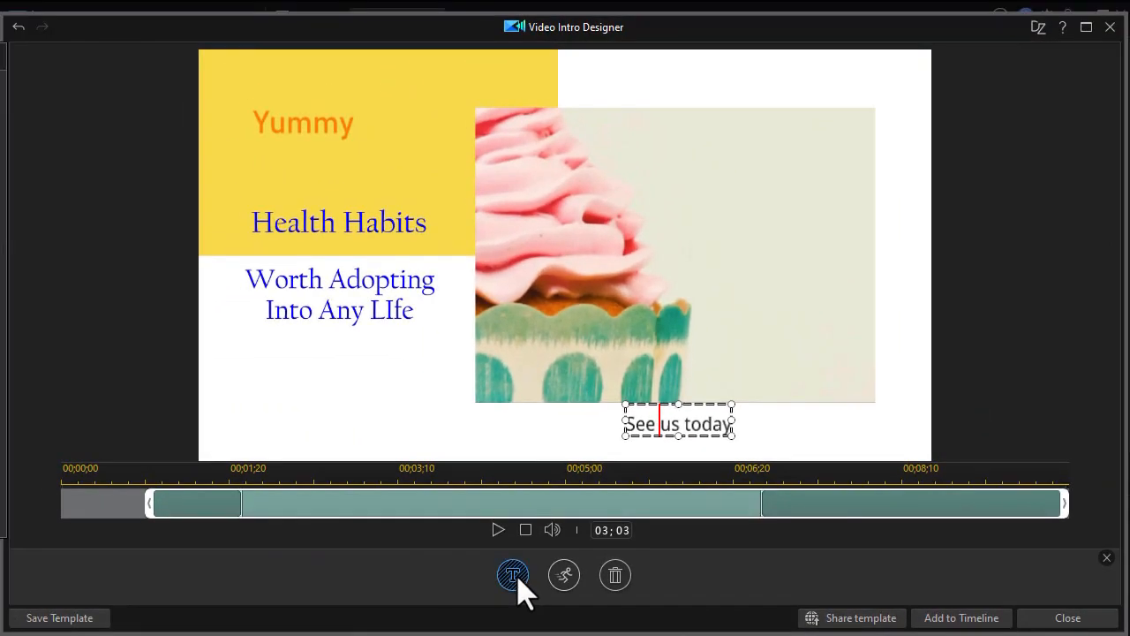
Step: Enable a backdrop behind the caption and colour it orange, accepting loss of entry effects
{"action": "left_click", "coordinate": [512, 576]}
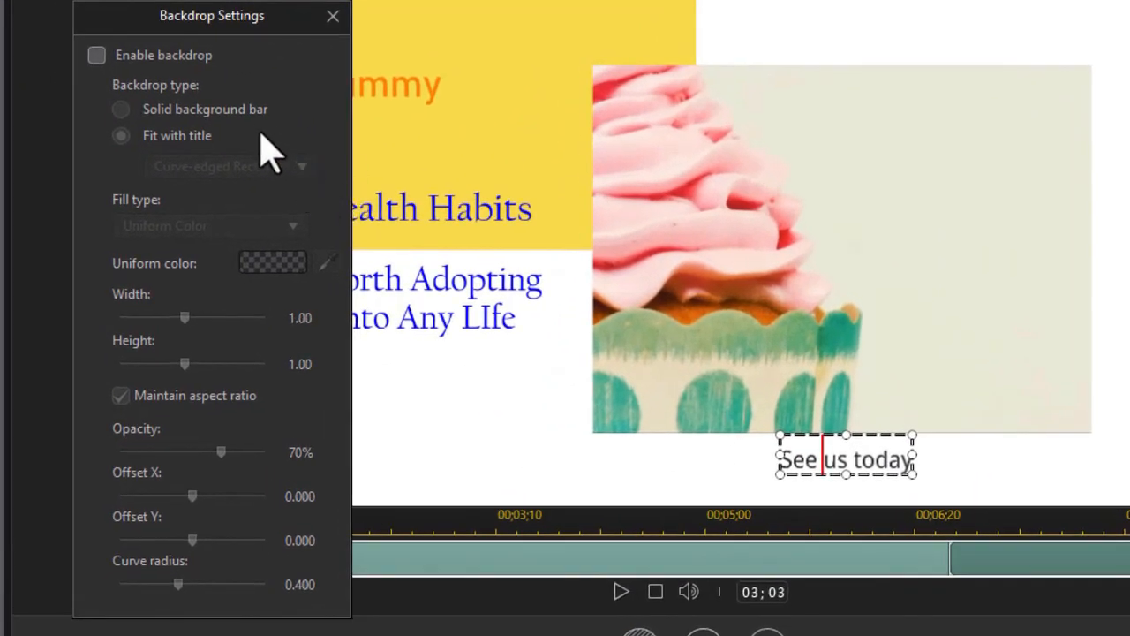
{"action": "left_click", "coordinate": [95, 54]}
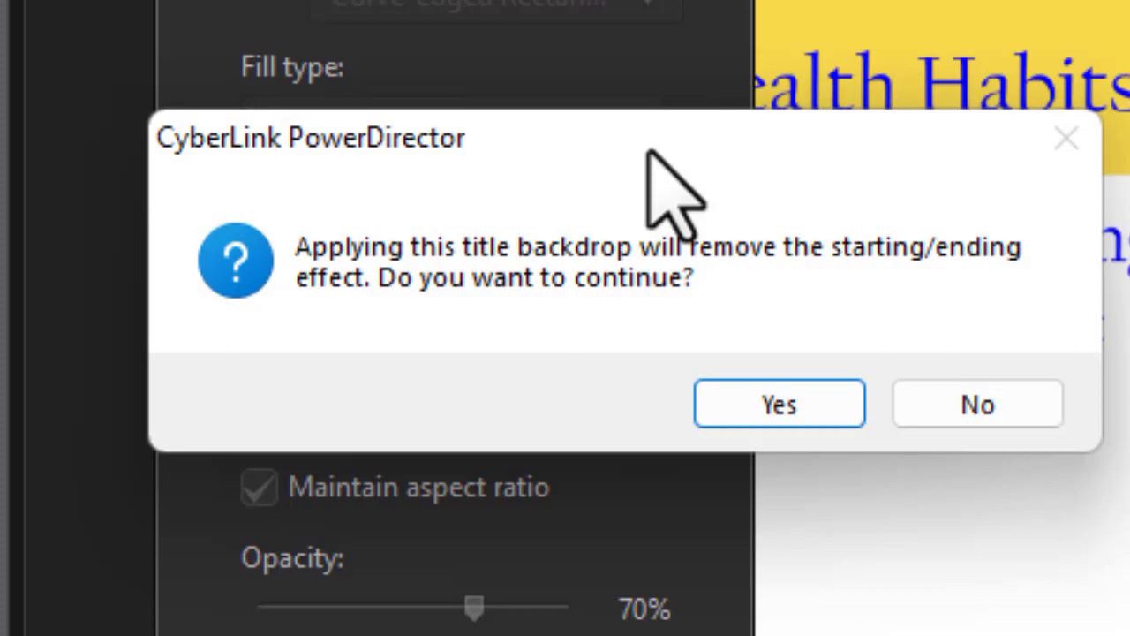
{"action": "left_click", "coordinate": [779, 403]}
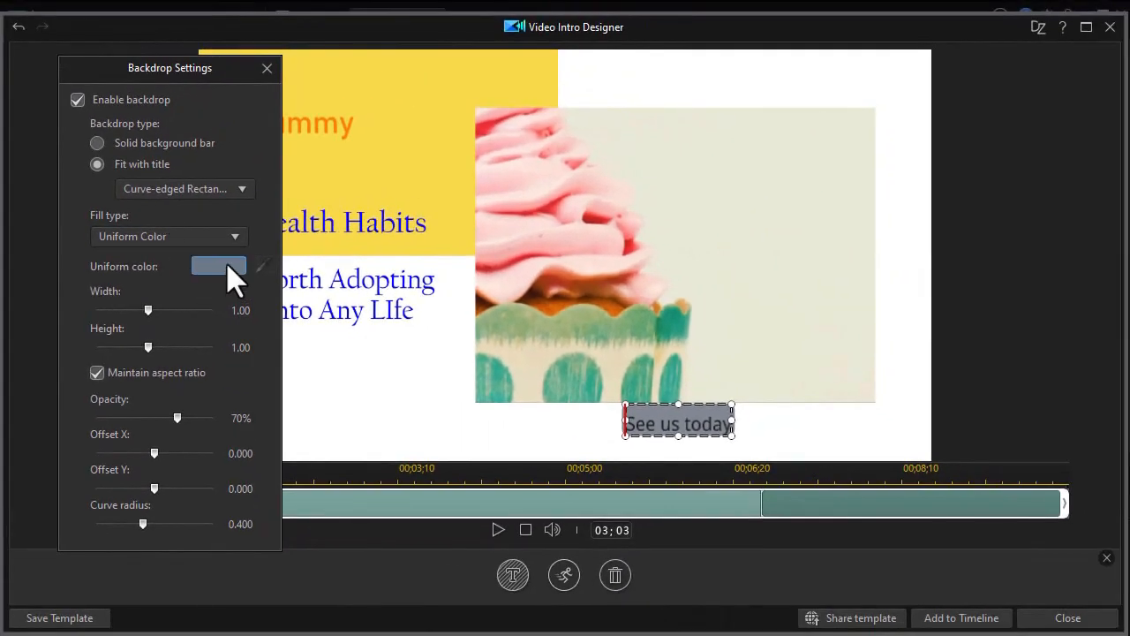
{"action": "left_click", "coordinate": [218, 265]}
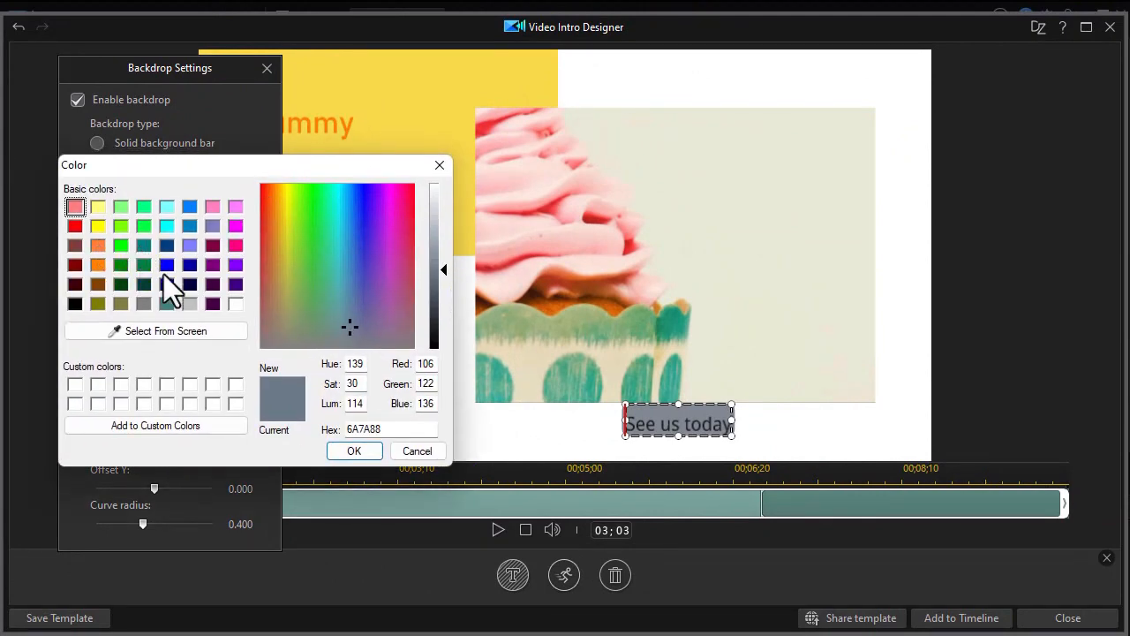
{"action": "left_click", "coordinate": [97, 244]}
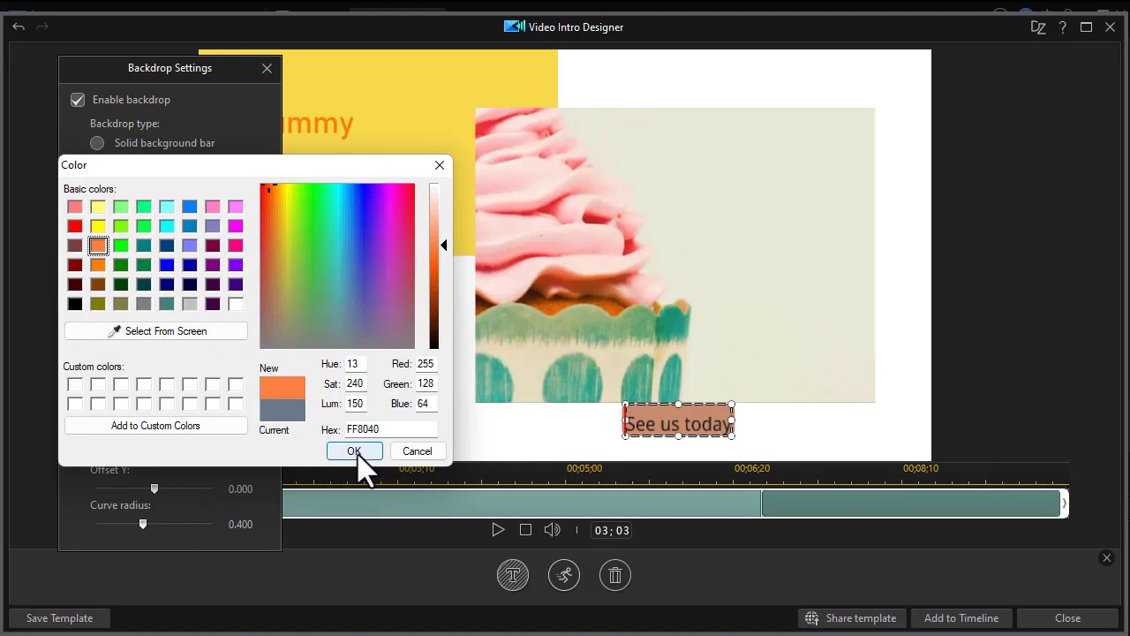
{"action": "left_click", "coordinate": [353, 450]}
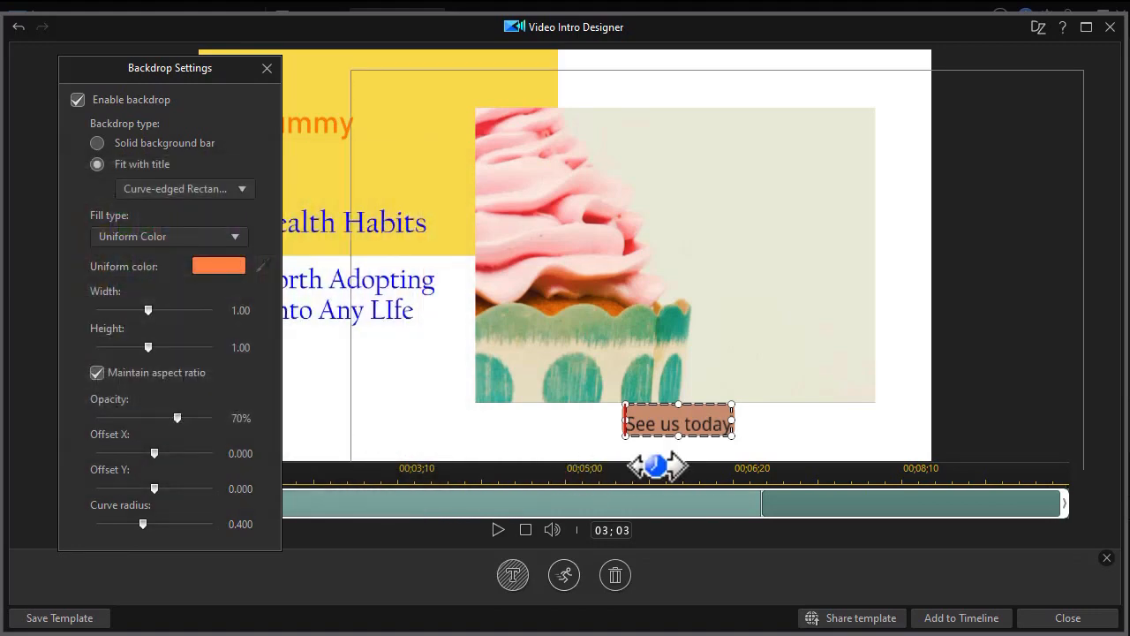
Step: Reselect the See us today caption and review its backdrop options, then close them
{"action": "left_click", "coordinate": [266, 67]}
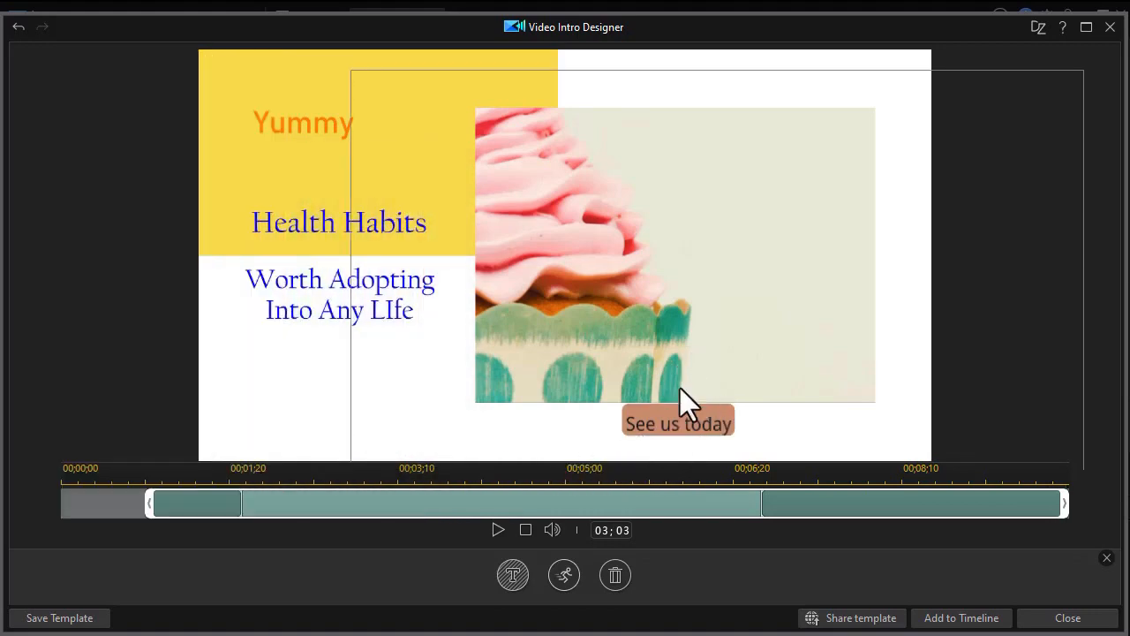
{"action": "left_click", "coordinate": [678, 422]}
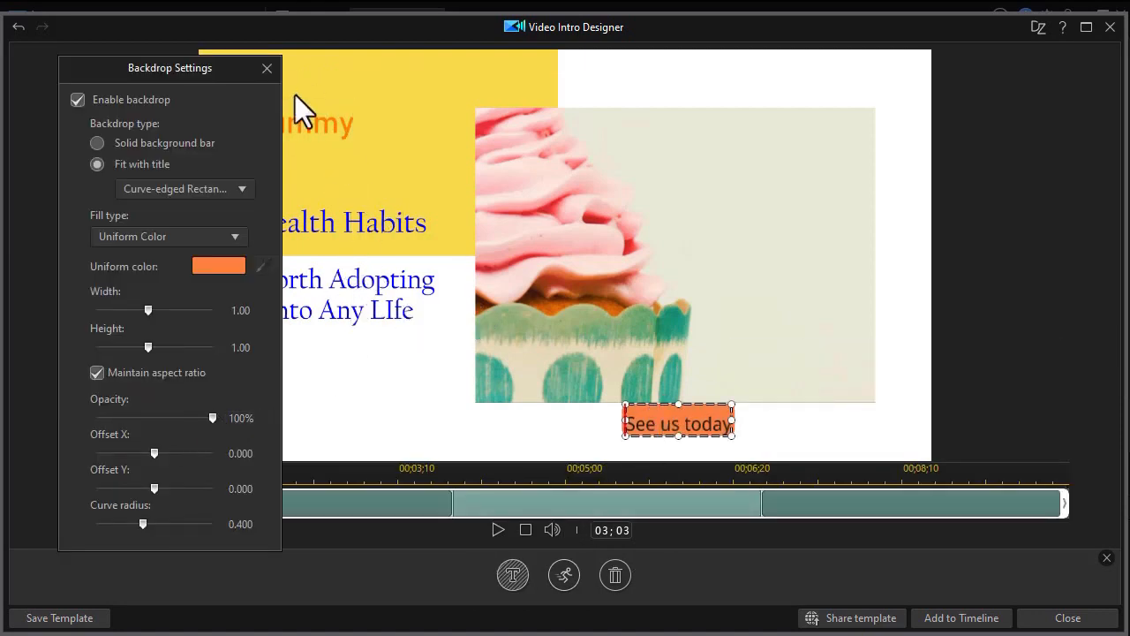
{"action": "left_click", "coordinate": [267, 69]}
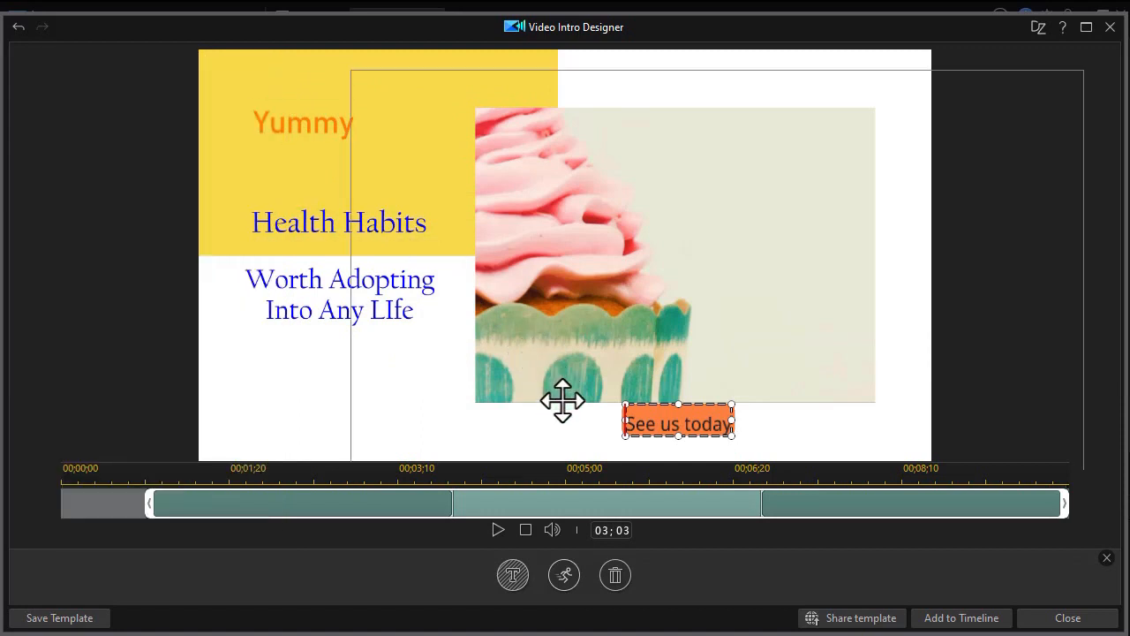
{"action": "left_click", "coordinate": [564, 575]}
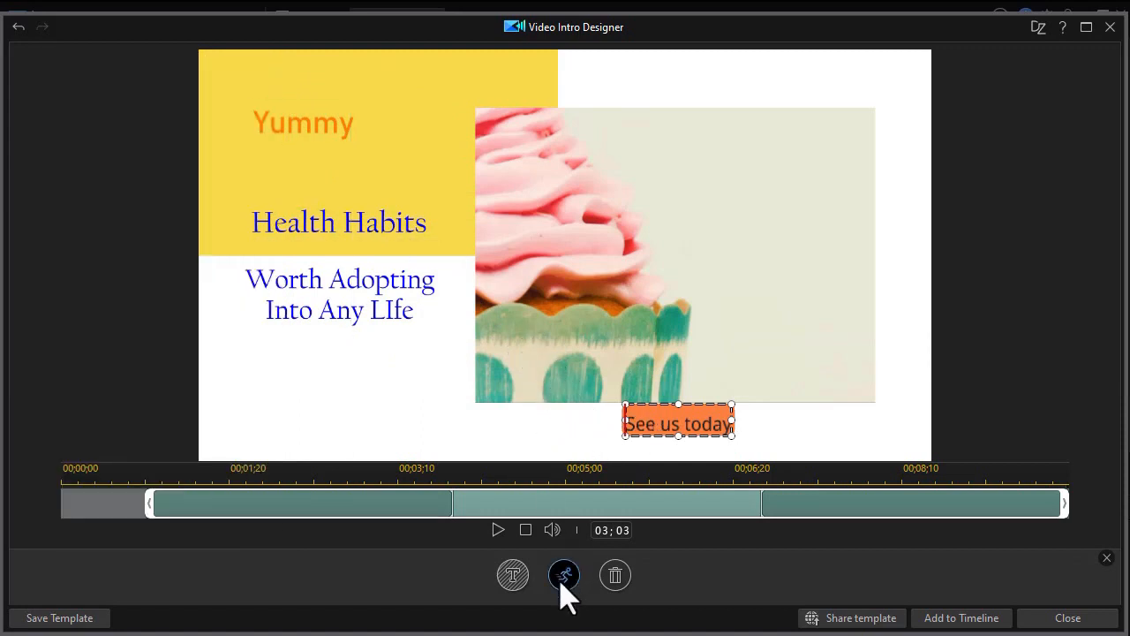
{"action": "mouse_move", "coordinate": [563, 576]}
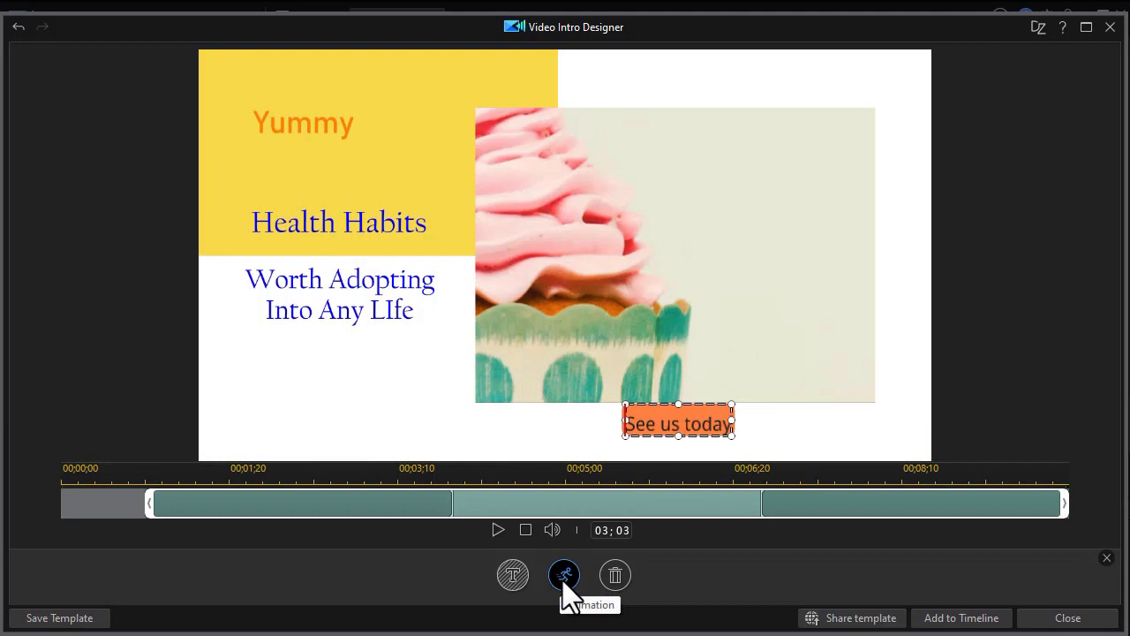
{"action": "mouse_move", "coordinate": [565, 591]}
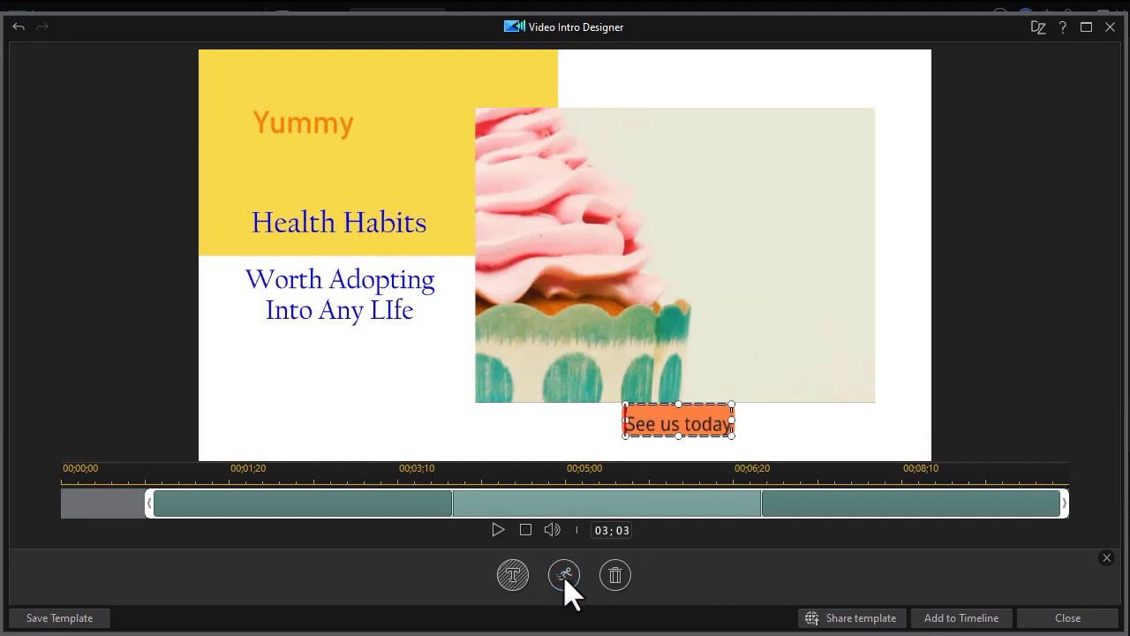
Step: Choose the Amplify Vertical entry animation for the caption, triggering the backdrop warning
{"action": "left_click", "coordinate": [566, 575]}
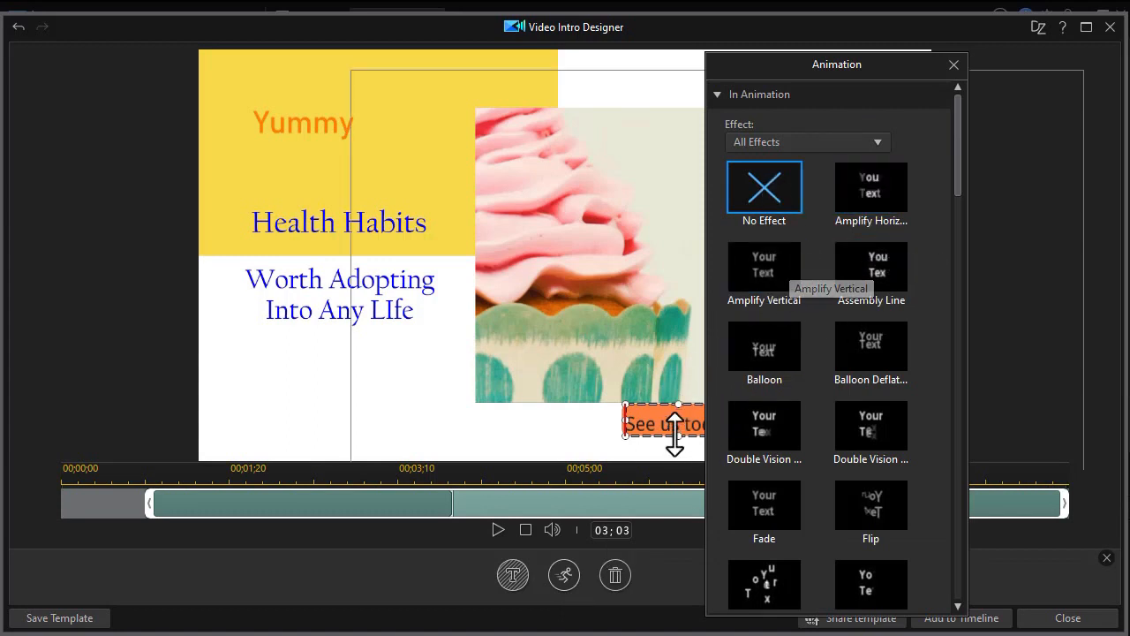
{"action": "mouse_move", "coordinate": [671, 420]}
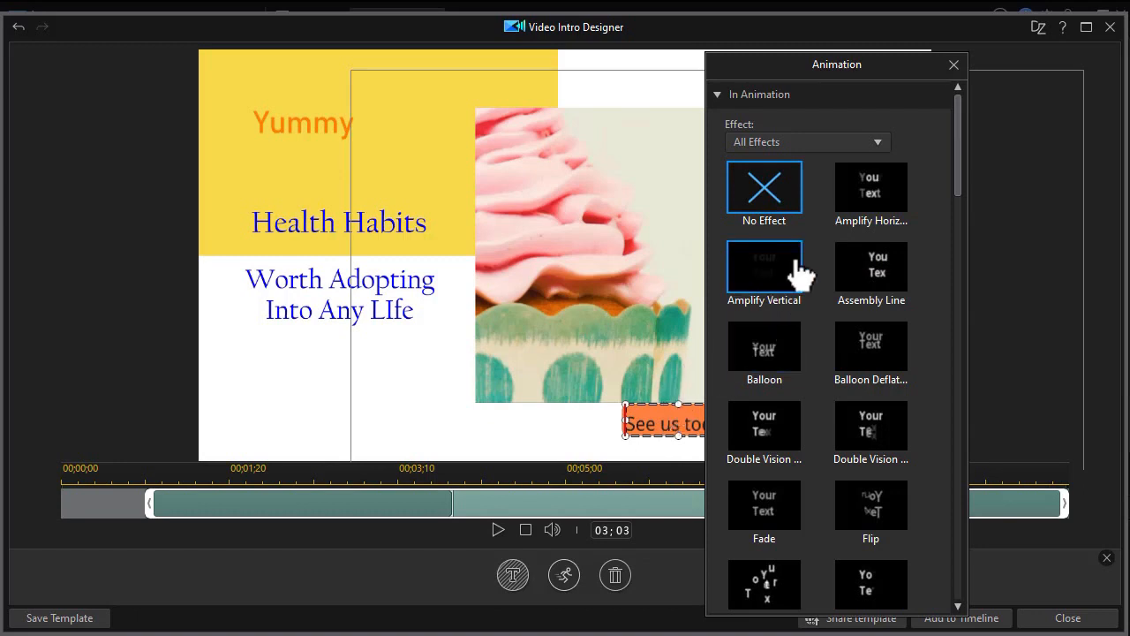
{"action": "left_click", "coordinate": [763, 268]}
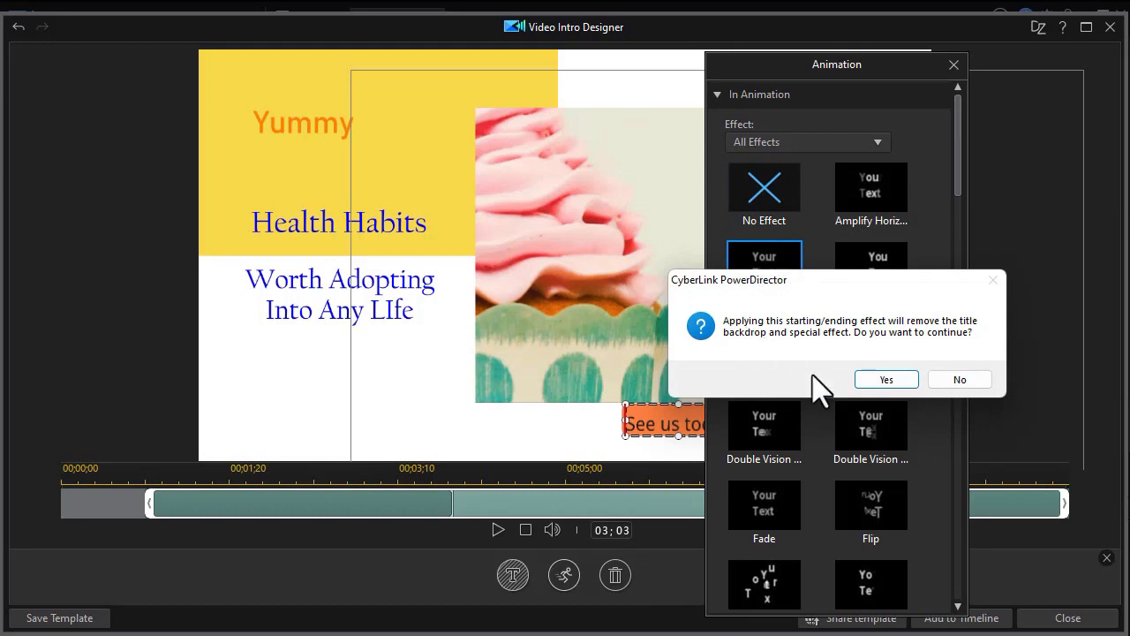
{"action": "mouse_move", "coordinate": [863, 379]}
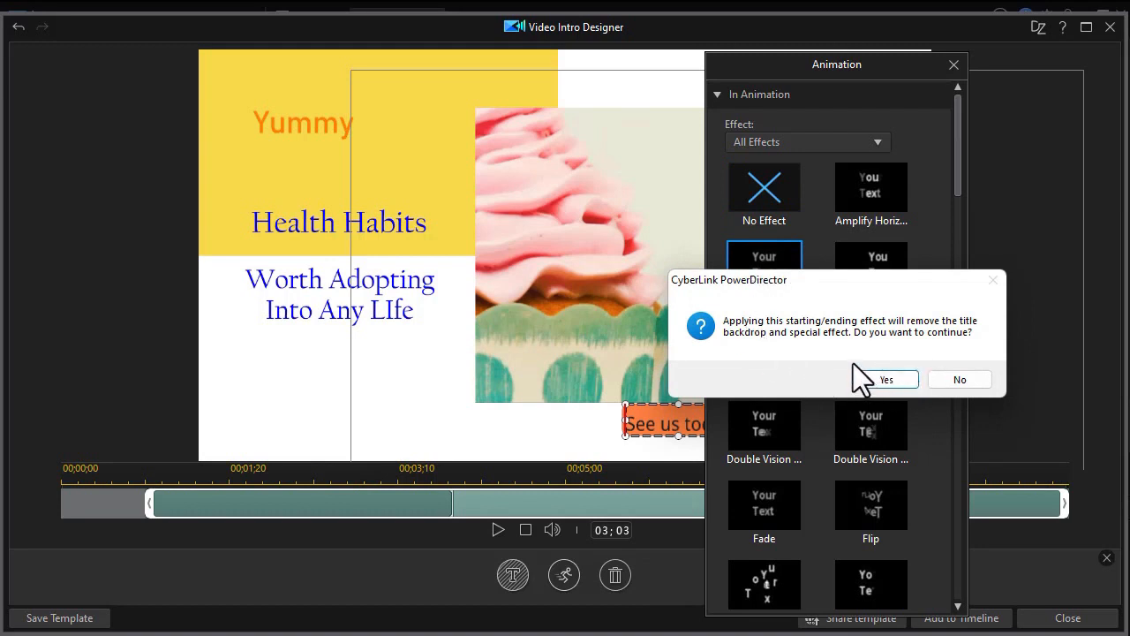
{"action": "mouse_move", "coordinate": [961, 377]}
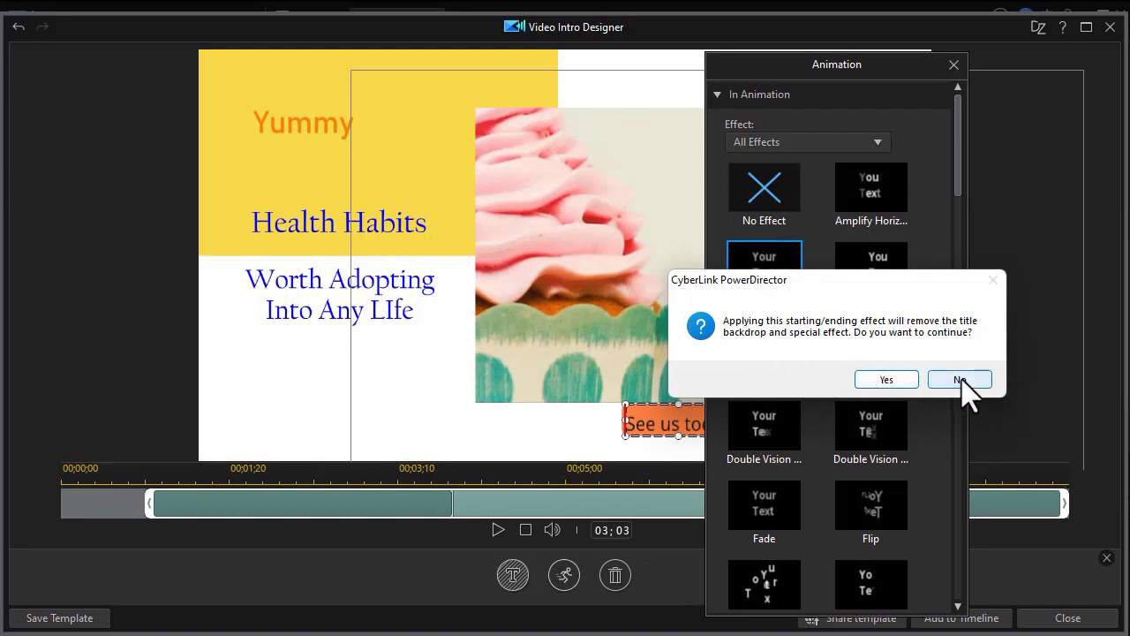
Step: Decline the animation, keeping the orange backdrop, and close the title settings
{"action": "left_click", "coordinate": [958, 377]}
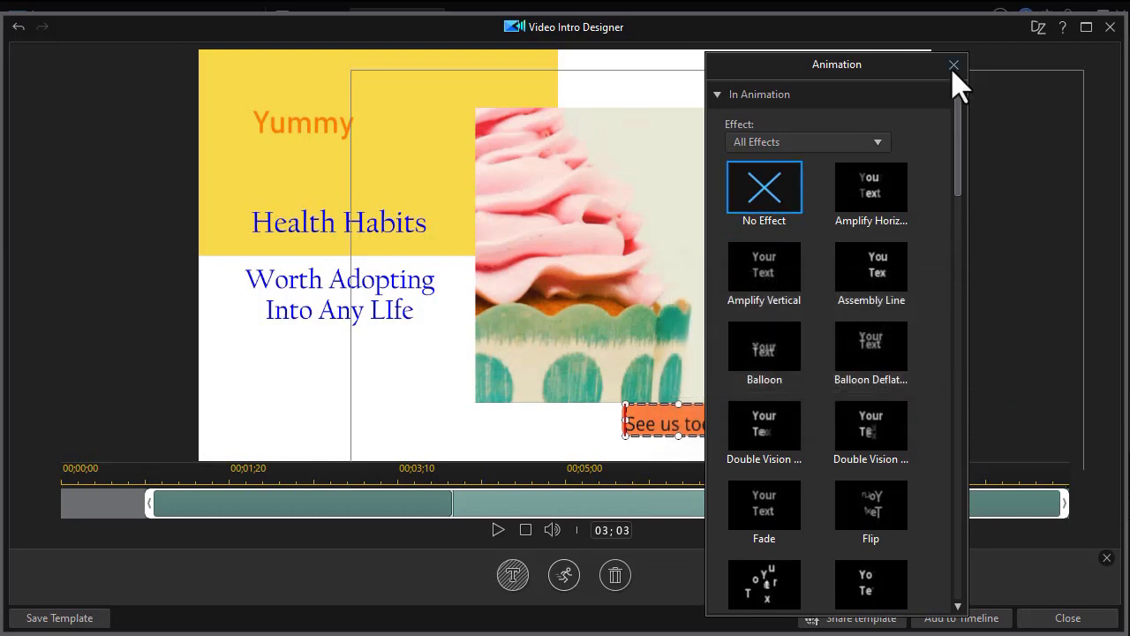
{"action": "left_click", "coordinate": [953, 66]}
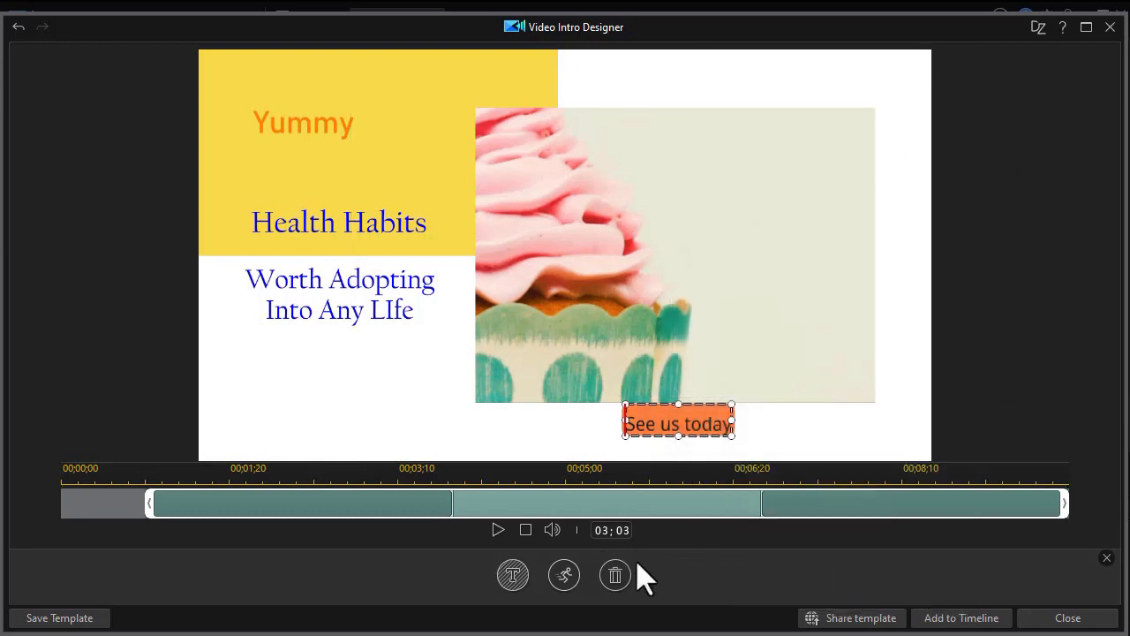
{"action": "mouse_move", "coordinate": [614, 575]}
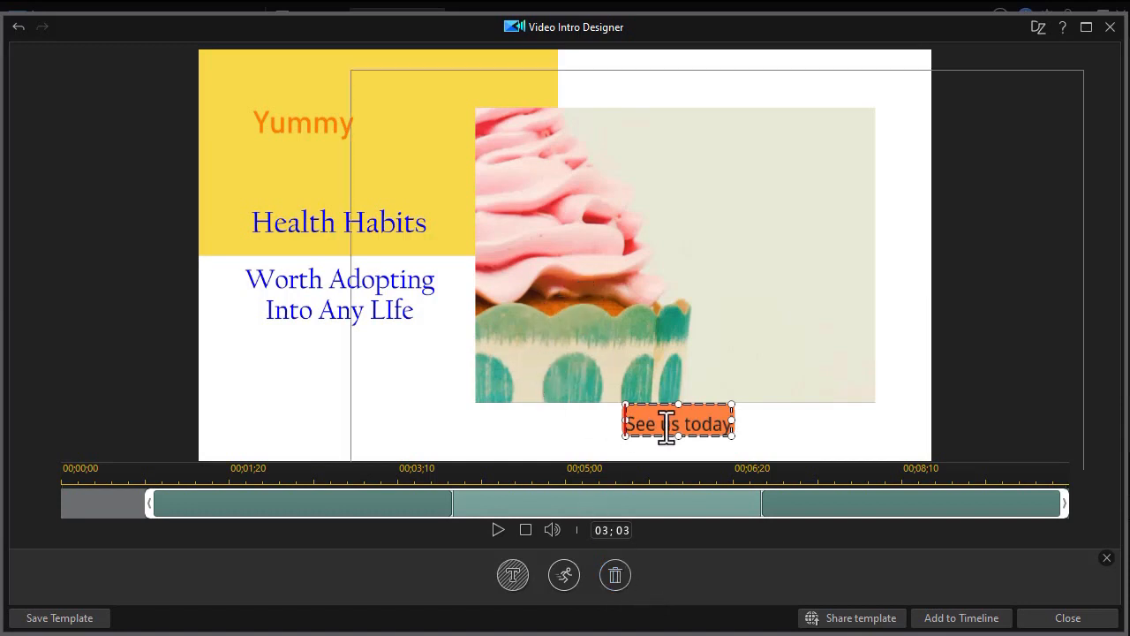
{"action": "left_click", "coordinate": [357, 314]}
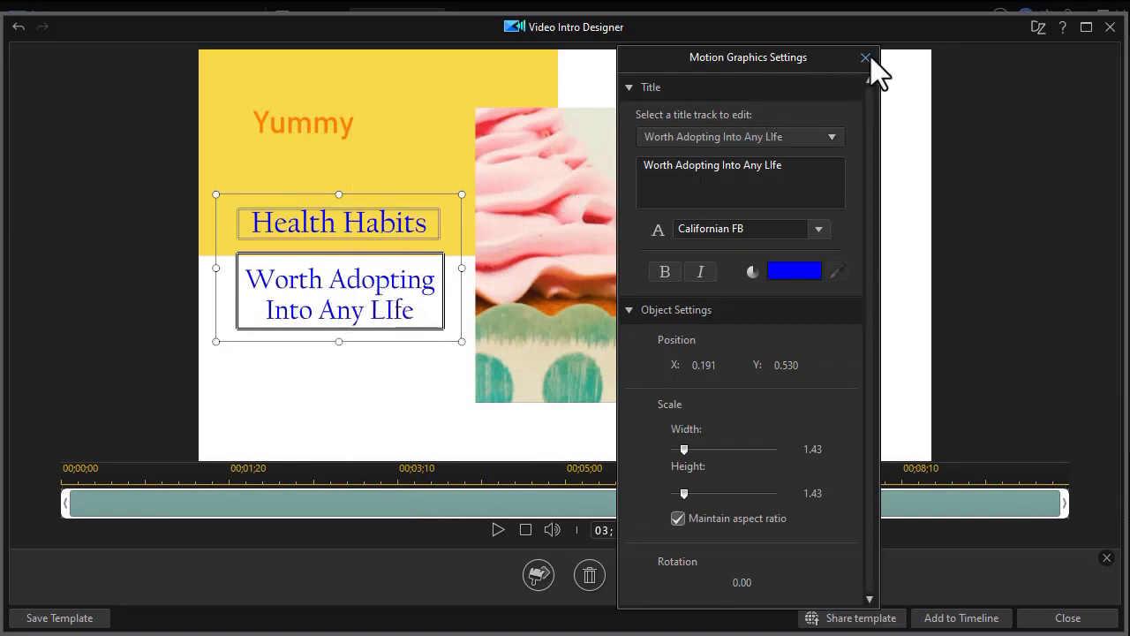
{"action": "left_click", "coordinate": [866, 56]}
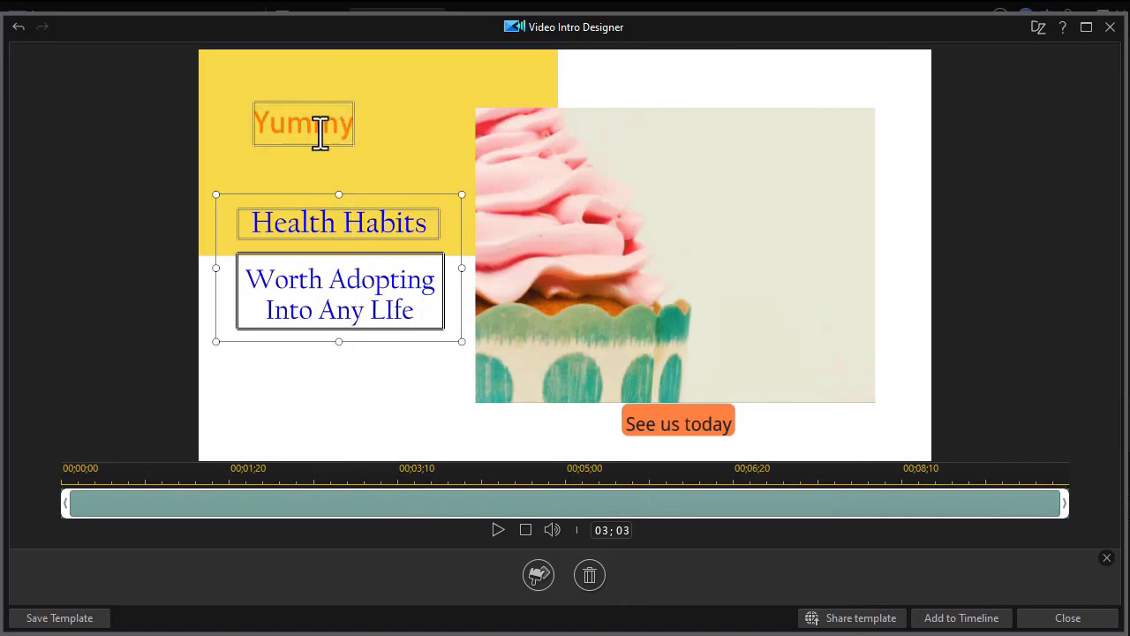
{"action": "left_click", "coordinate": [304, 123]}
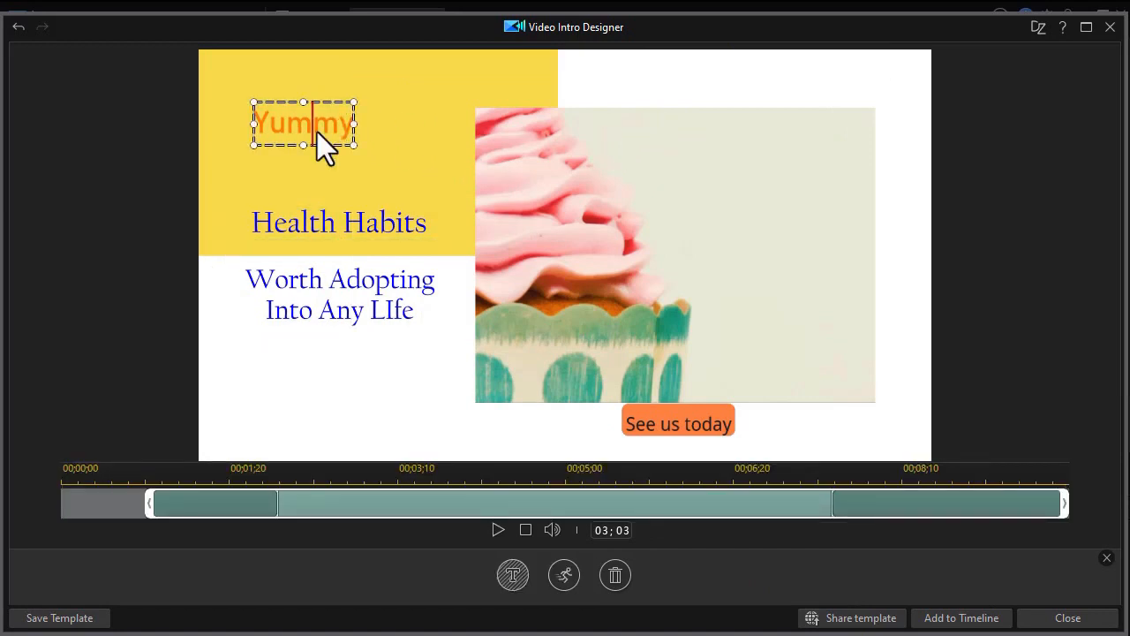
{"action": "mouse_move", "coordinate": [286, 515]}
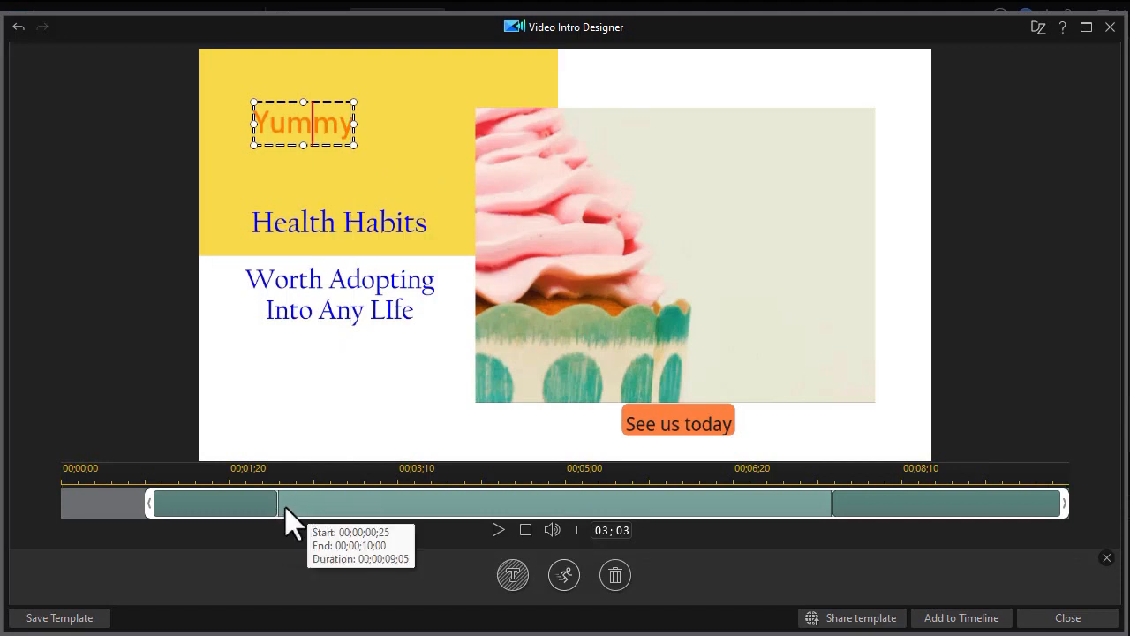
{"action": "mouse_move", "coordinate": [256, 526]}
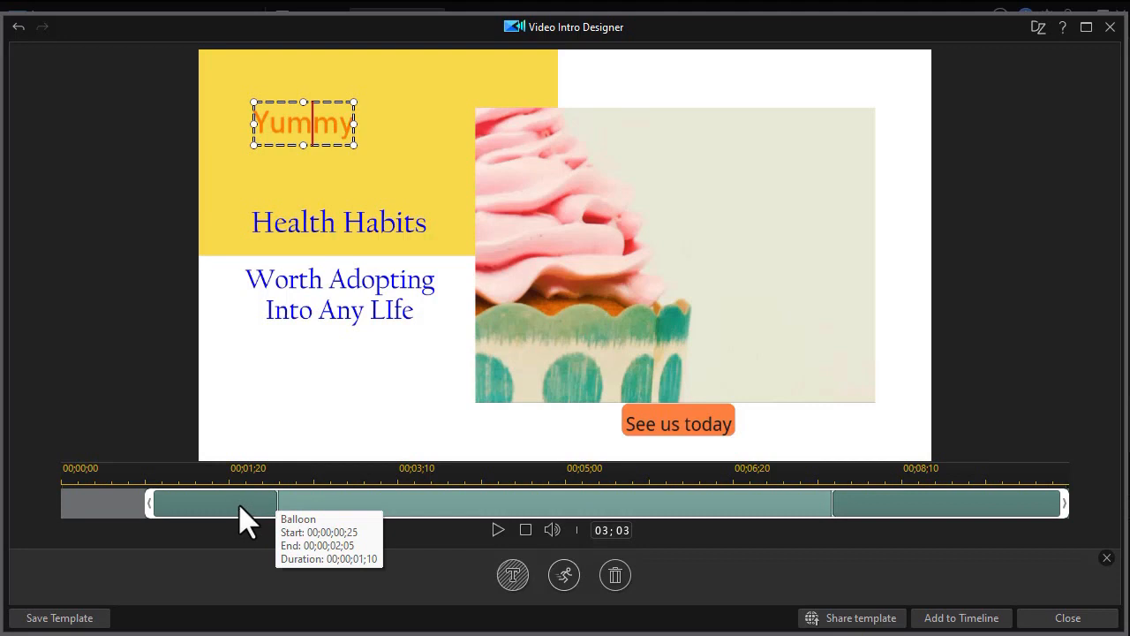
{"action": "mouse_move", "coordinate": [513, 575]}
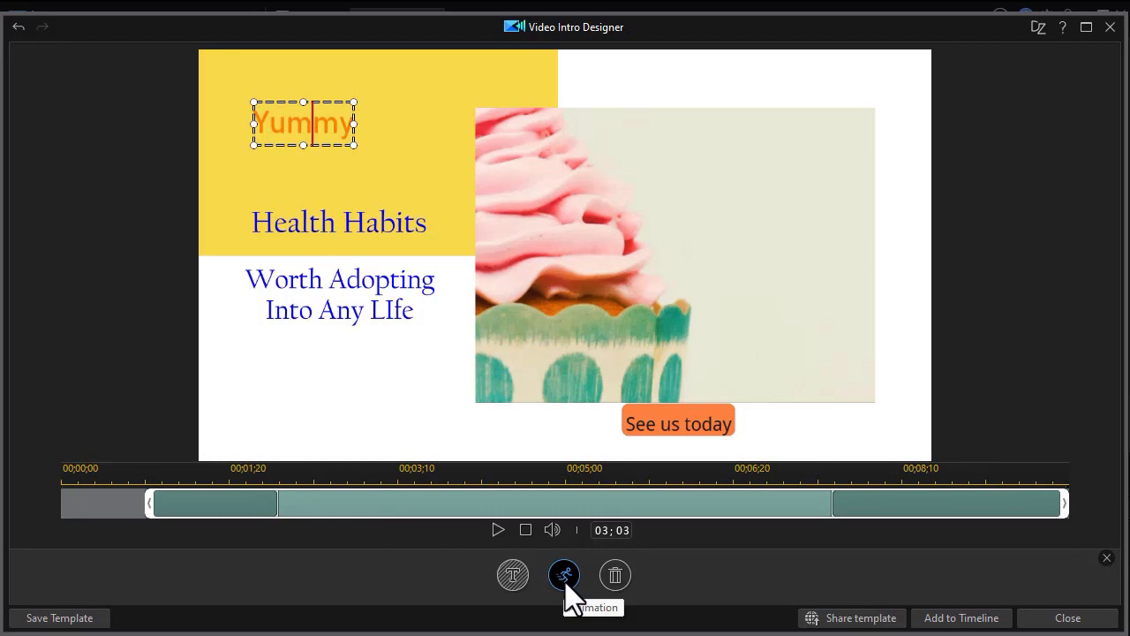
{"action": "mouse_move", "coordinate": [759, 587]}
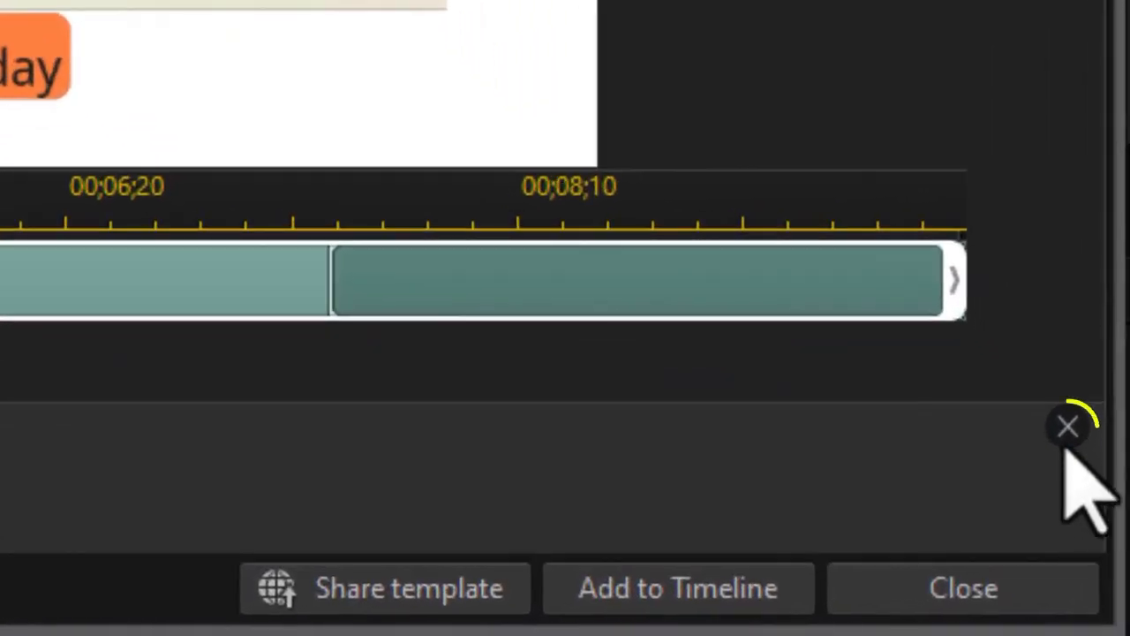
{"action": "mouse_move", "coordinate": [1066, 427]}
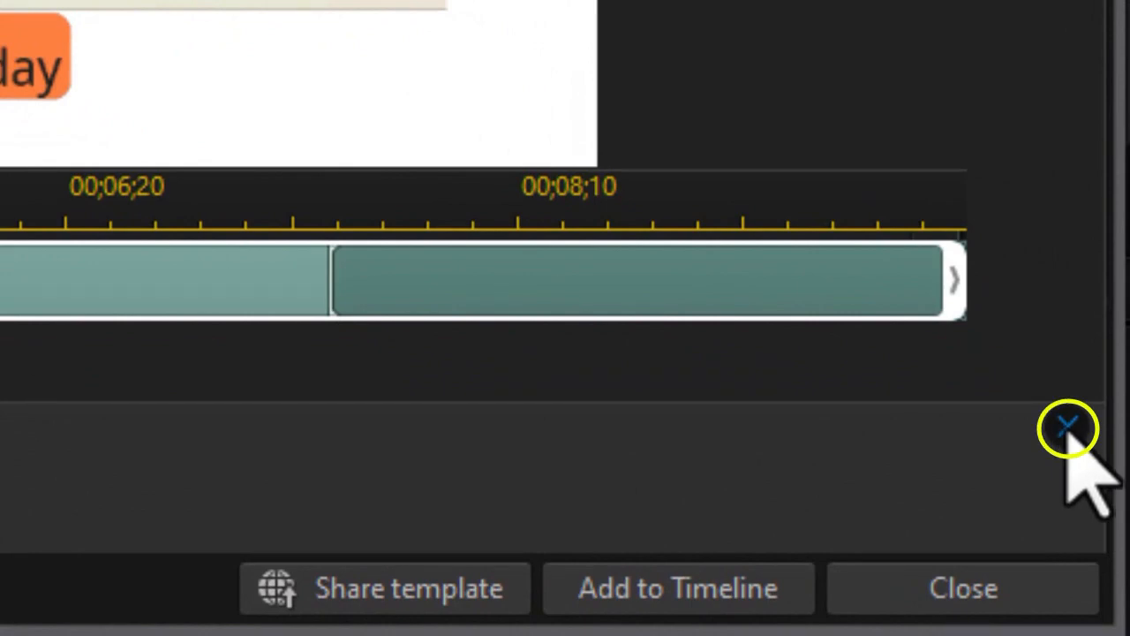
Step: Exit title editing to return to the intro designer's main toolbar
{"action": "left_click", "coordinate": [1069, 429]}
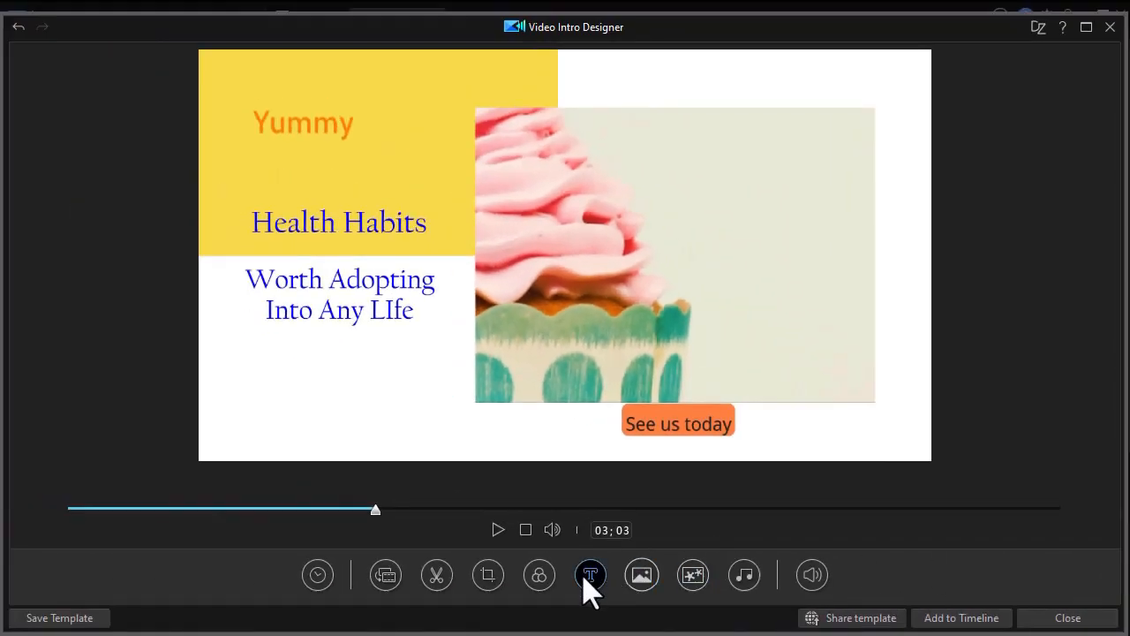
{"action": "mouse_move", "coordinate": [601, 587]}
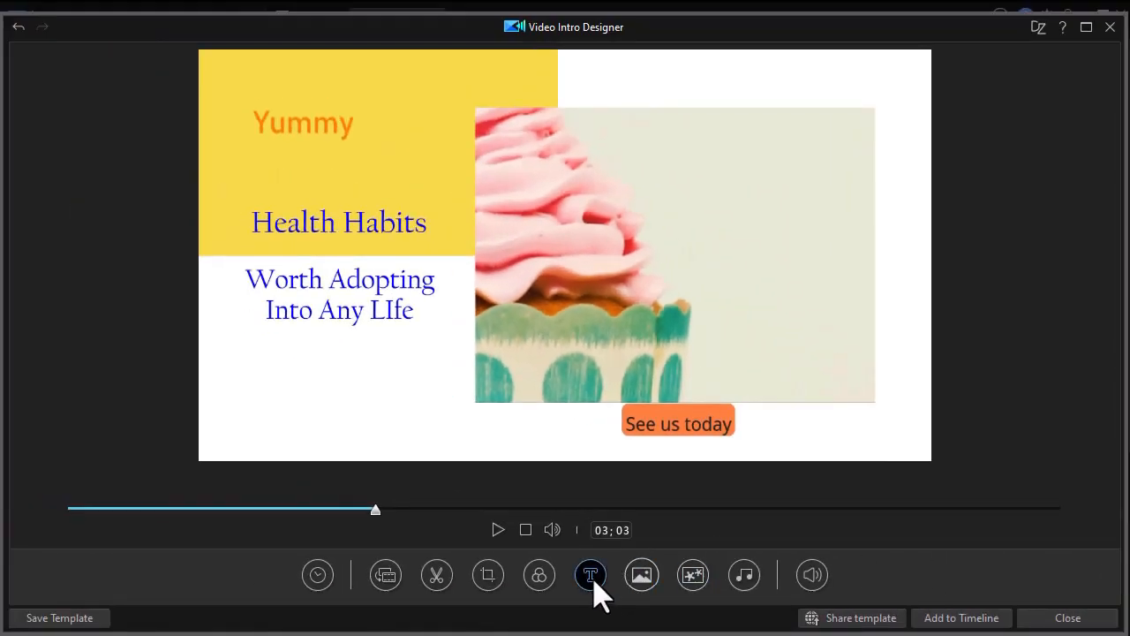
{"action": "mouse_move", "coordinate": [589, 576]}
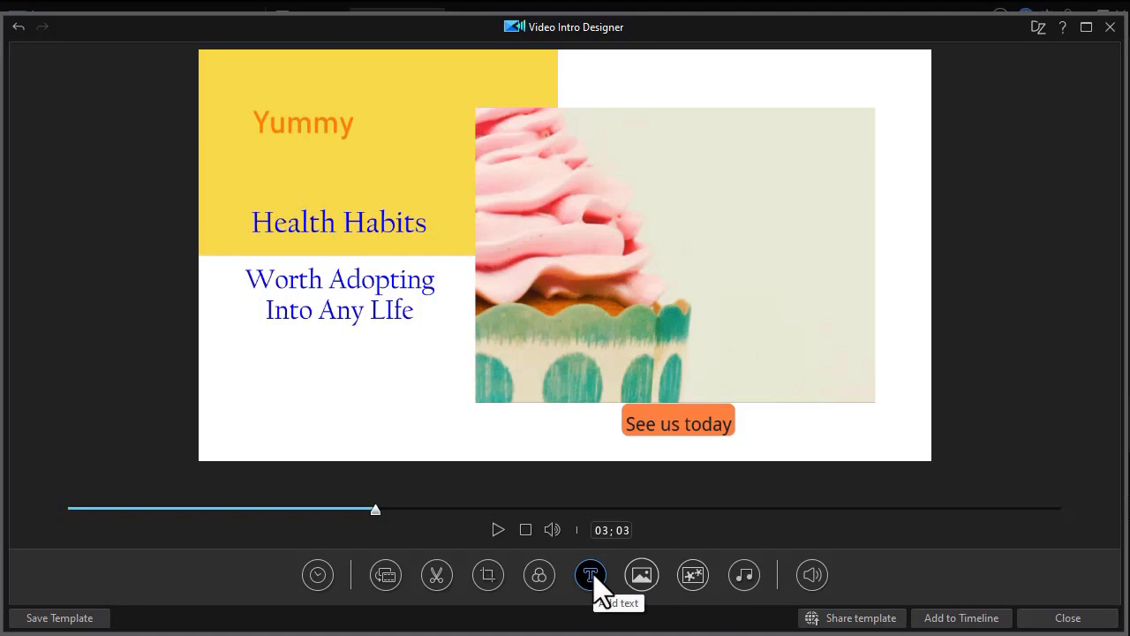
{"action": "mouse_move", "coordinate": [641, 576]}
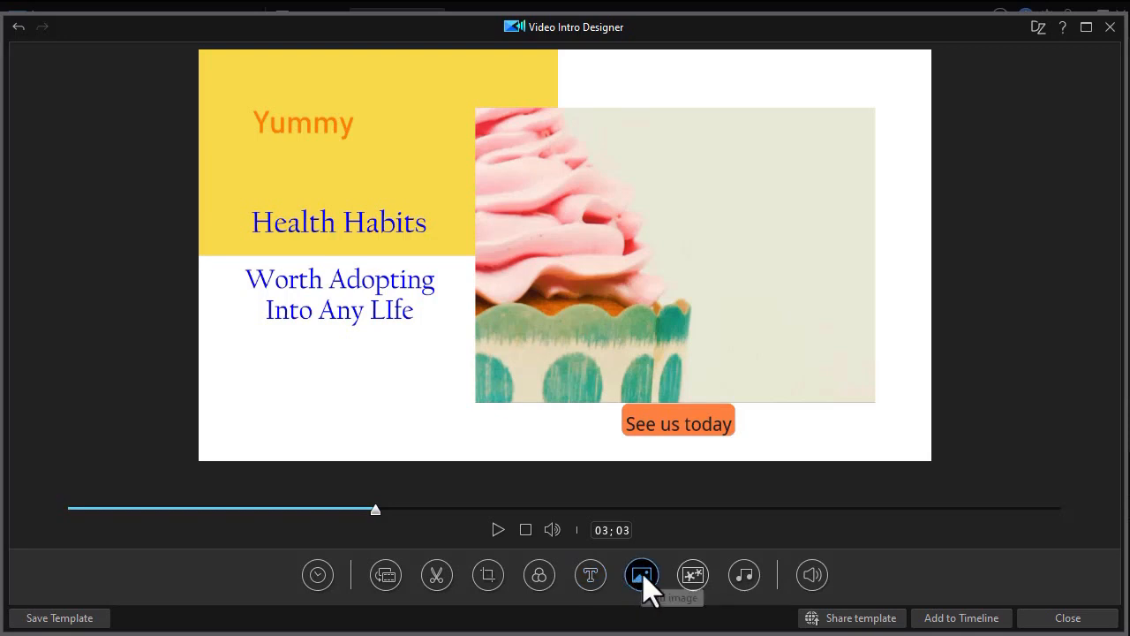
{"action": "mouse_move", "coordinate": [642, 586]}
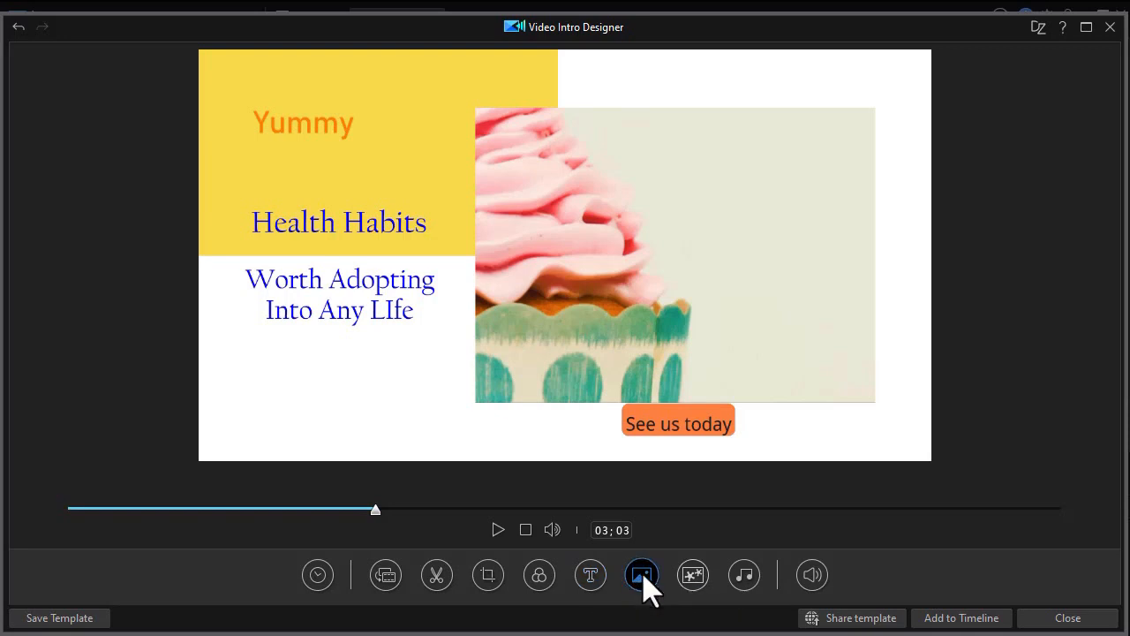
Step: Insert the film reel image and move it to the top-right corner above the cupcake photo
{"action": "left_click", "coordinate": [641, 576]}
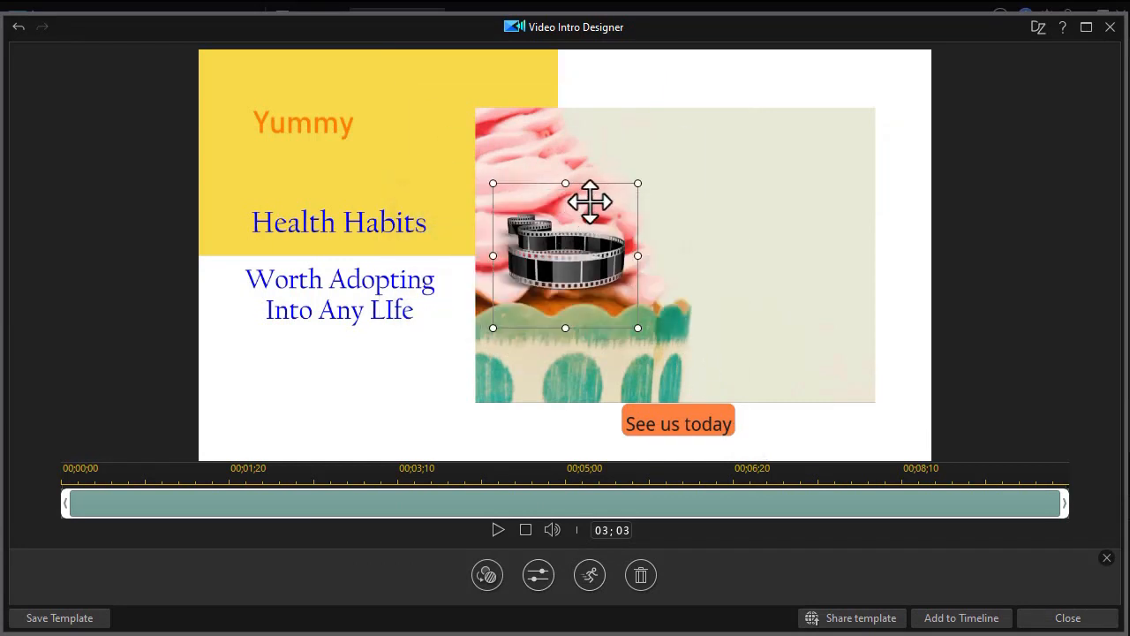
{"action": "left_click_drag", "start_coordinate": [590, 256], "coordinate": [789, 156]}
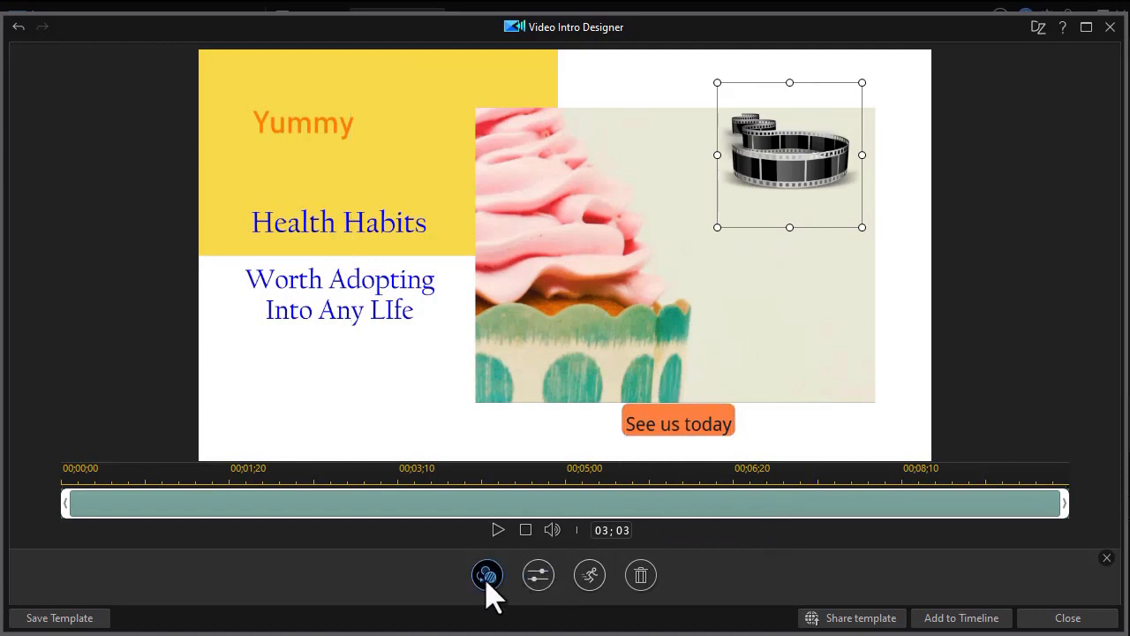
{"action": "mouse_move", "coordinate": [488, 576]}
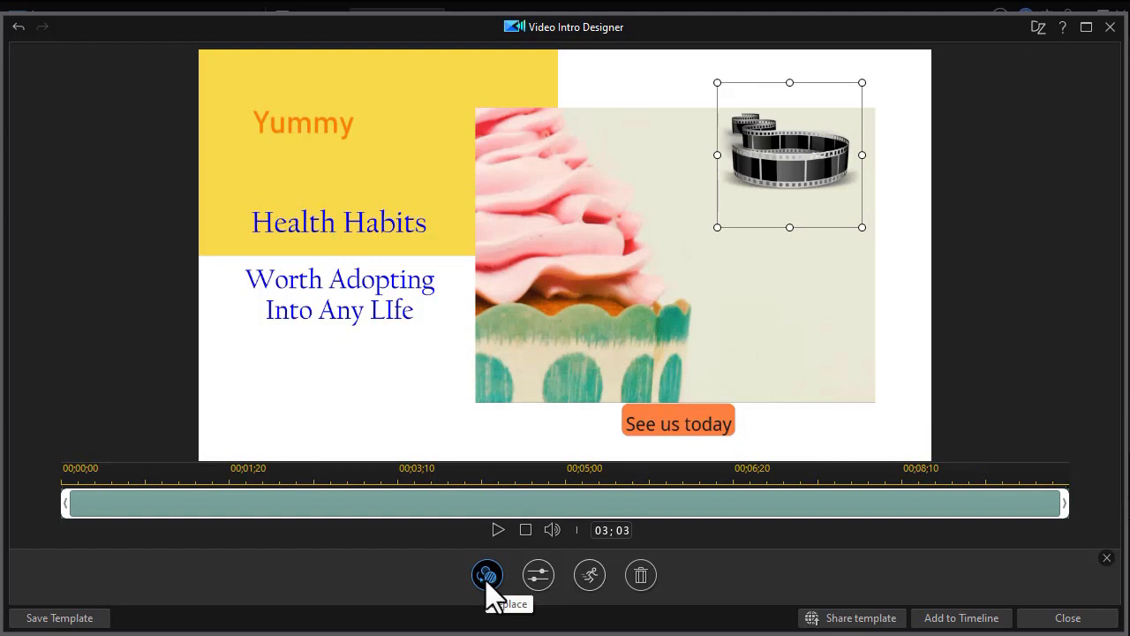
{"action": "mouse_move", "coordinate": [491, 597]}
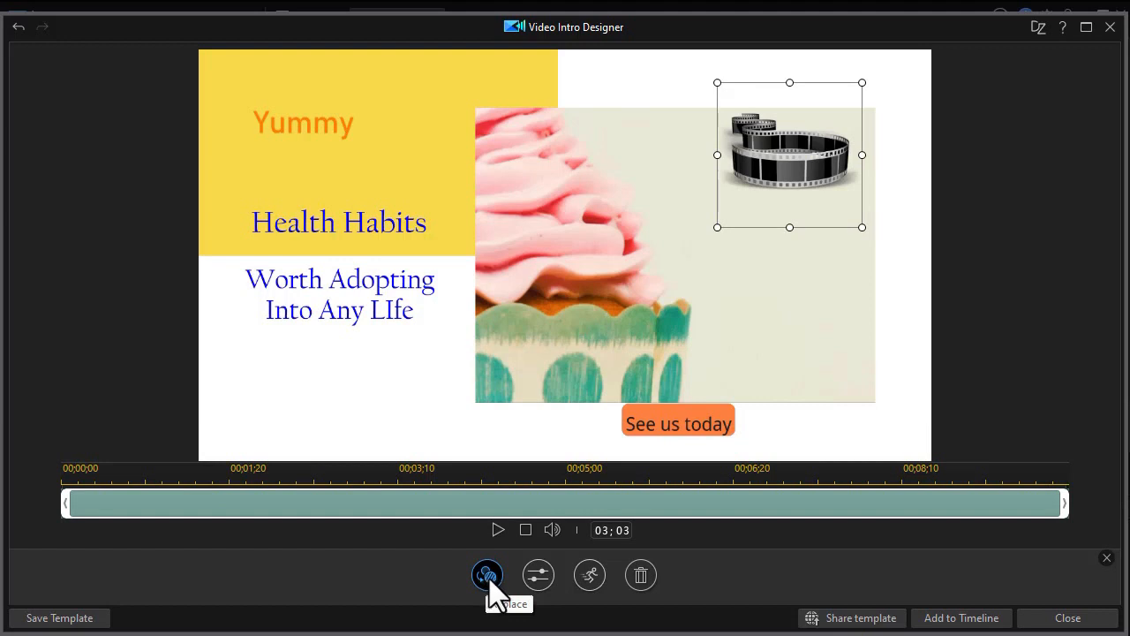
{"action": "mouse_move", "coordinate": [537, 575]}
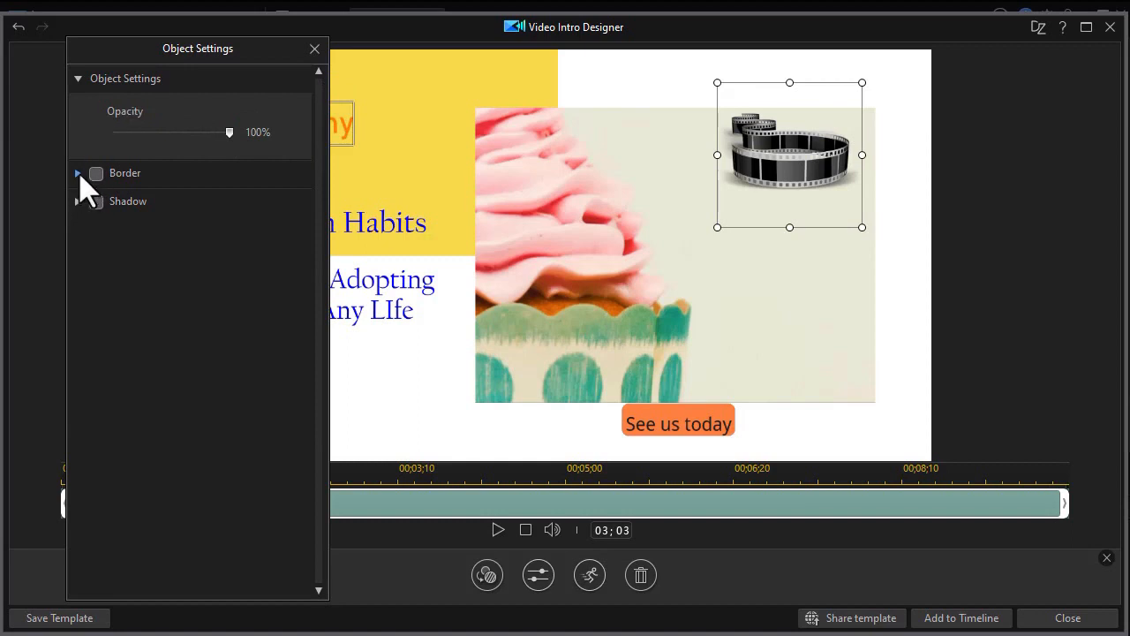
{"action": "mouse_move", "coordinate": [92, 133]}
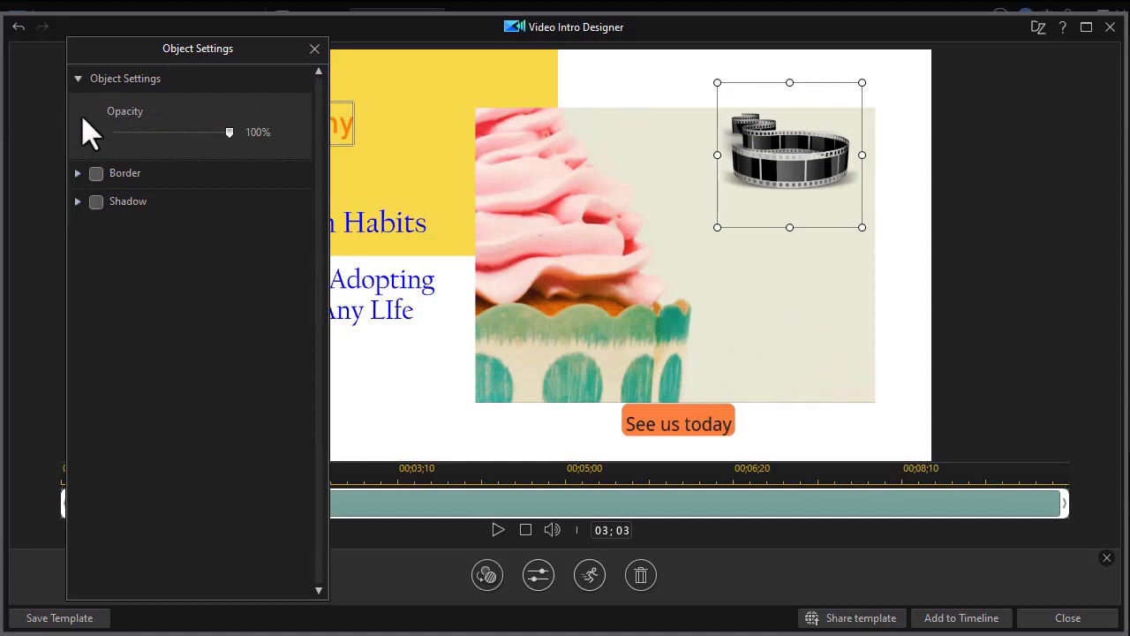
{"action": "mouse_move", "coordinate": [180, 155]}
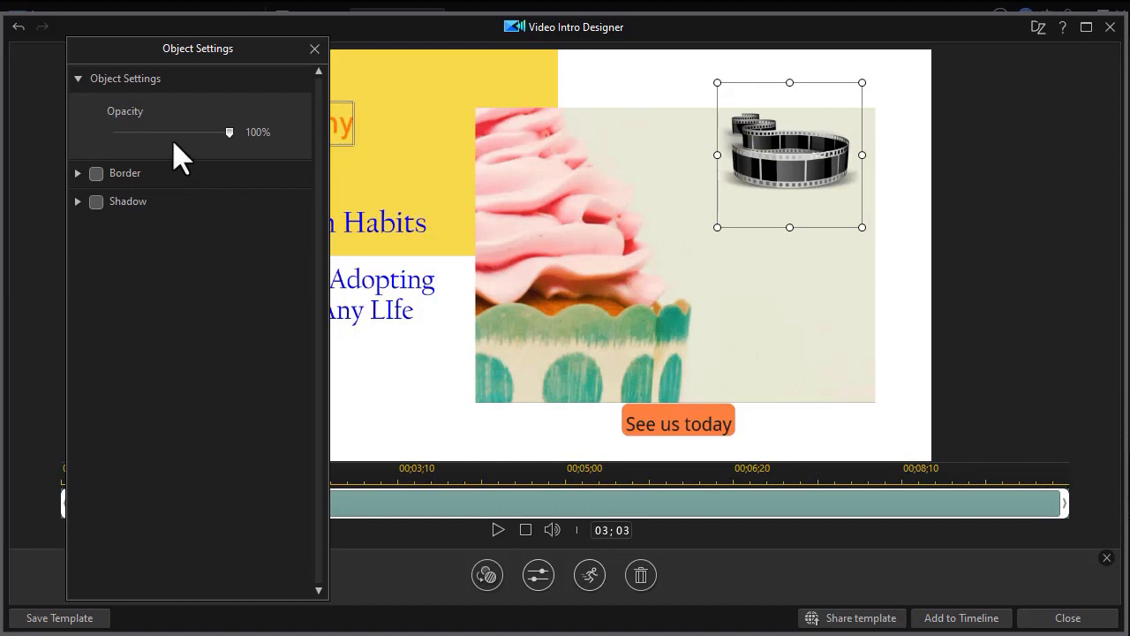
{"action": "mouse_move", "coordinate": [268, 71]}
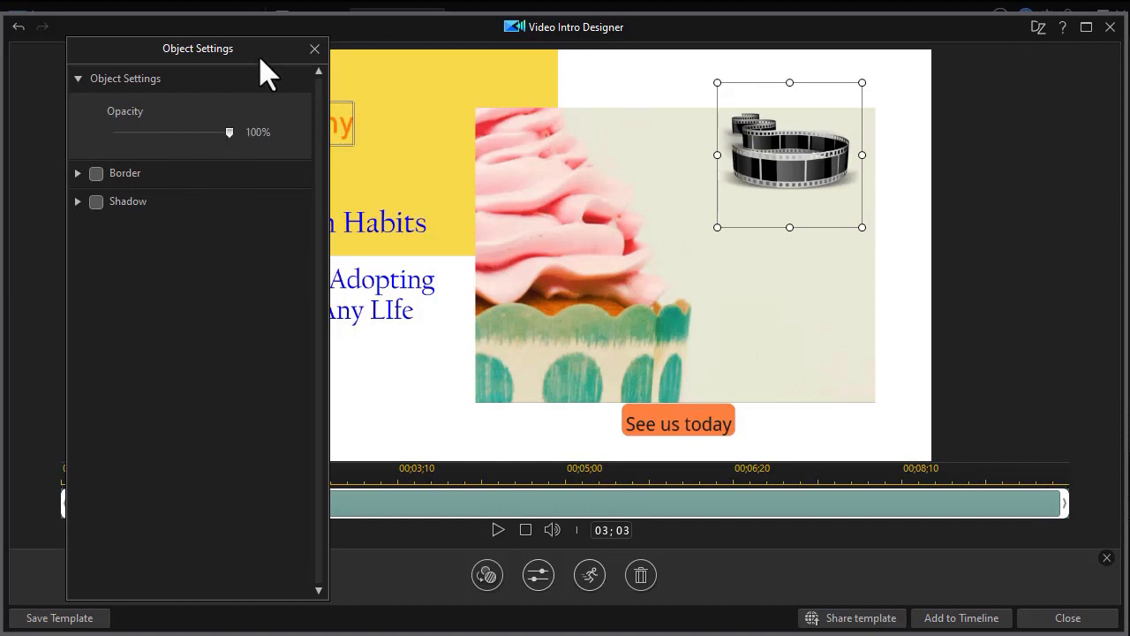
{"action": "mouse_move", "coordinate": [176, 159]}
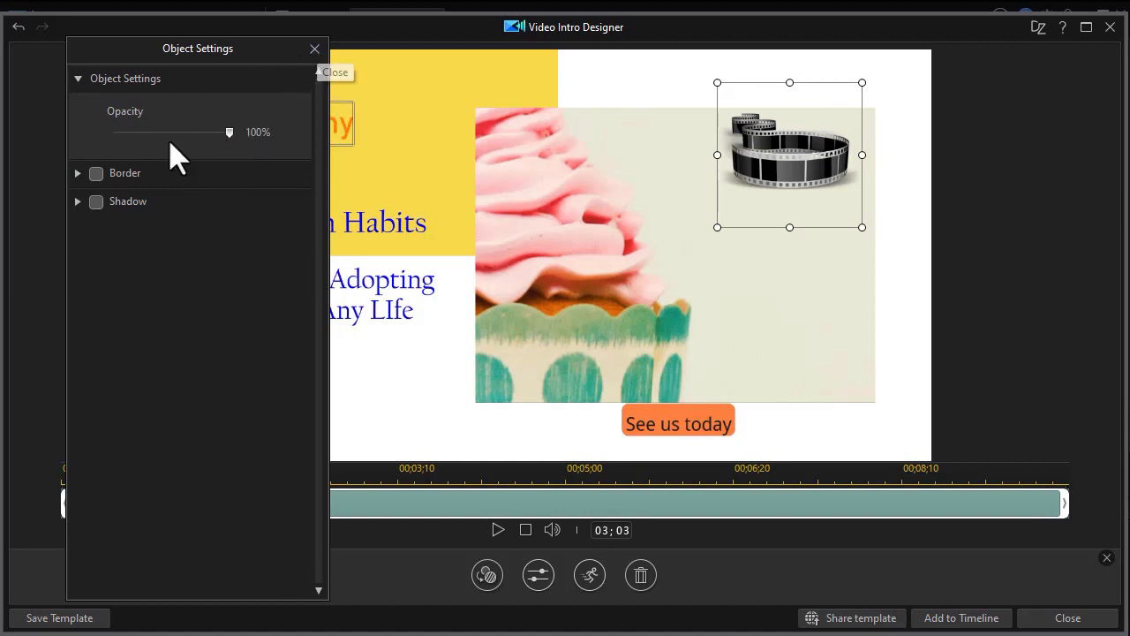
Step: Add a white border of size 2 to the film reel sticker and close Object Settings
{"action": "left_click", "coordinate": [96, 173]}
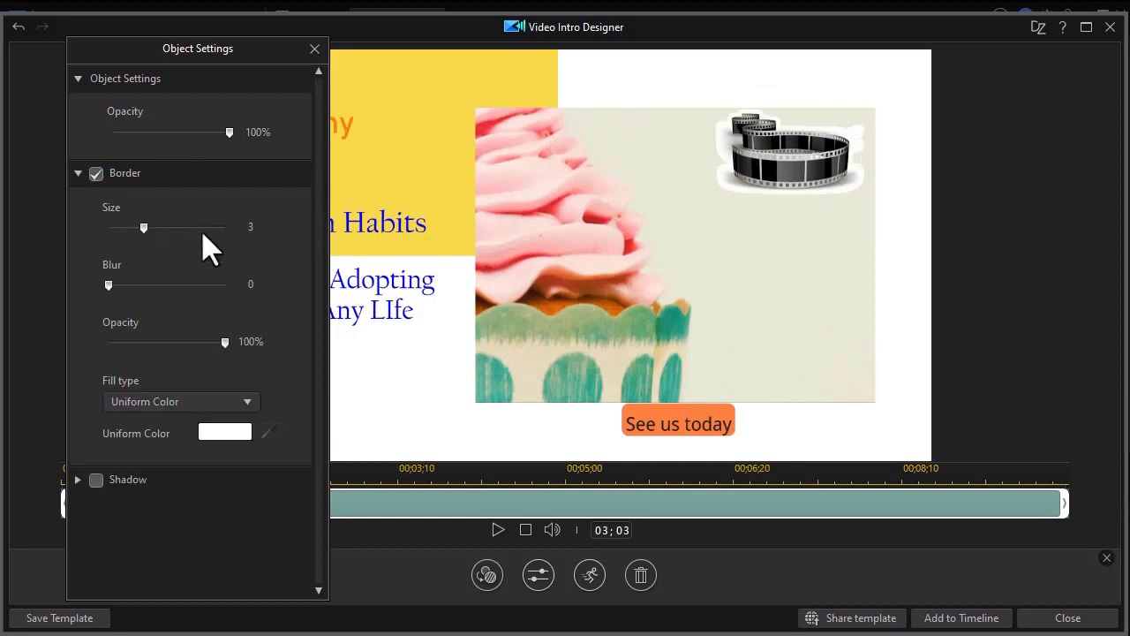
{"action": "left_click_drag", "start_coordinate": [143, 227], "coordinate": [131, 228]}
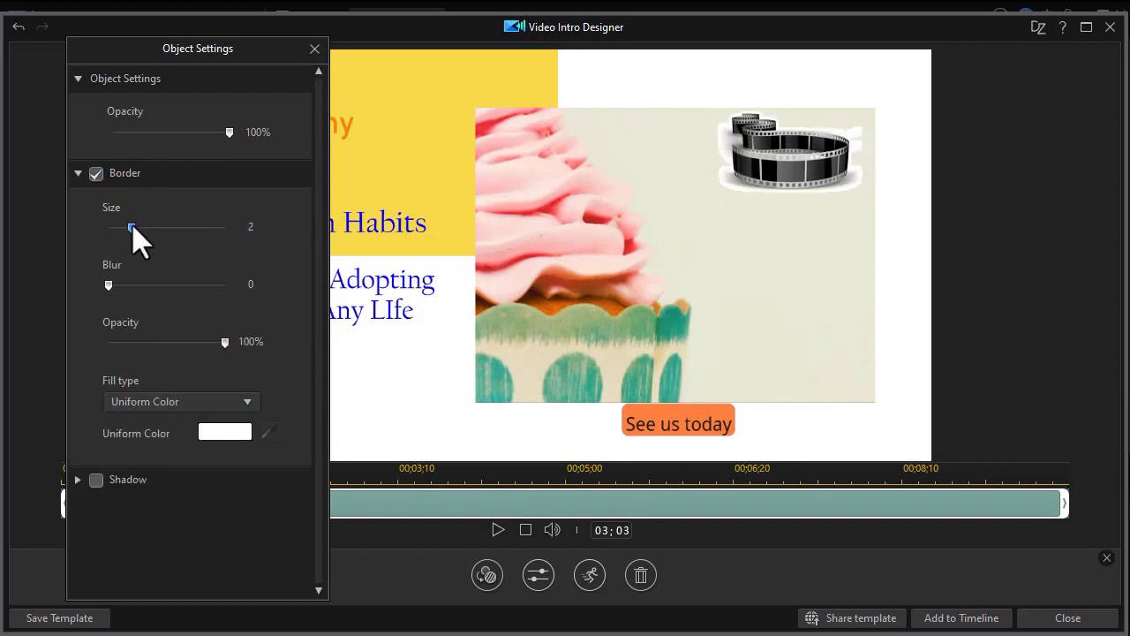
{"action": "mouse_move", "coordinate": [356, 92]}
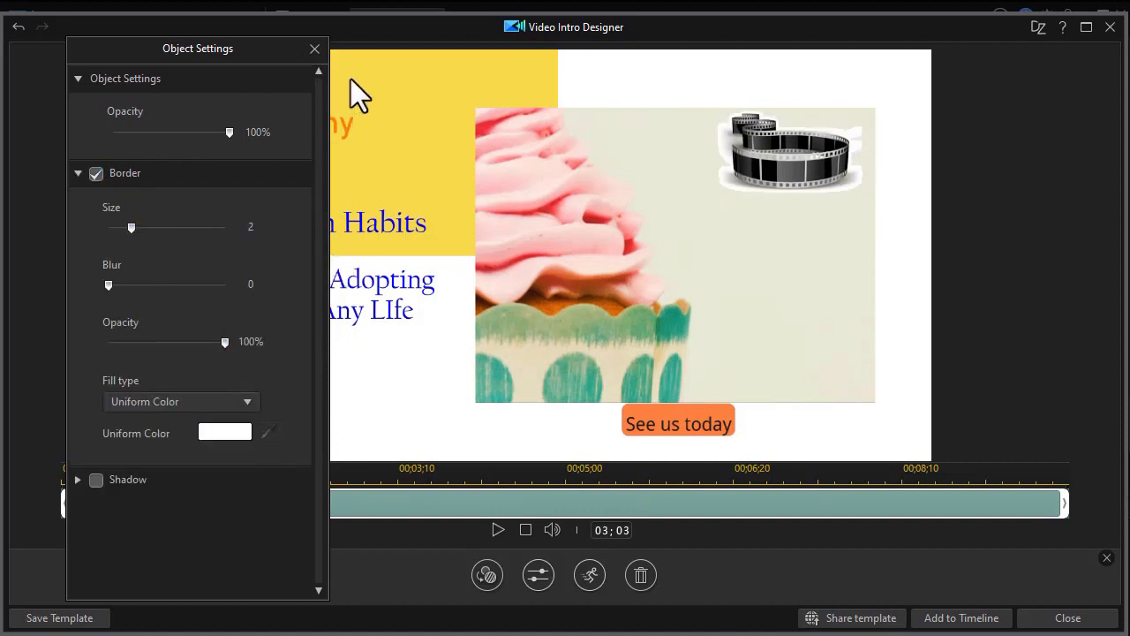
{"action": "left_click", "coordinate": [314, 49]}
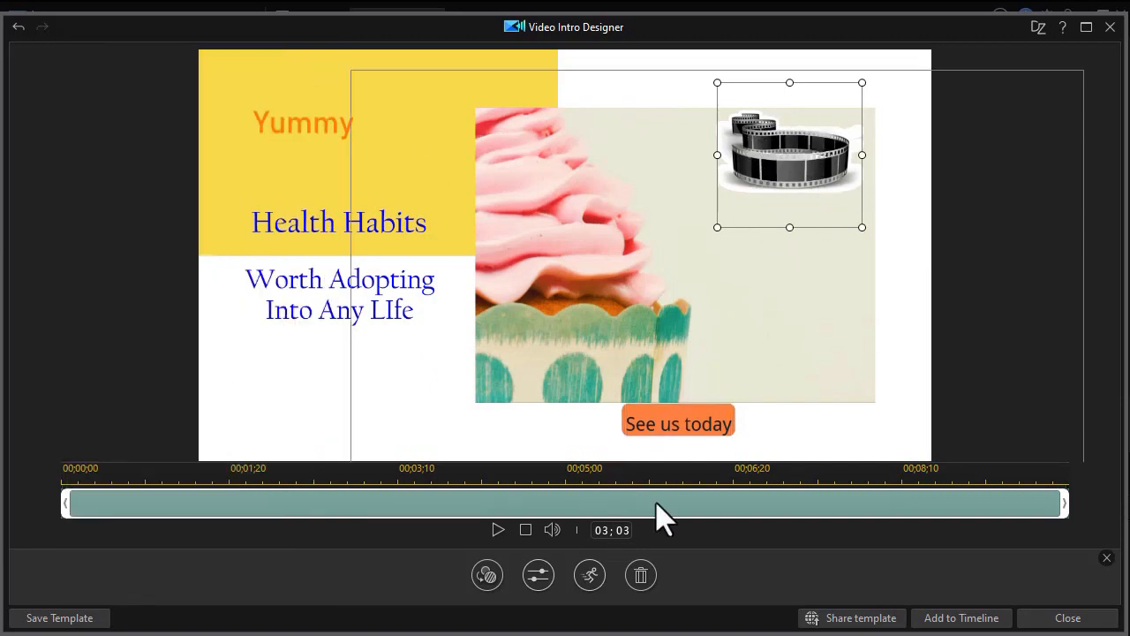
{"action": "mouse_move", "coordinate": [589, 576]}
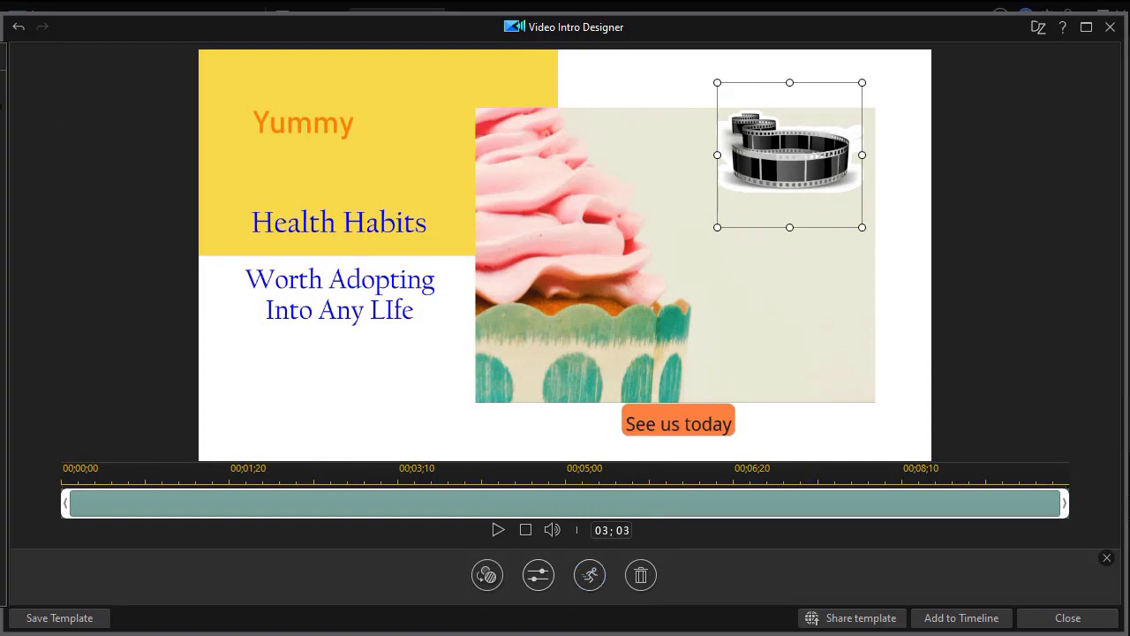
{"action": "mouse_move", "coordinate": [127, 106]}
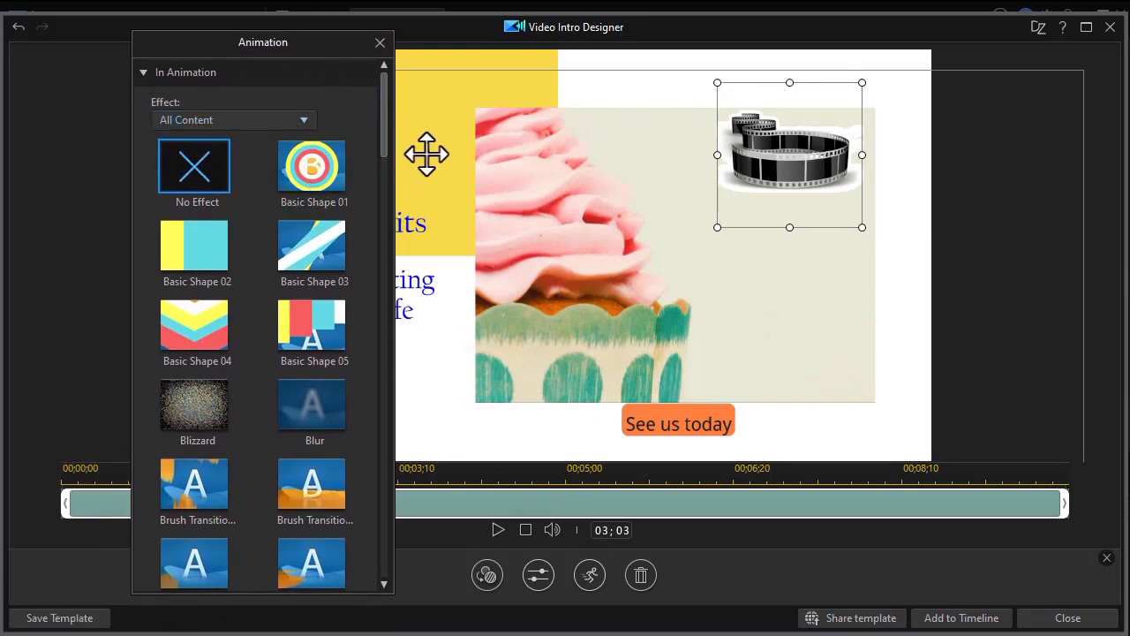
Step: Browse the In Animation effects and apply a Brush Transition entrance to the film reel
{"action": "scroll", "scroll_direction": "down", "scroll_amount": 3}
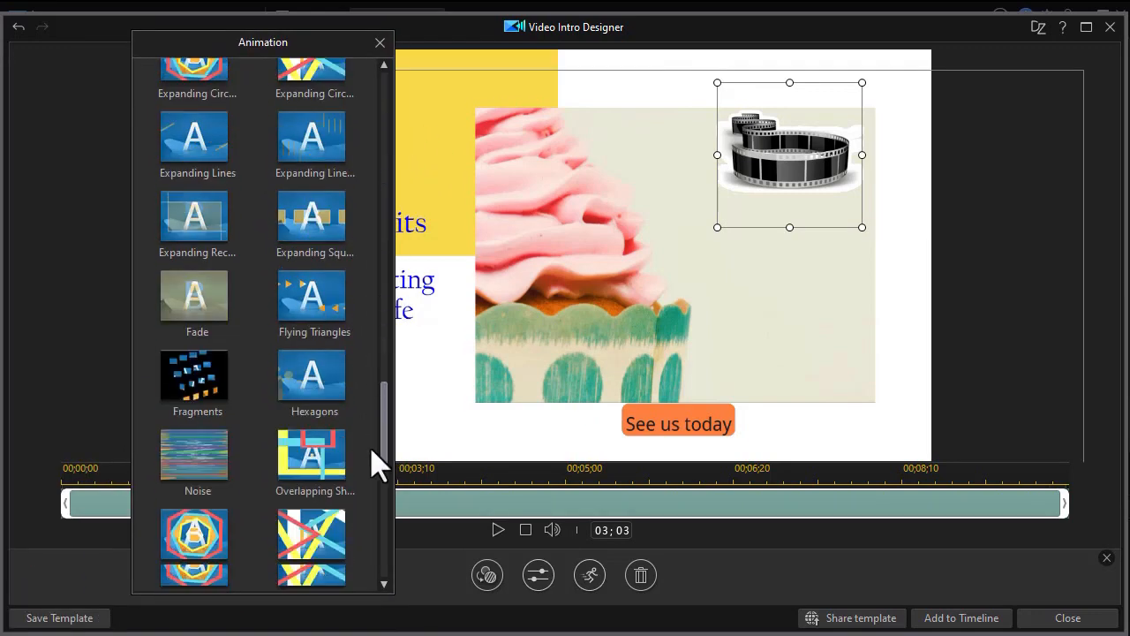
{"action": "scroll", "scroll_direction": "up", "scroll_amount": 3}
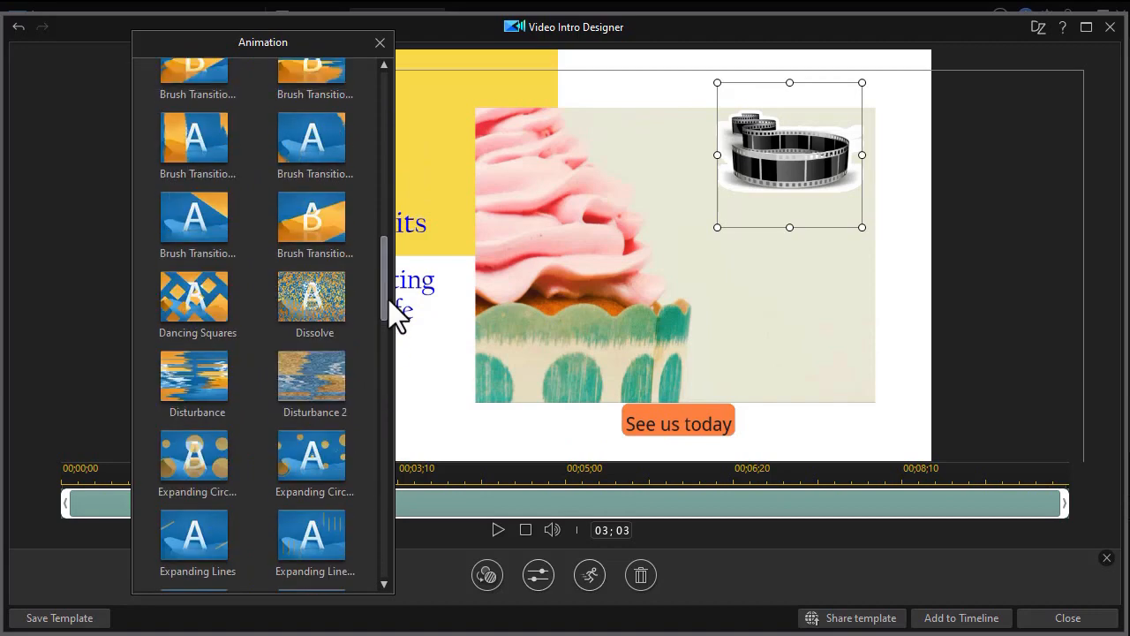
{"action": "mouse_move", "coordinate": [196, 216]}
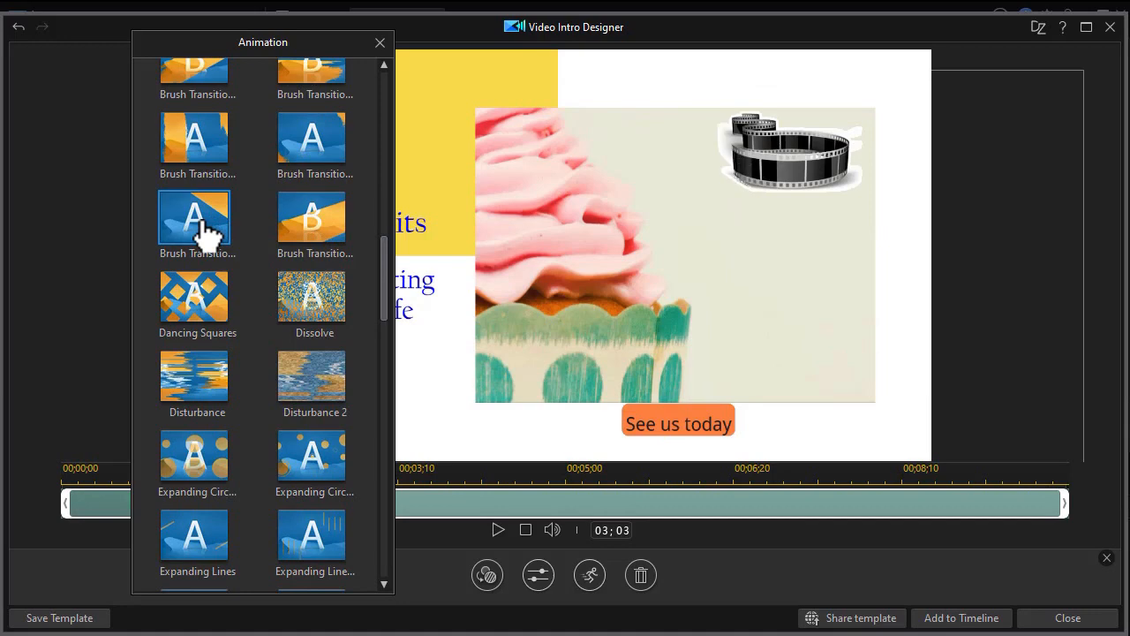
{"action": "left_click", "coordinate": [787, 156]}
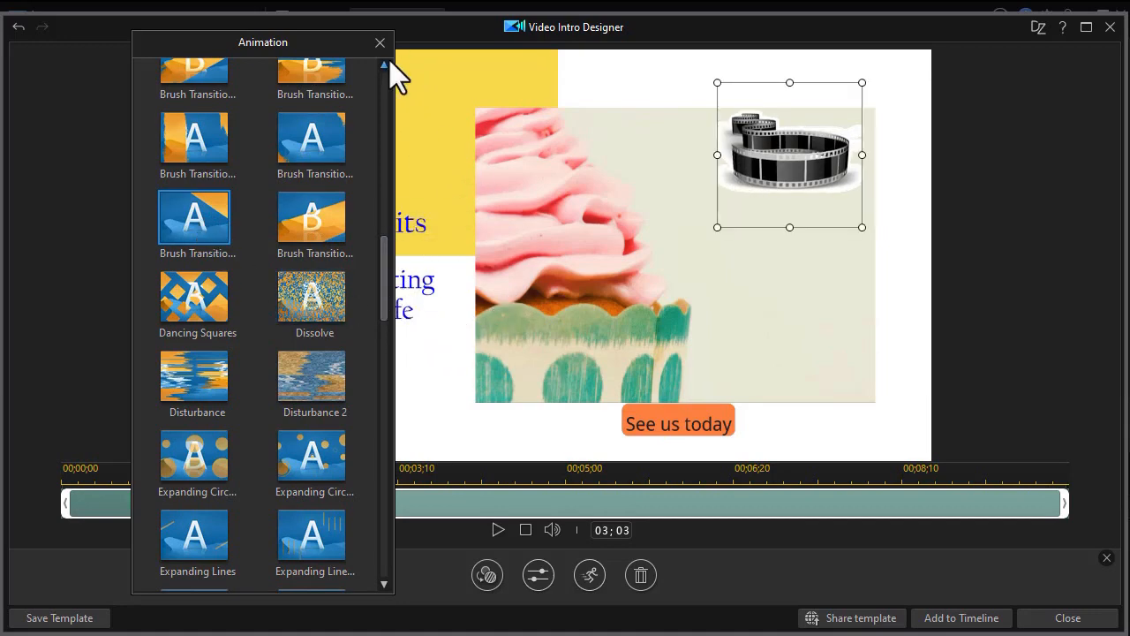
{"action": "left_click", "coordinate": [381, 42]}
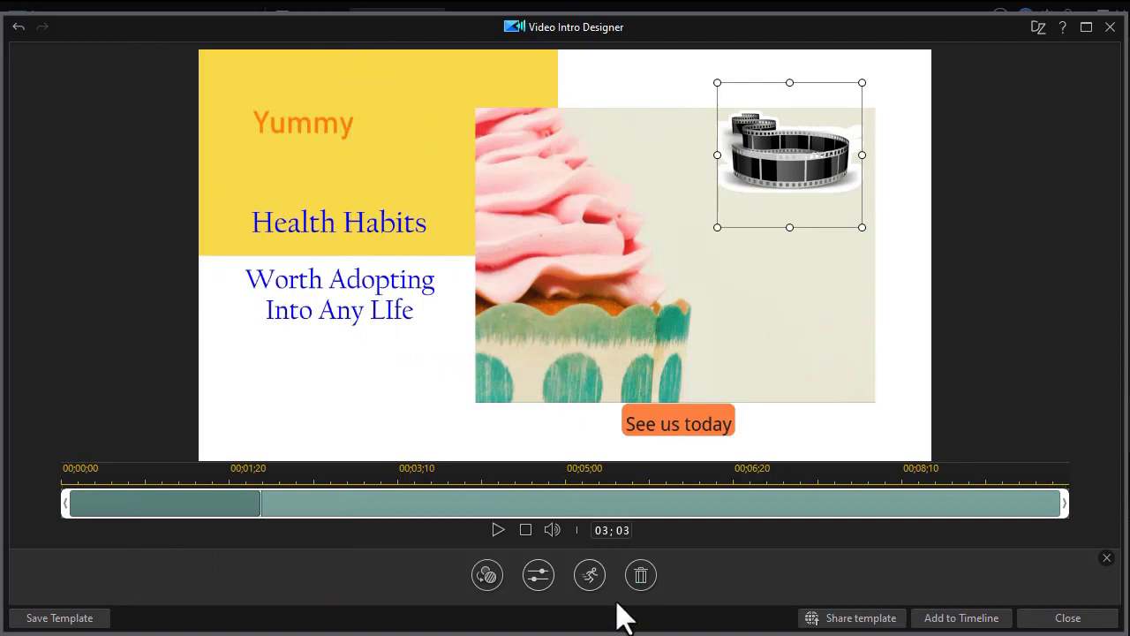
{"action": "mouse_move", "coordinate": [590, 576]}
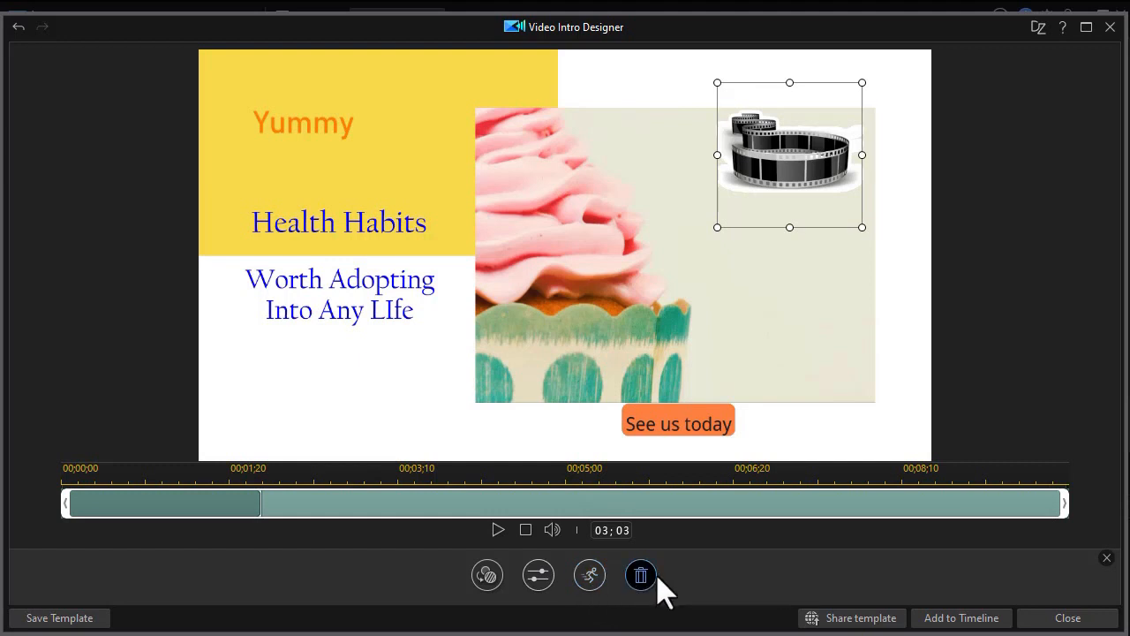
{"action": "mouse_move", "coordinate": [639, 576]}
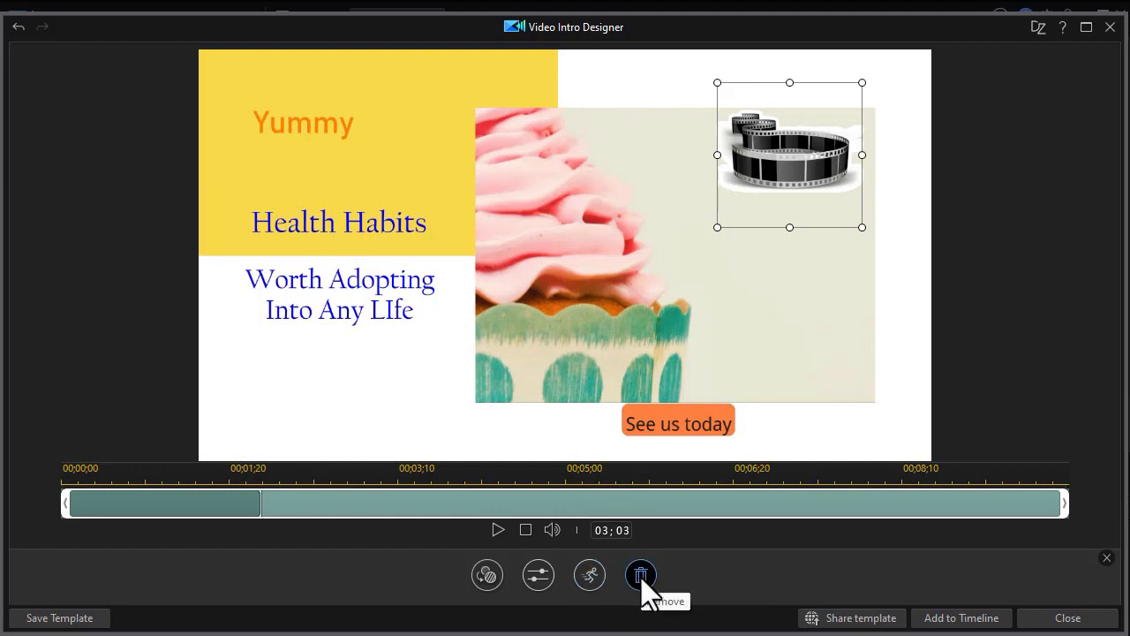
{"action": "mouse_move", "coordinate": [851, 591]}
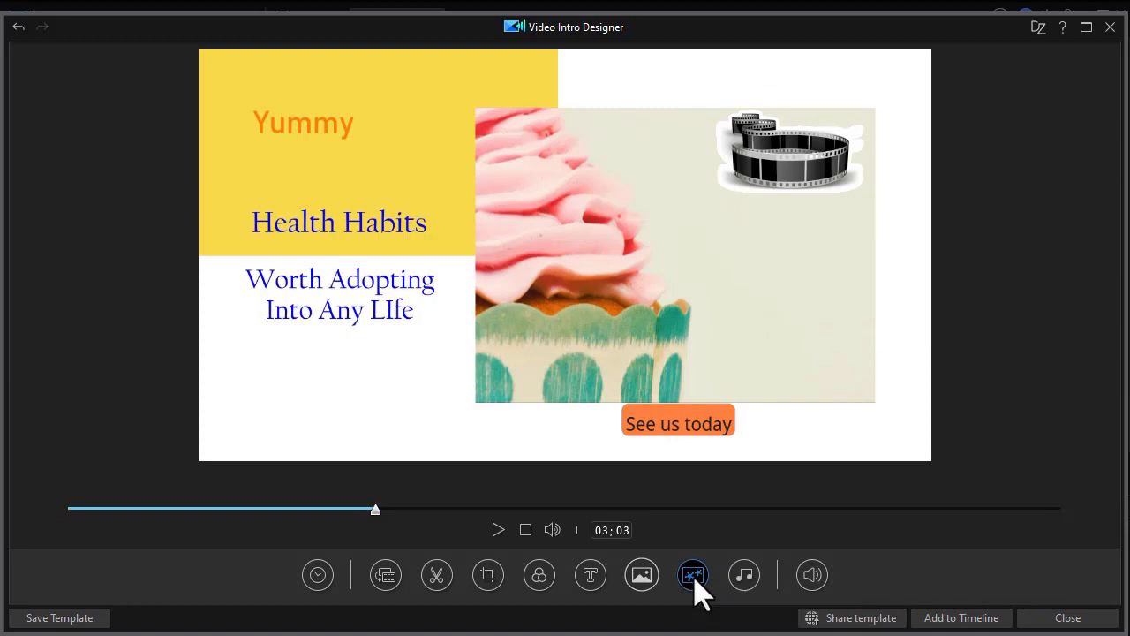
Step: Open the Video Overlay Room library of importable PiP objects
{"action": "left_click", "coordinate": [692, 574]}
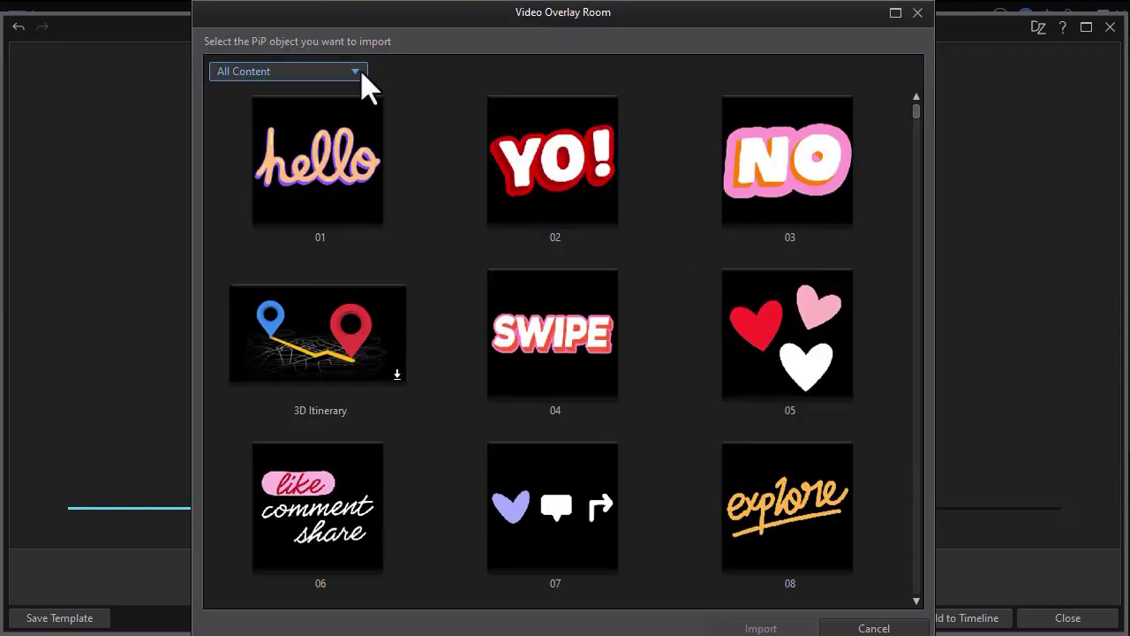
Step: Filter the Video Overlay Room content to the Holidays category and browse its objects
{"action": "left_click", "coordinate": [357, 70]}
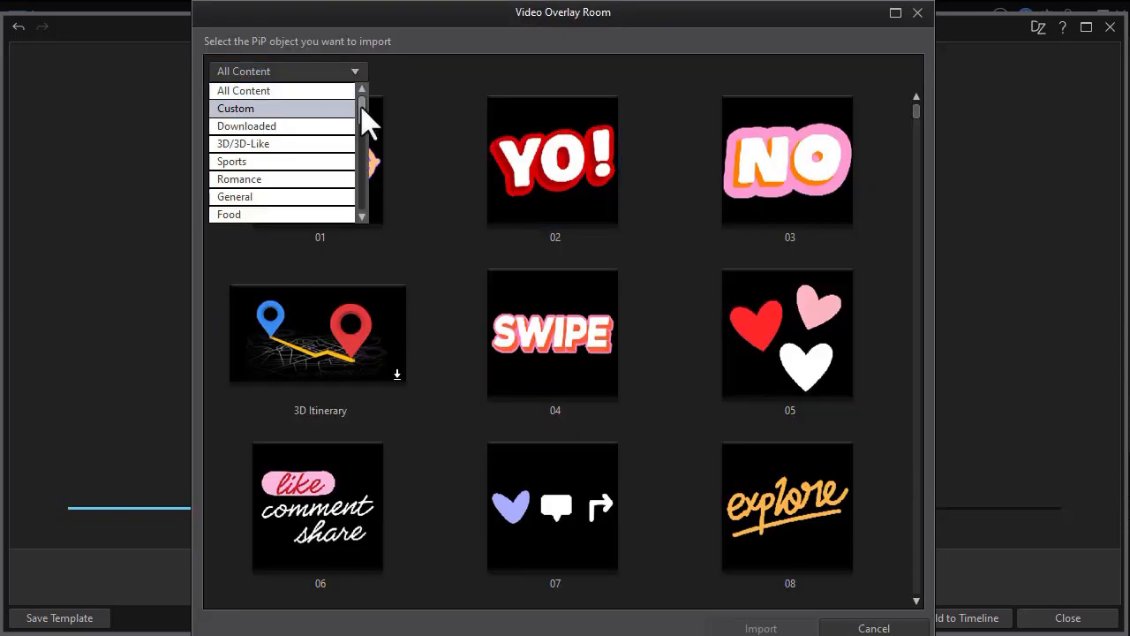
{"action": "scroll", "scroll_direction": "down", "scroll_amount": 3}
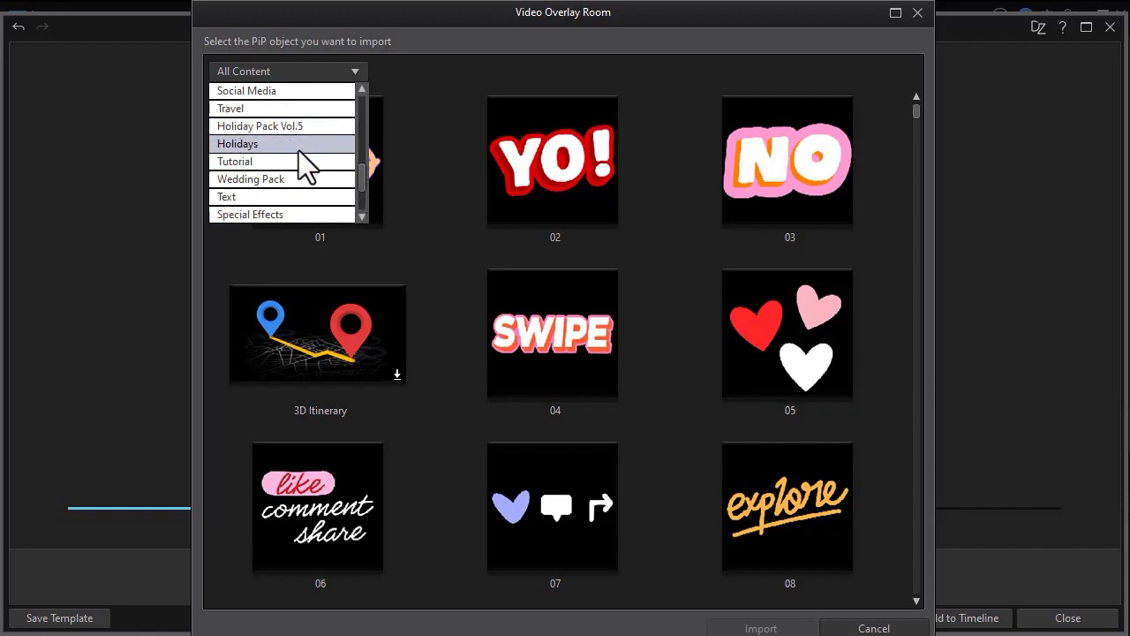
{"action": "left_click", "coordinate": [236, 143]}
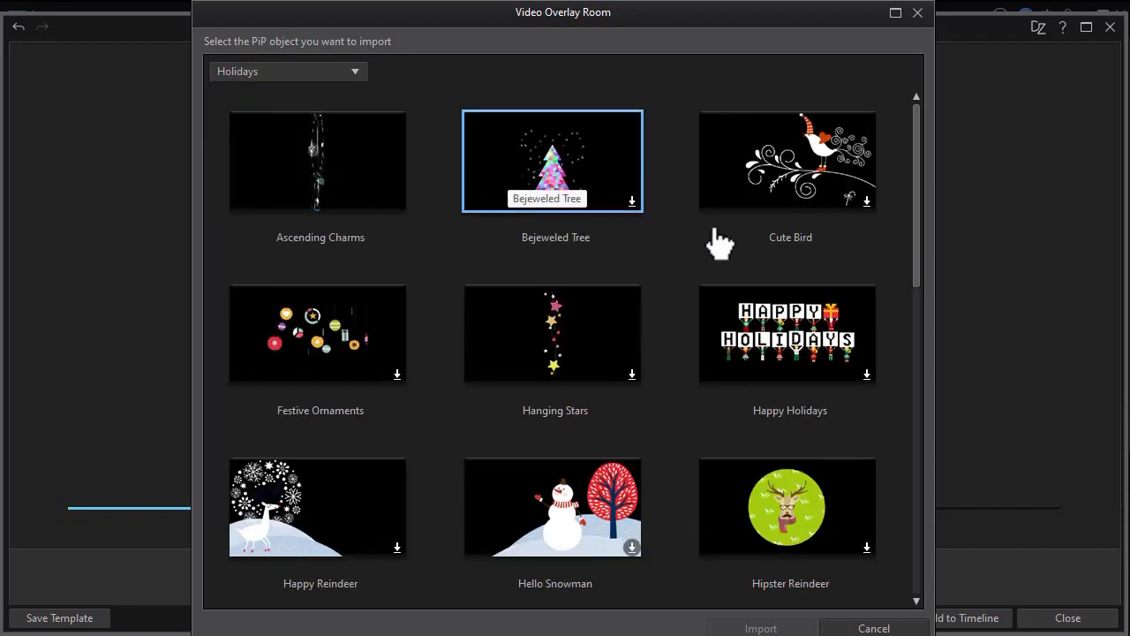
{"action": "scroll", "scroll_direction": "down", "scroll_amount": 3}
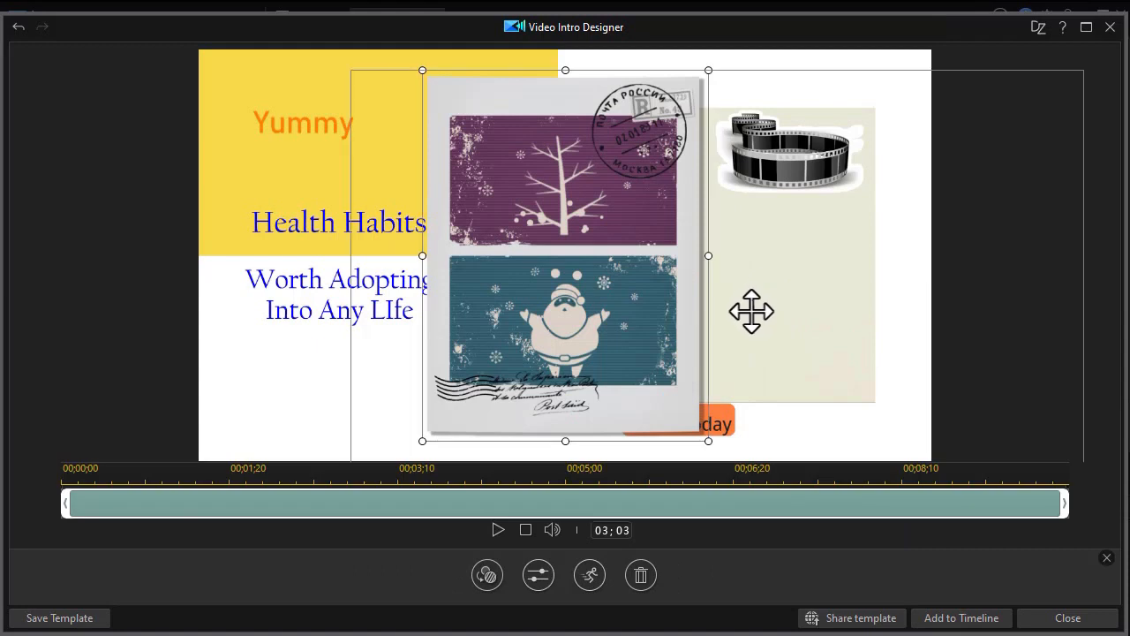
{"action": "mouse_move", "coordinate": [421, 70]}
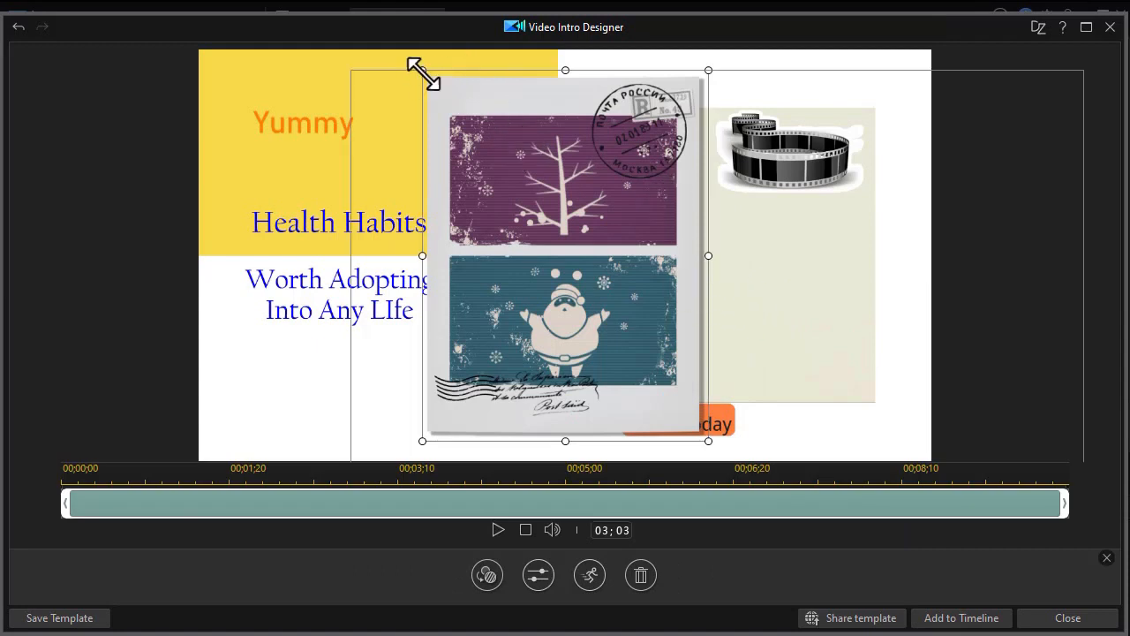
Step: Shrink the holiday postcard sticker to a small thumbnail for the lower-left corner
{"action": "left_click_drag", "start_coordinate": [420, 70], "coordinate": [497, 169]}
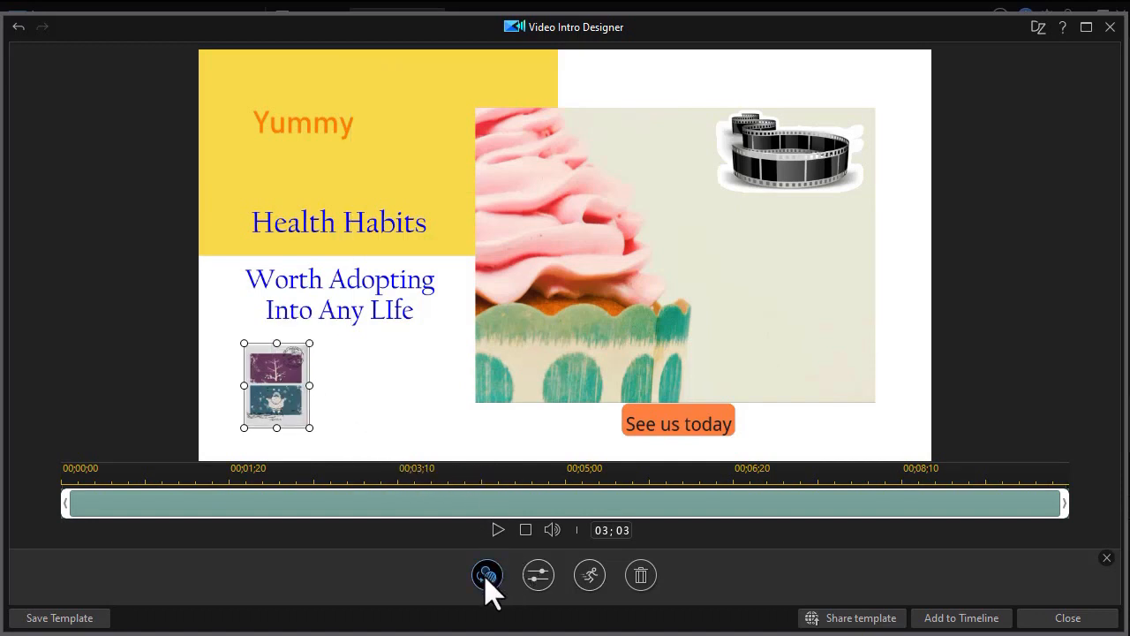
{"action": "mouse_move", "coordinate": [488, 575]}
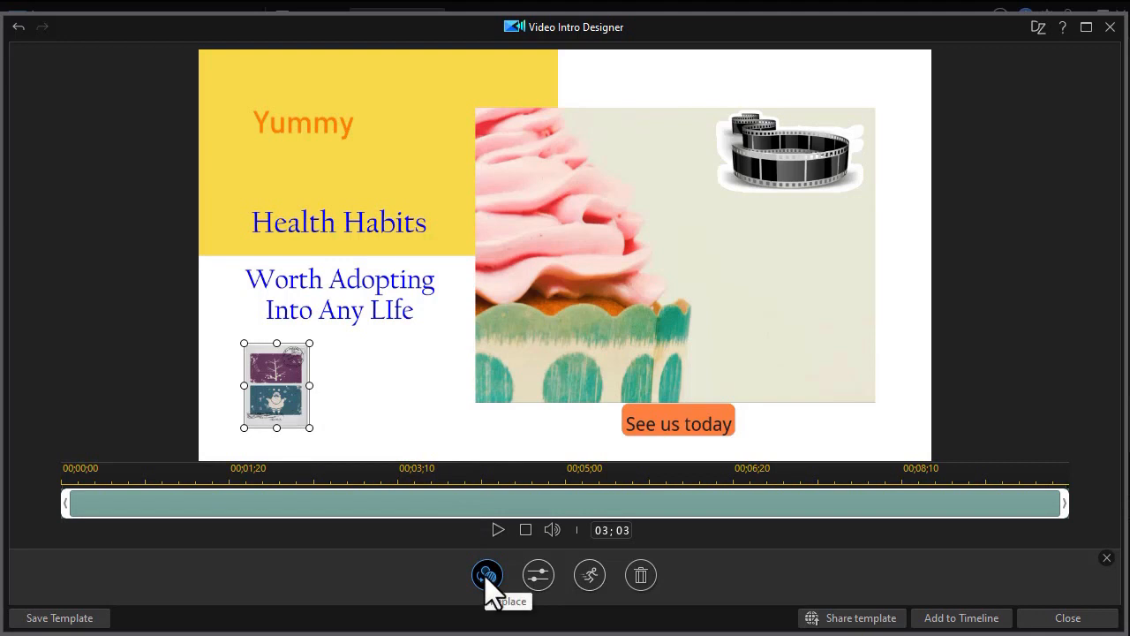
{"action": "mouse_move", "coordinate": [536, 576]}
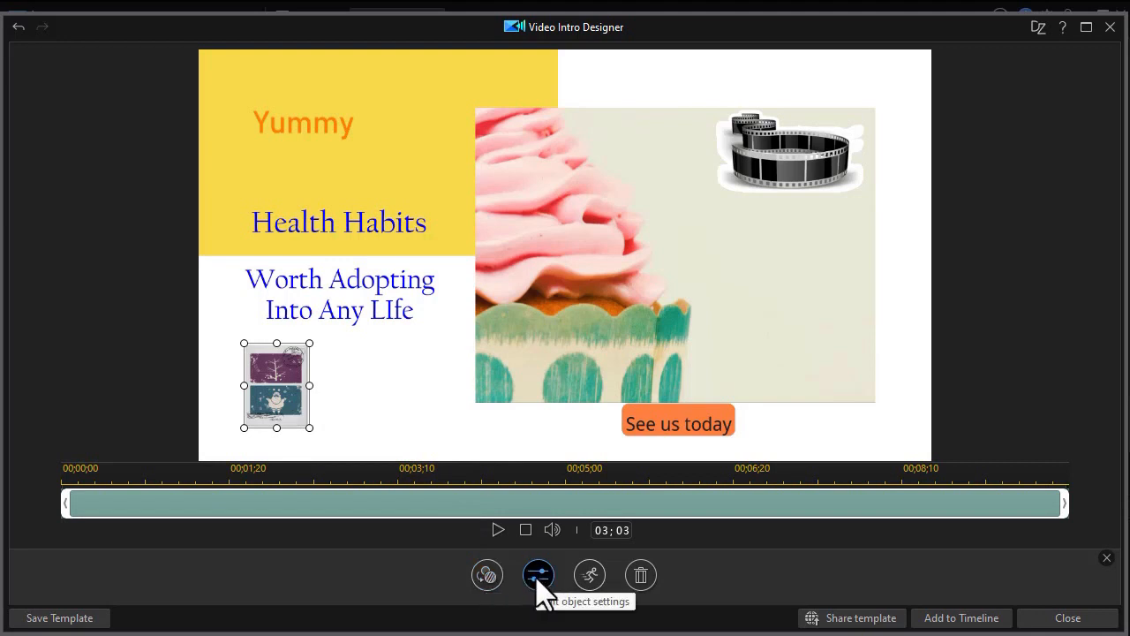
{"action": "mouse_move", "coordinate": [212, 382]}
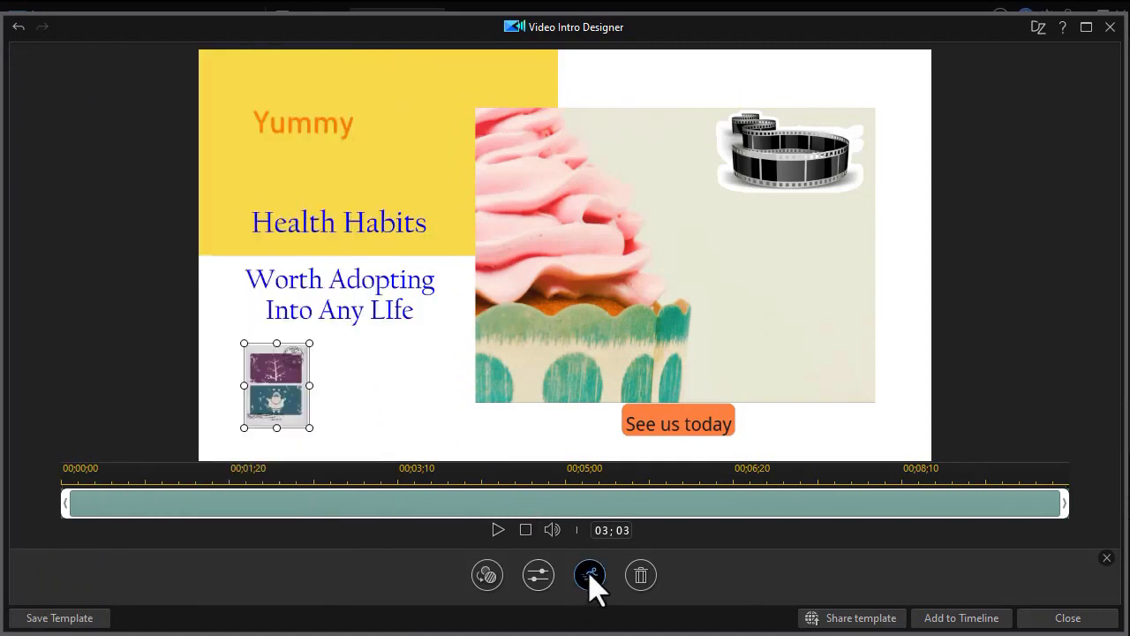
{"action": "mouse_move", "coordinate": [639, 576]}
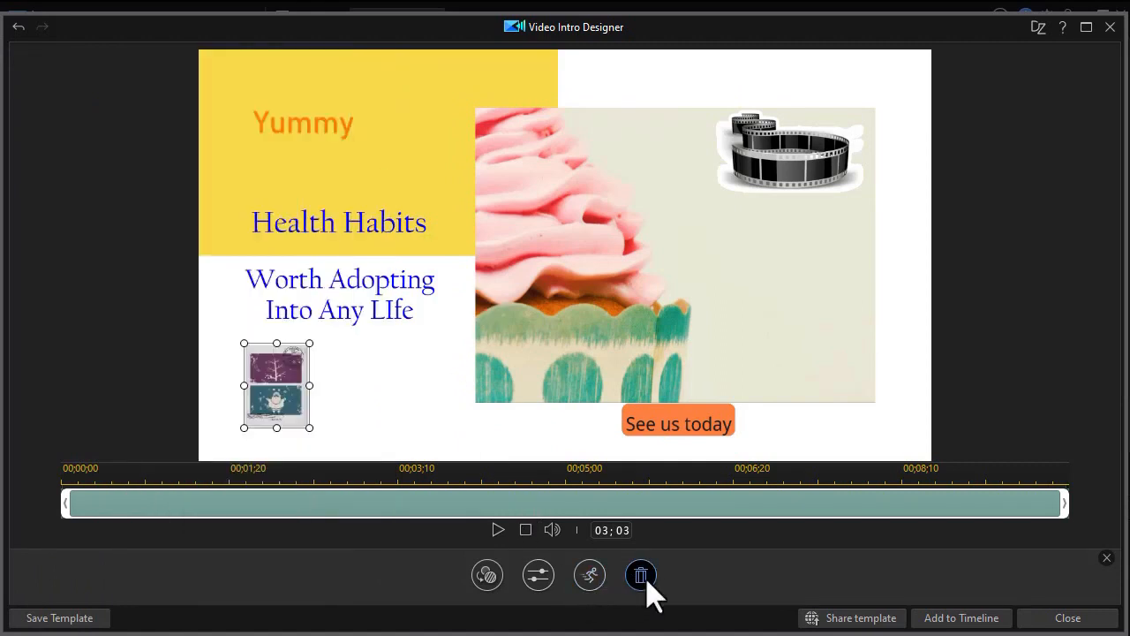
{"action": "mouse_move", "coordinate": [498, 529]}
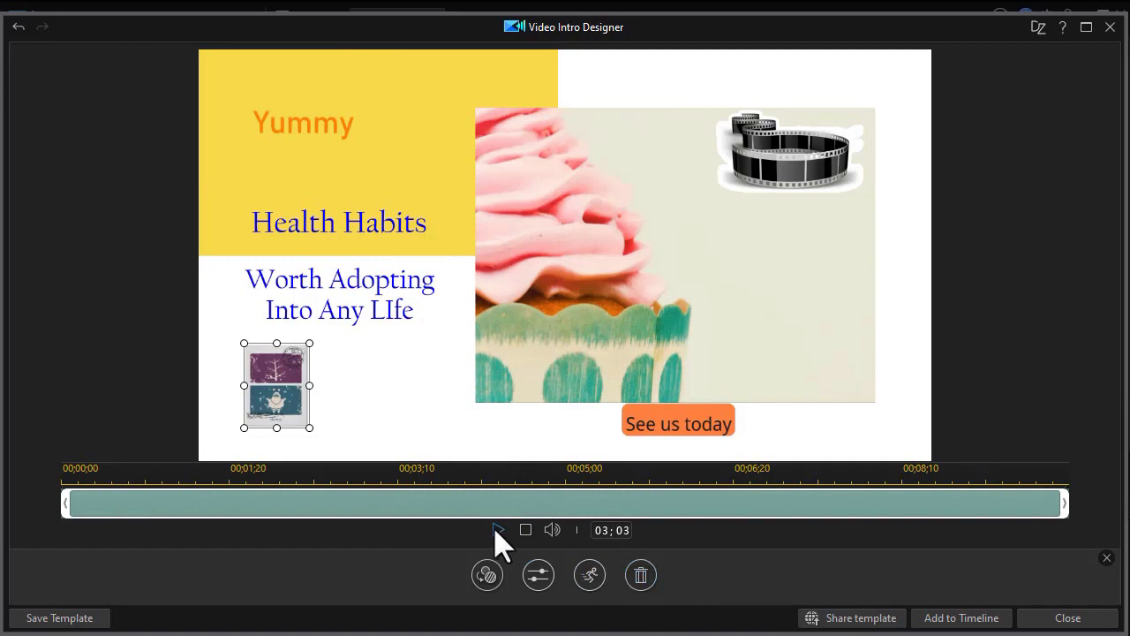
{"action": "left_click", "coordinate": [524, 530]}
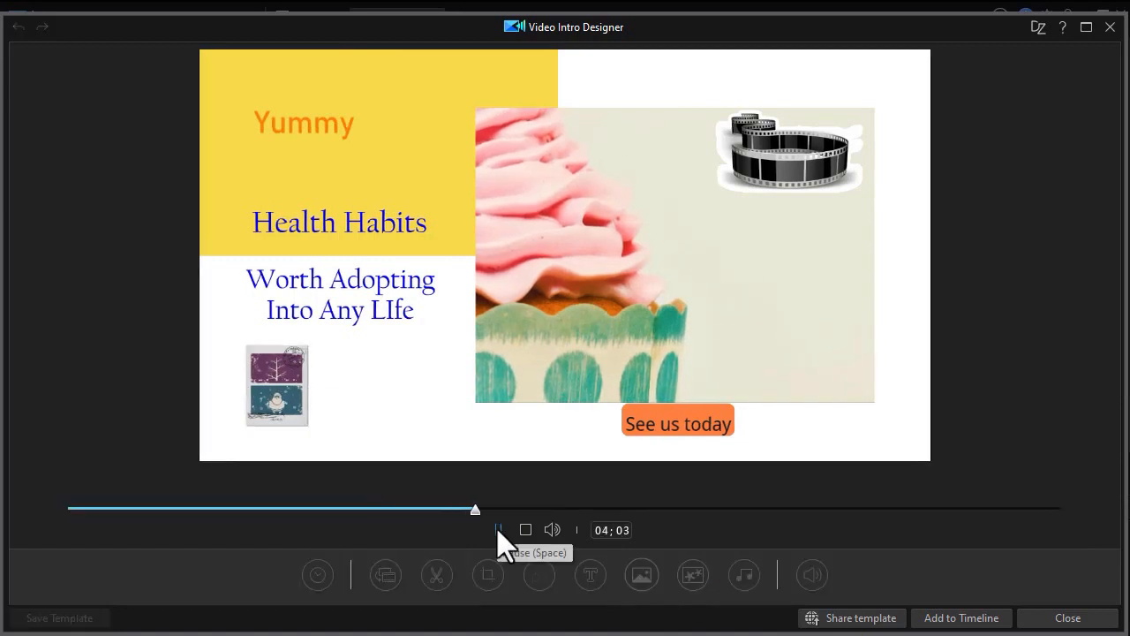
{"action": "left_click", "coordinate": [524, 529]}
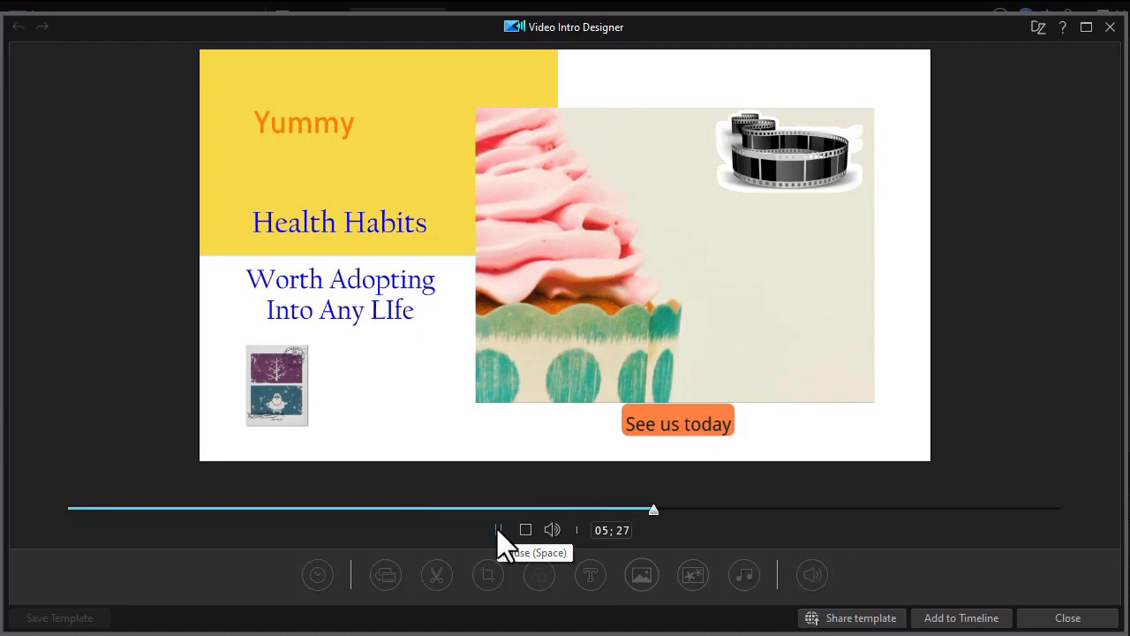
{"action": "left_click", "coordinate": [498, 529]}
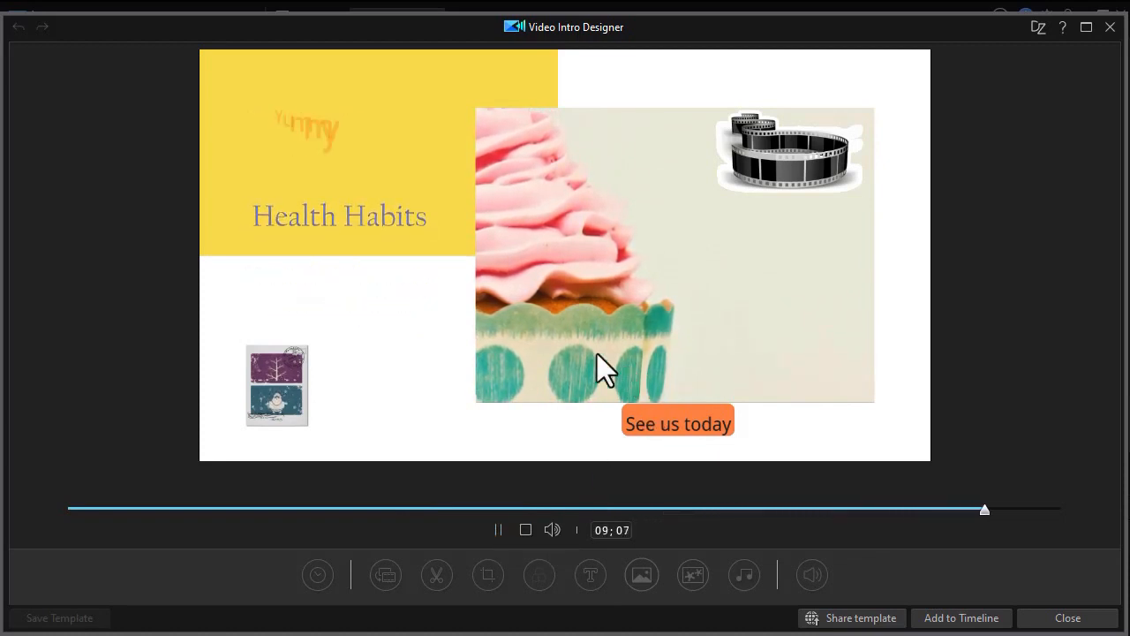
{"action": "left_click", "coordinate": [498, 529]}
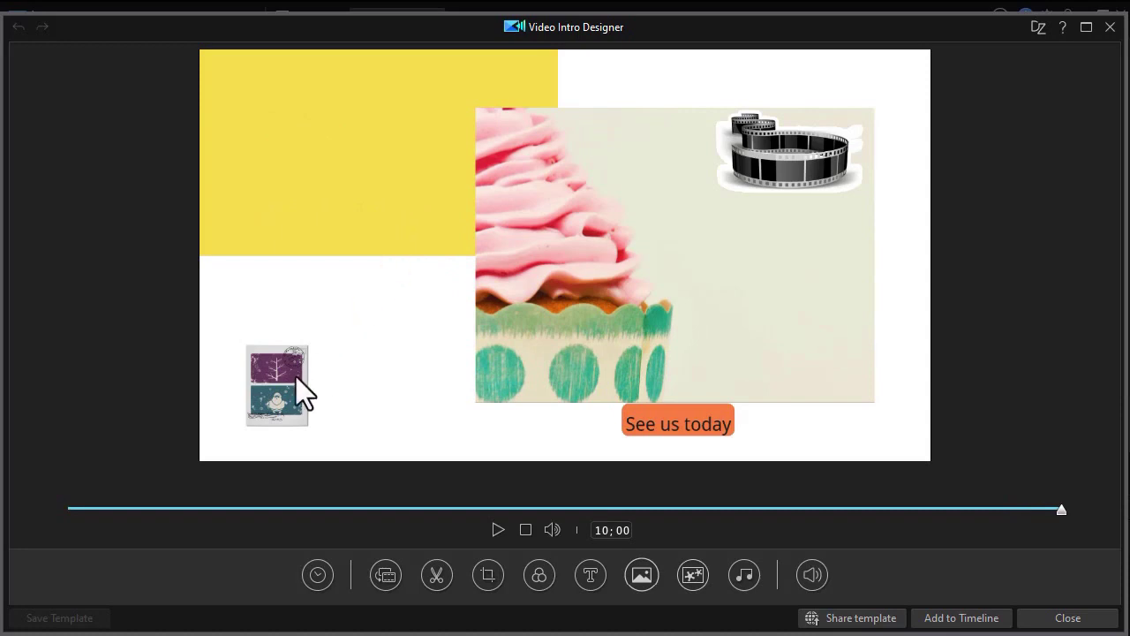
{"action": "left_click", "coordinate": [525, 530]}
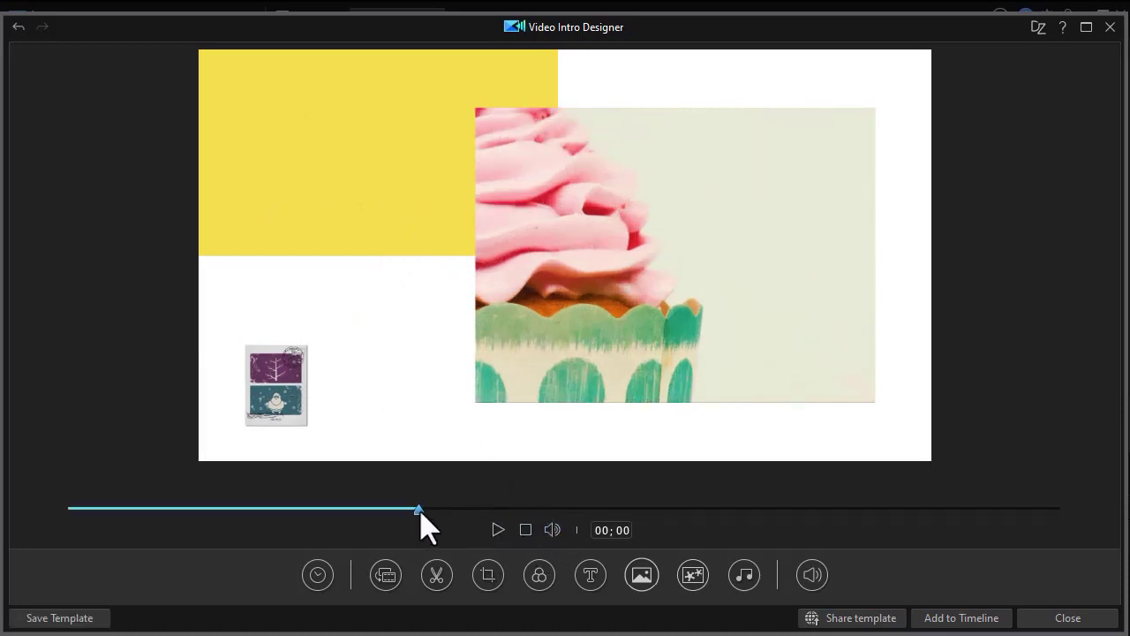
{"action": "left_click", "coordinate": [744, 576]}
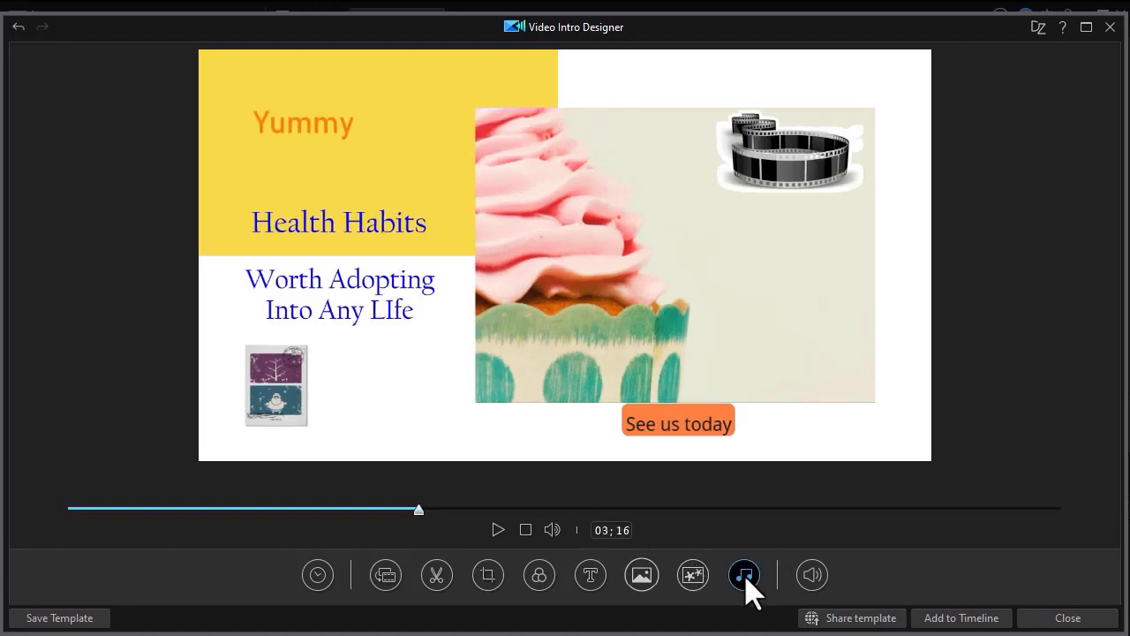
{"action": "mouse_move", "coordinate": [745, 576]}
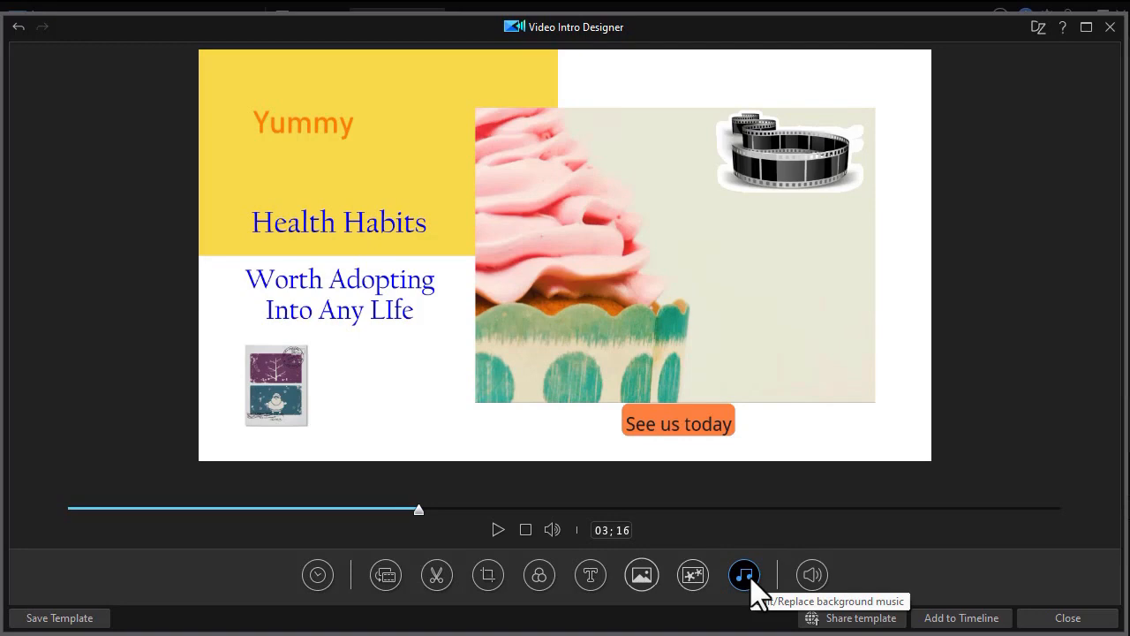
{"action": "mouse_move", "coordinate": [745, 582]}
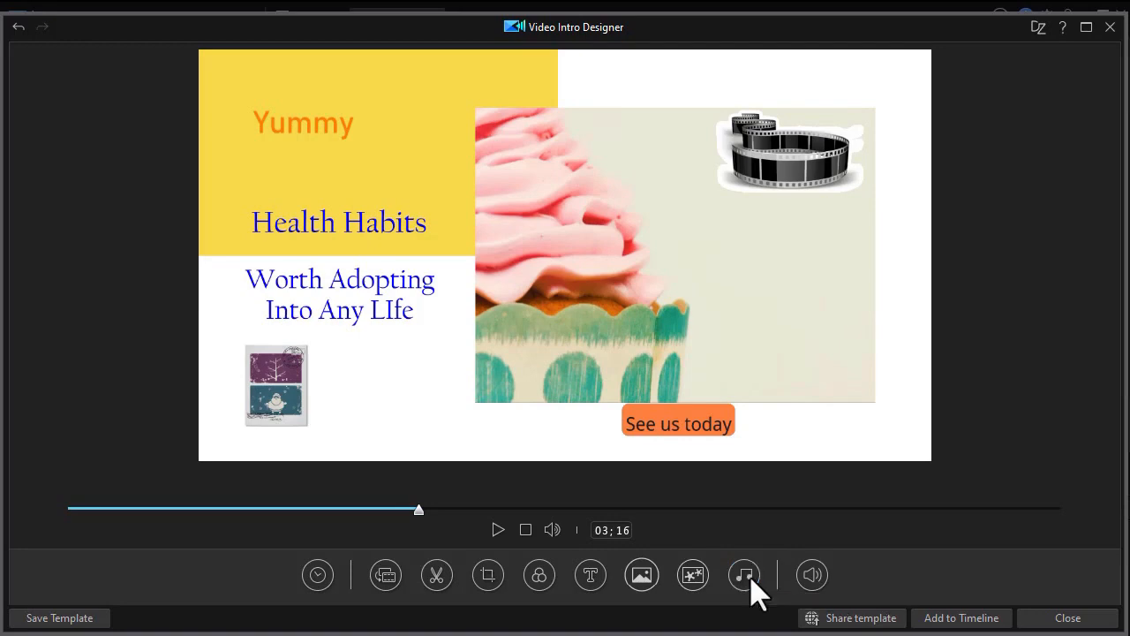
Step: Turn off Fade-out for the current background music track and start importing a new music file
{"action": "left_click", "coordinate": [743, 576]}
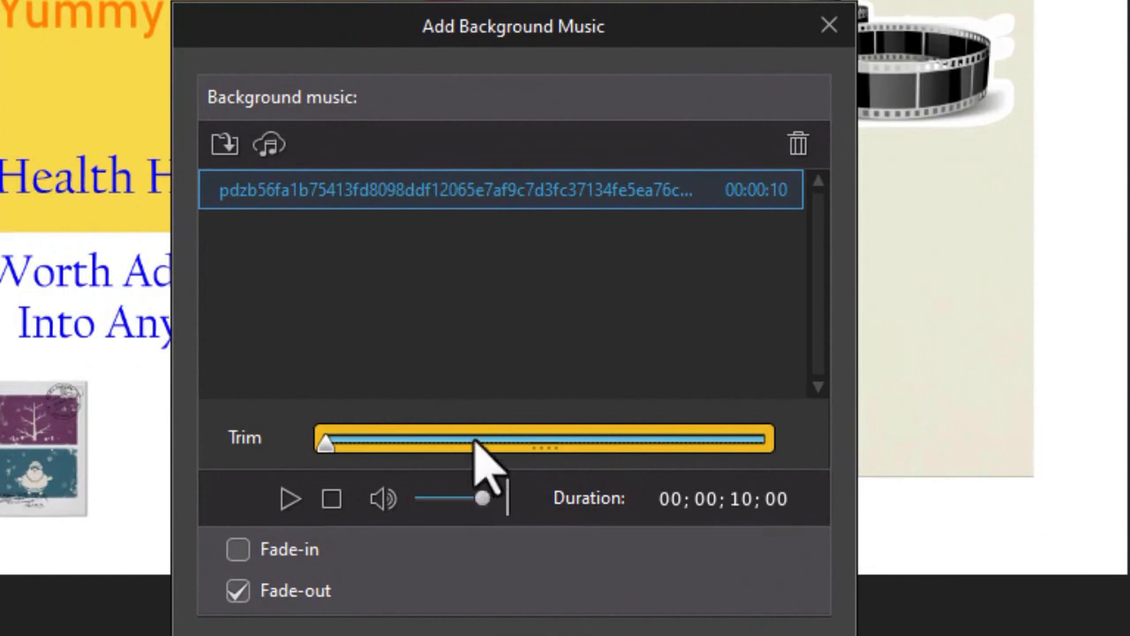
{"action": "mouse_move", "coordinate": [477, 459]}
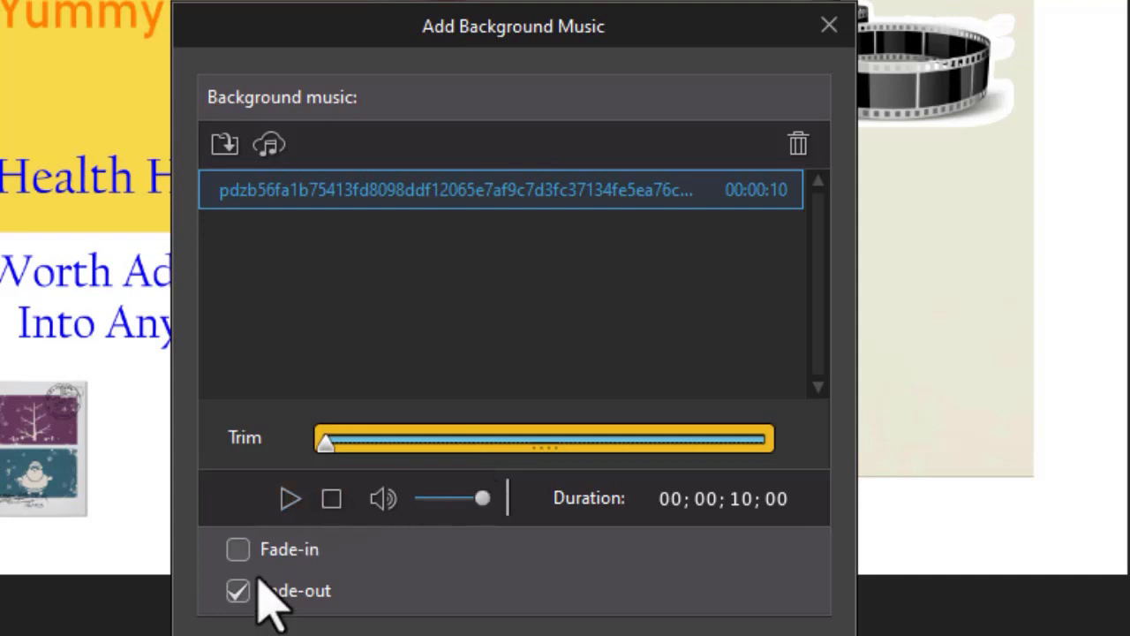
{"action": "left_click", "coordinate": [237, 589]}
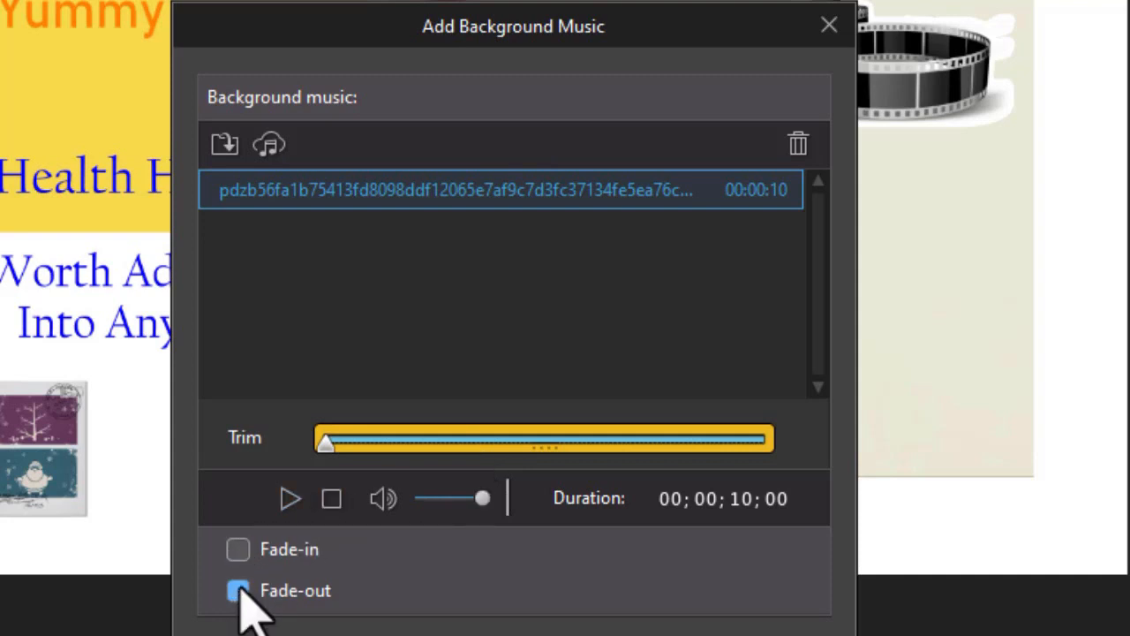
{"action": "left_click", "coordinate": [236, 589]}
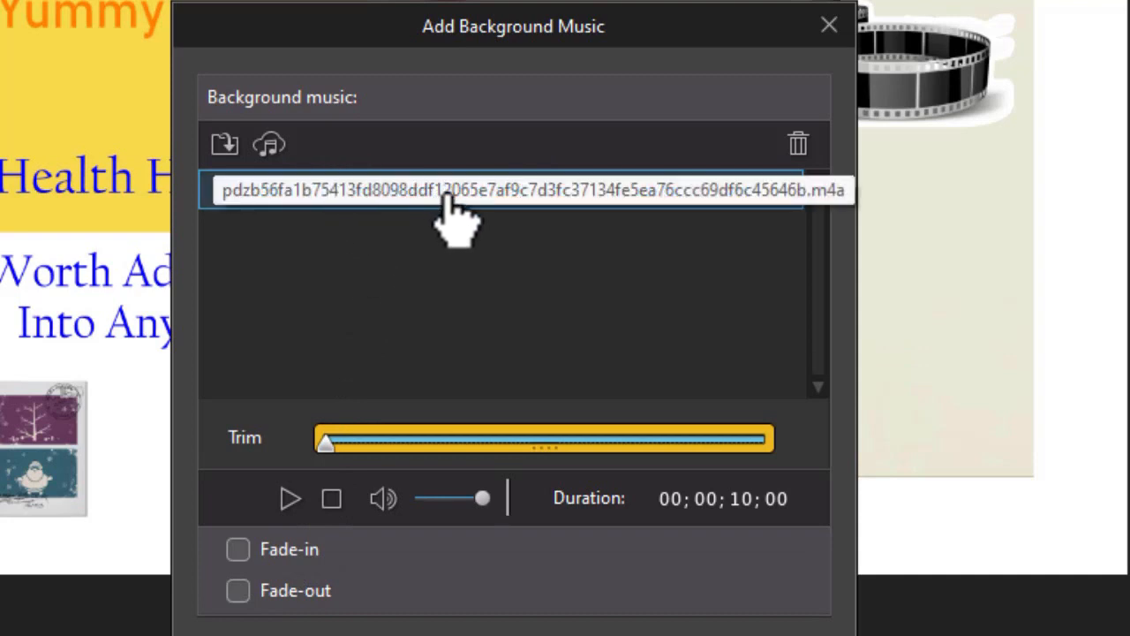
{"action": "left_click", "coordinate": [512, 191]}
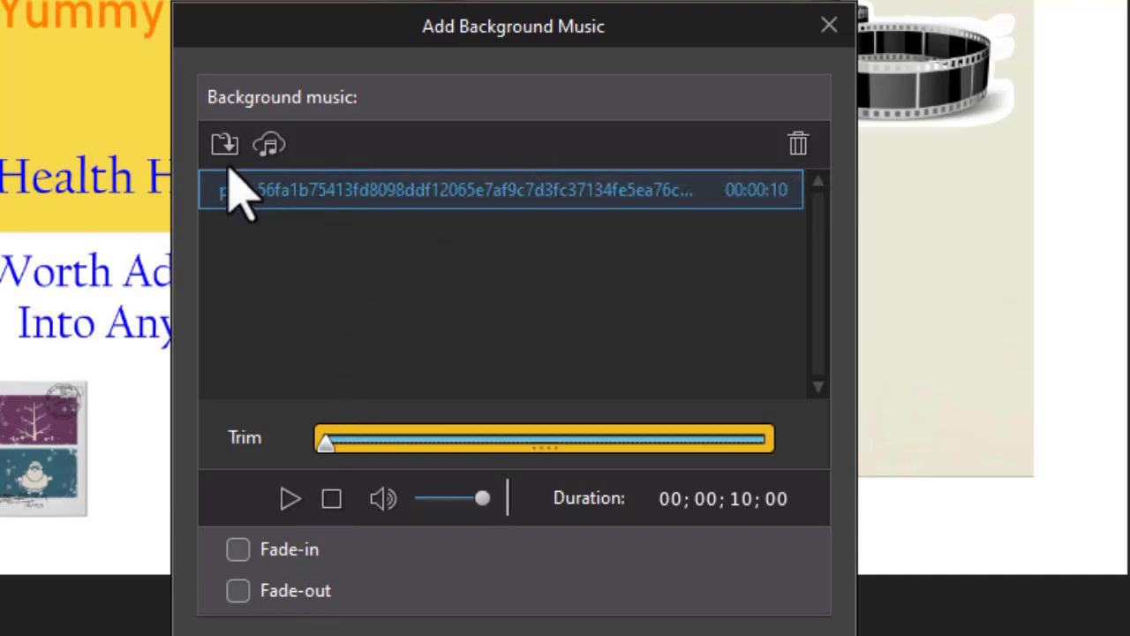
{"action": "mouse_move", "coordinate": [269, 145]}
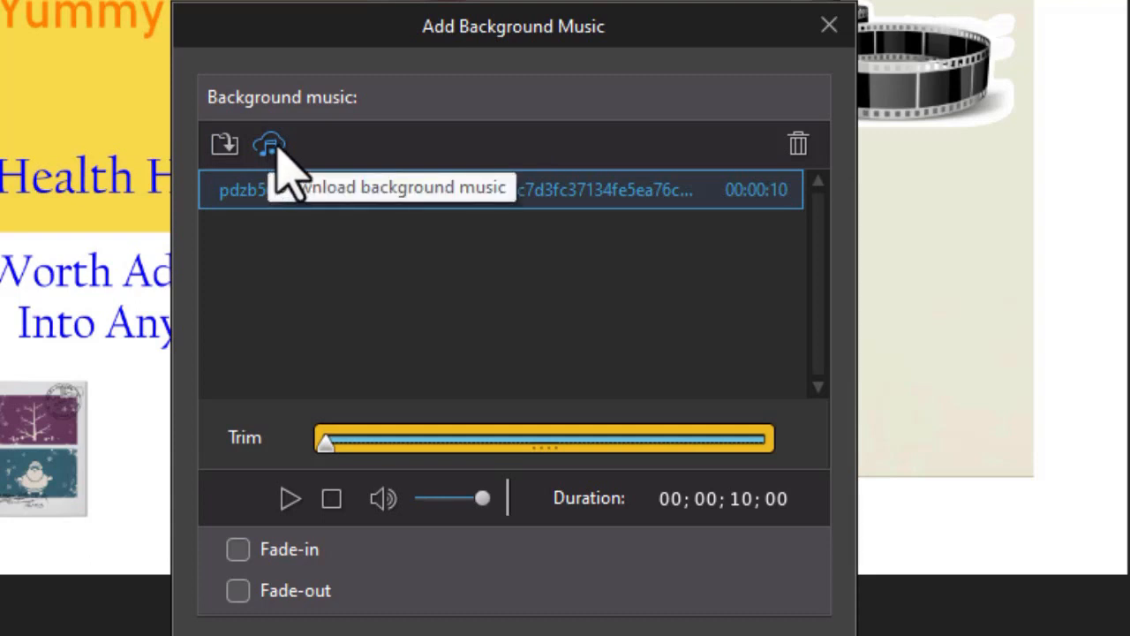
{"action": "mouse_move", "coordinate": [223, 145]}
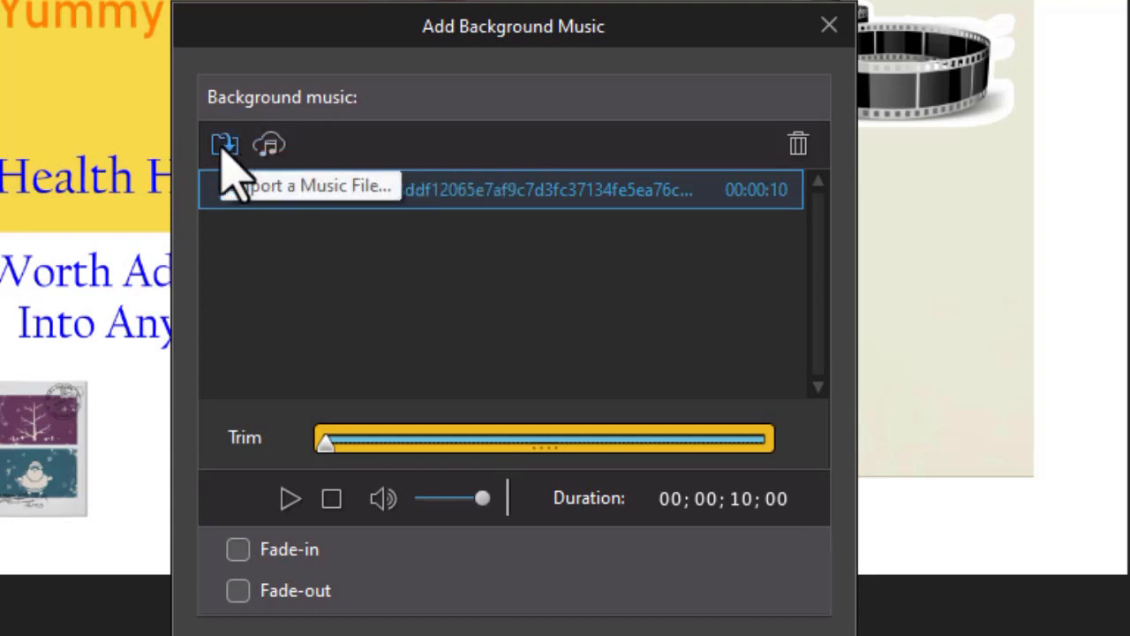
{"action": "left_click", "coordinate": [224, 144]}
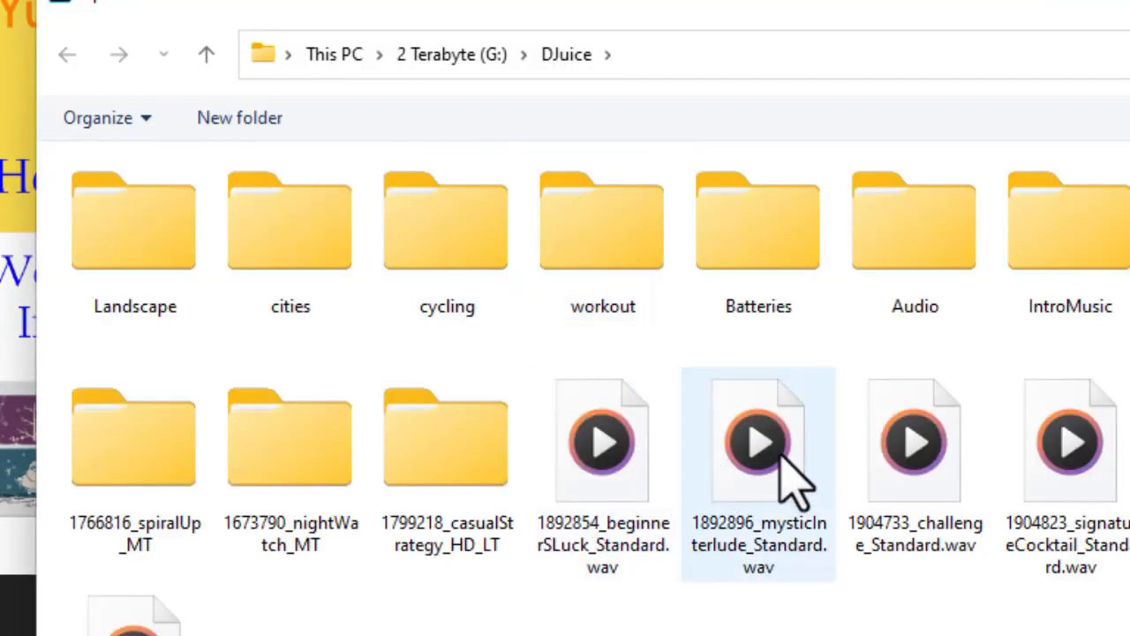
Step: Add 1892896_mysticInterlude_Standard.wav as background music, trim it to a middle section and preview it
{"action": "double_click", "coordinate": [757, 442]}
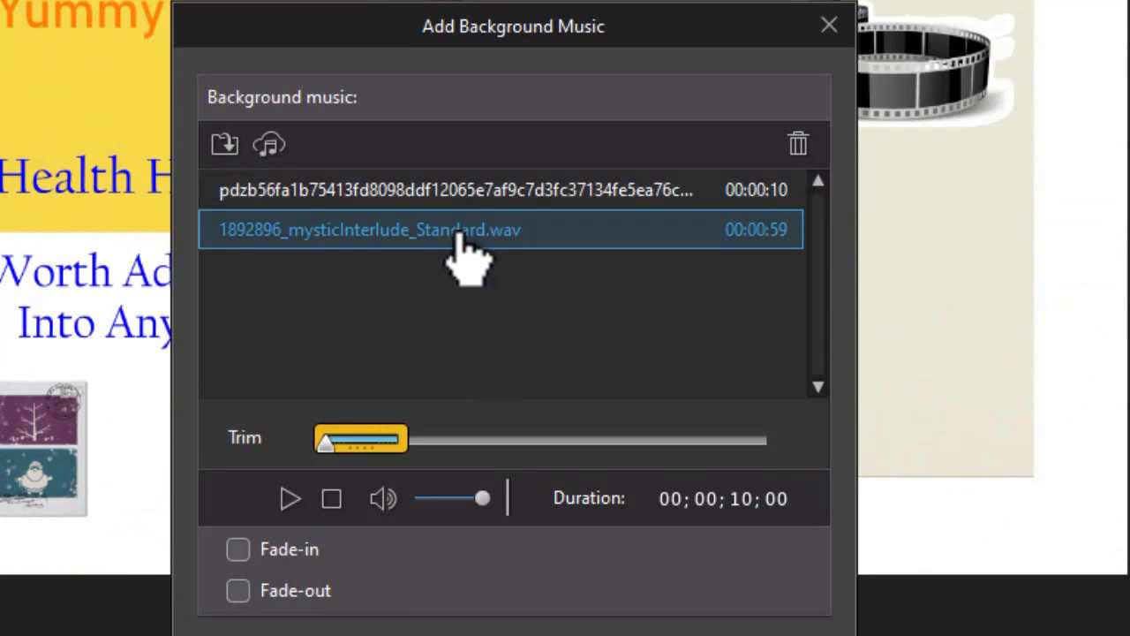
{"action": "mouse_move", "coordinate": [433, 463]}
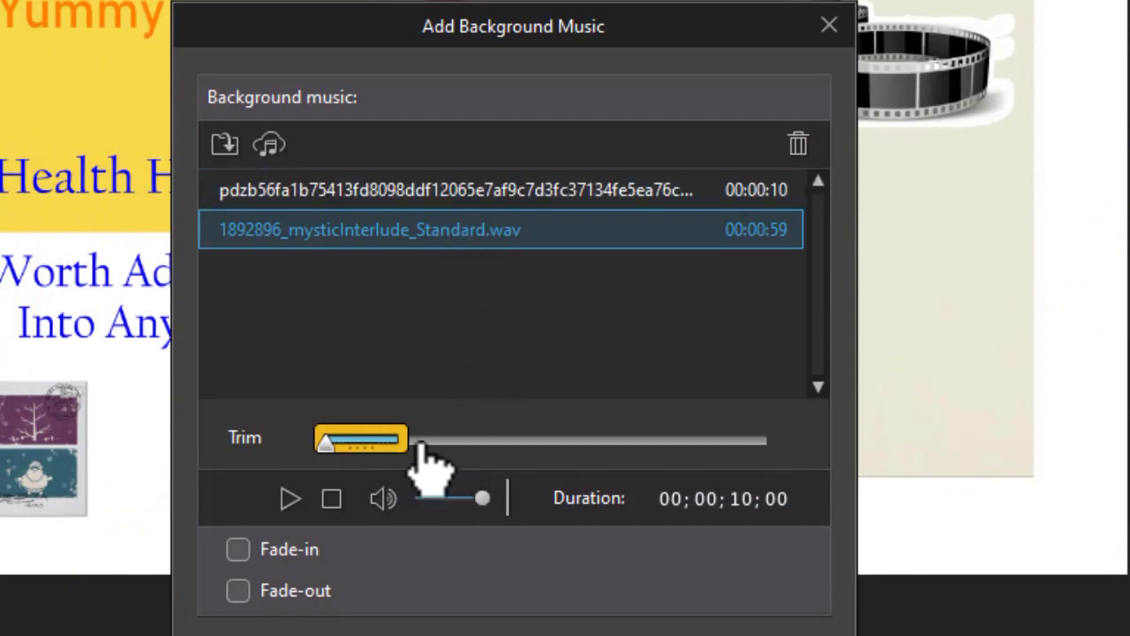
{"action": "left_click_drag", "start_coordinate": [360, 439], "coordinate": [514, 440]}
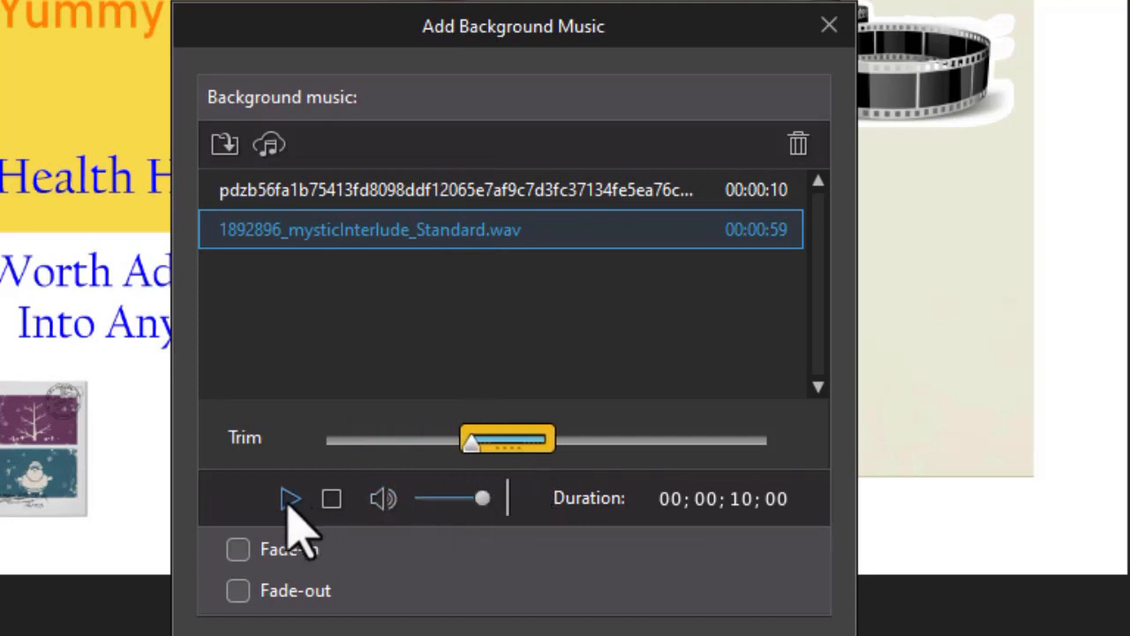
{"action": "left_click", "coordinate": [289, 498]}
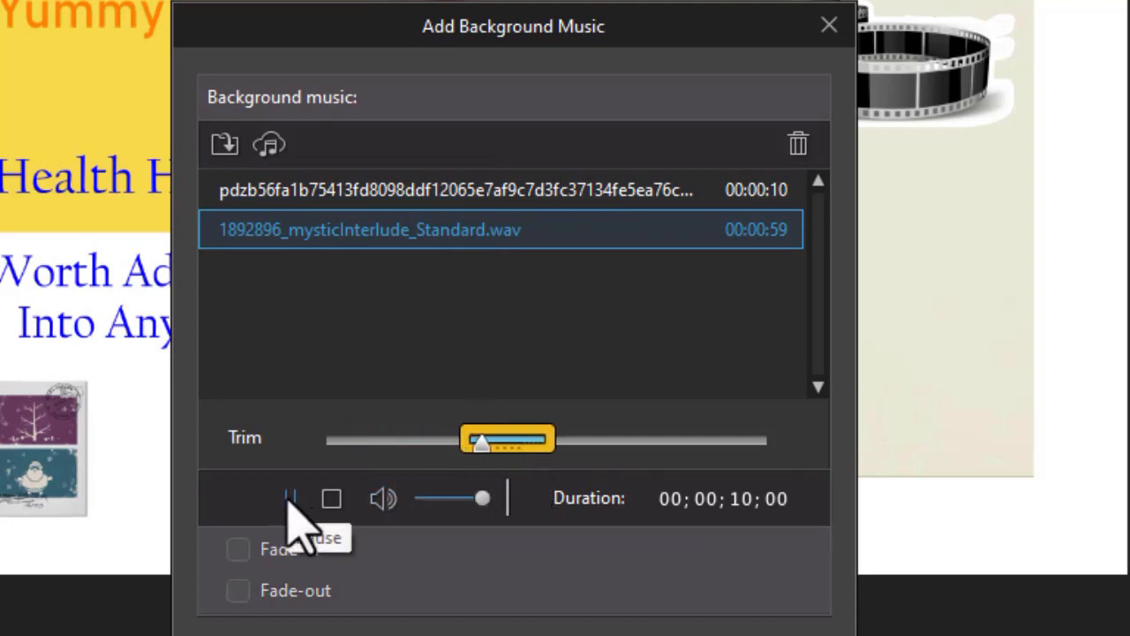
{"action": "left_click", "coordinate": [290, 498]}
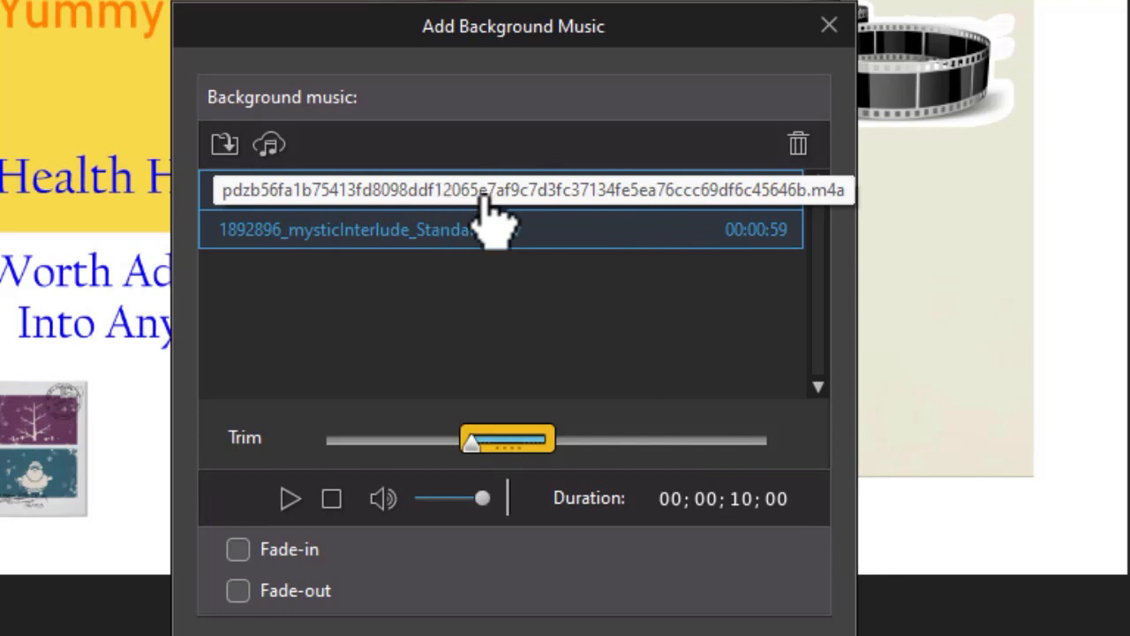
Step: Reselect the original background music track and close the music window
{"action": "left_click", "coordinate": [494, 191]}
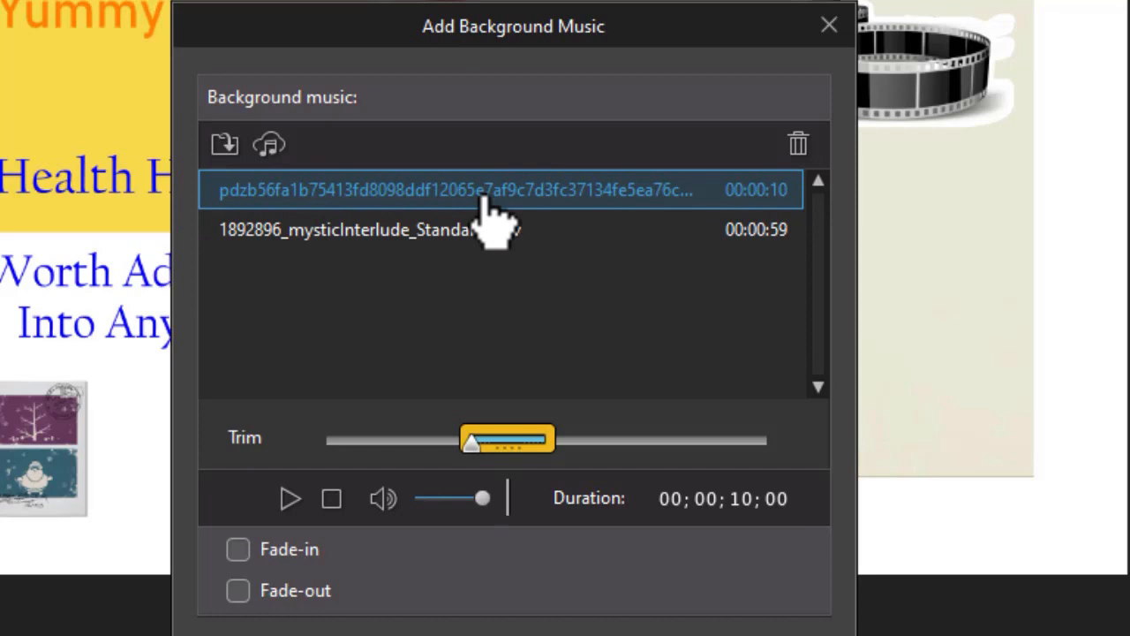
{"action": "left_click", "coordinate": [828, 24]}
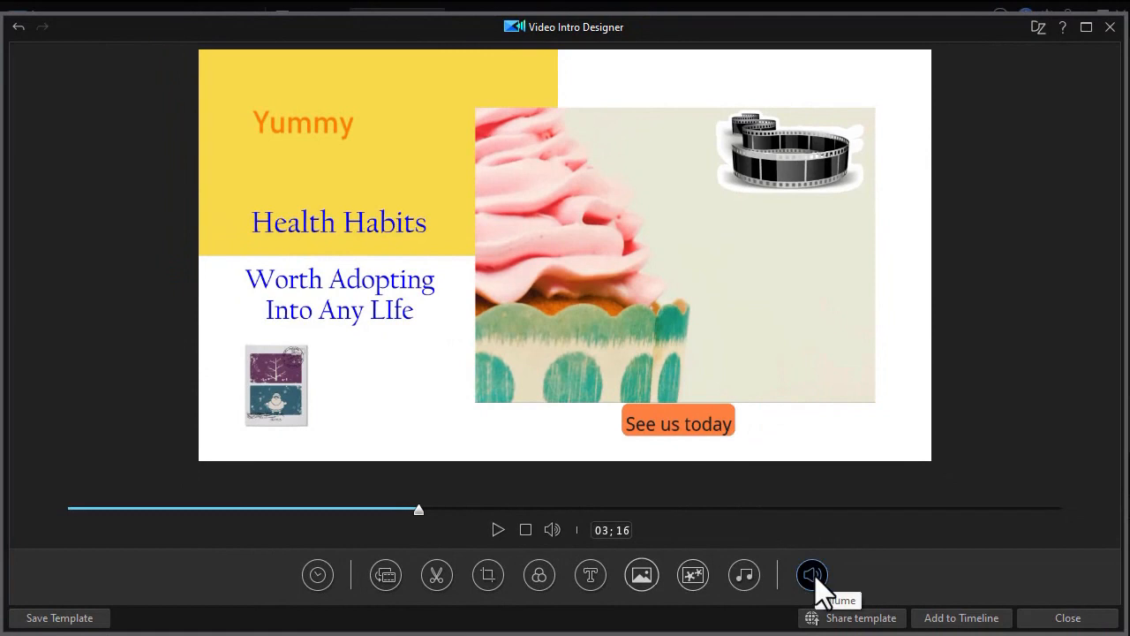
{"action": "mouse_move", "coordinate": [874, 544]}
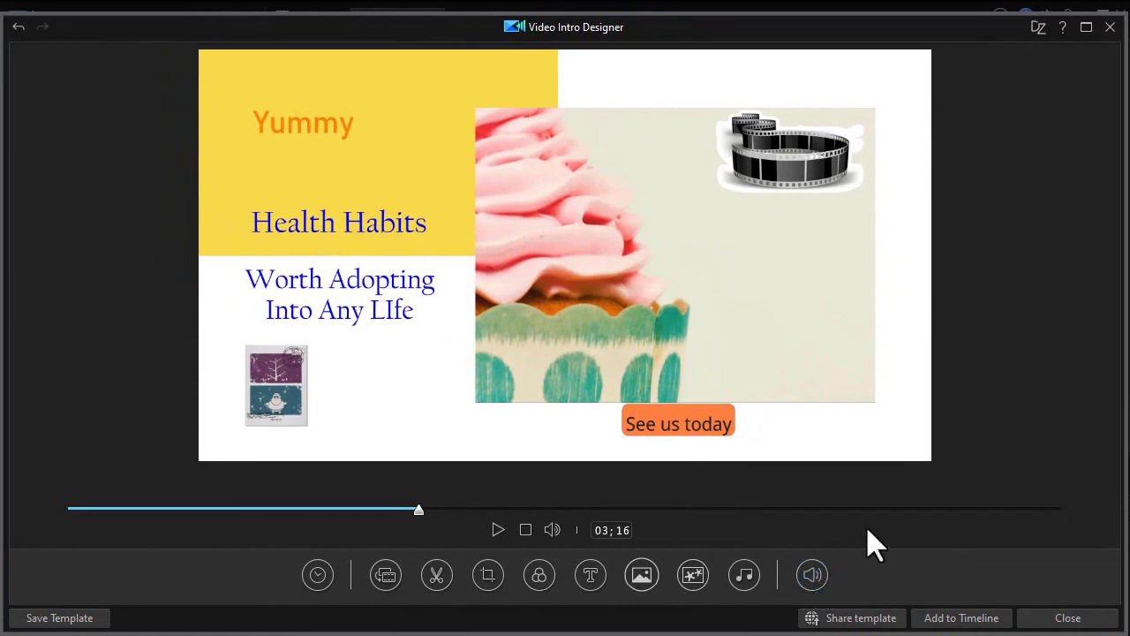
{"action": "mouse_move", "coordinate": [985, 555]}
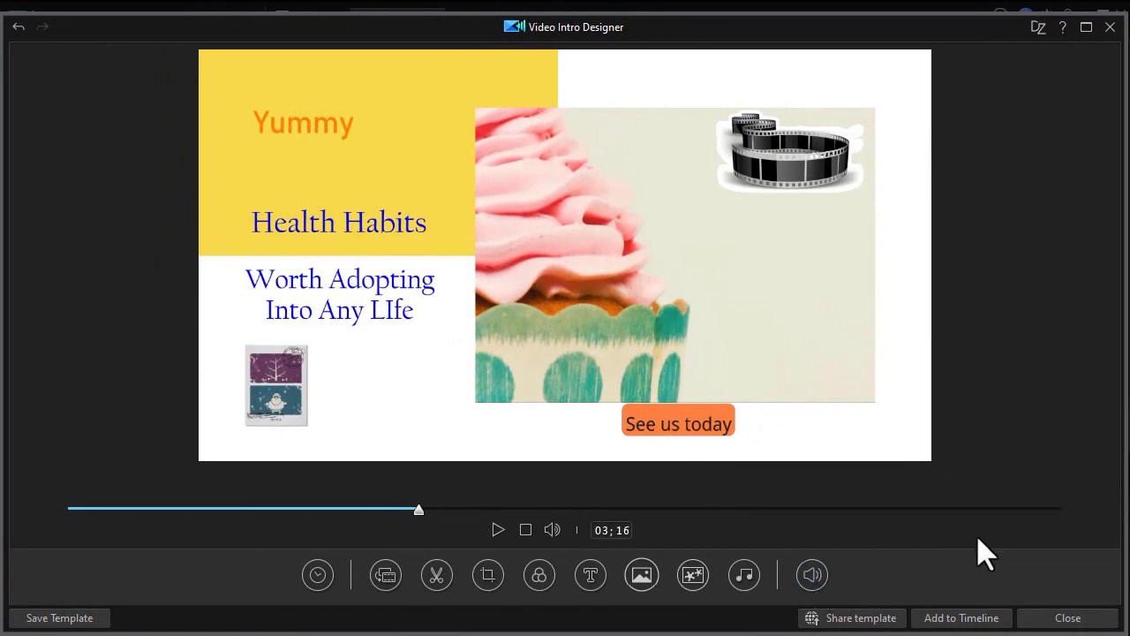
{"action": "mouse_move", "coordinate": [1006, 563]}
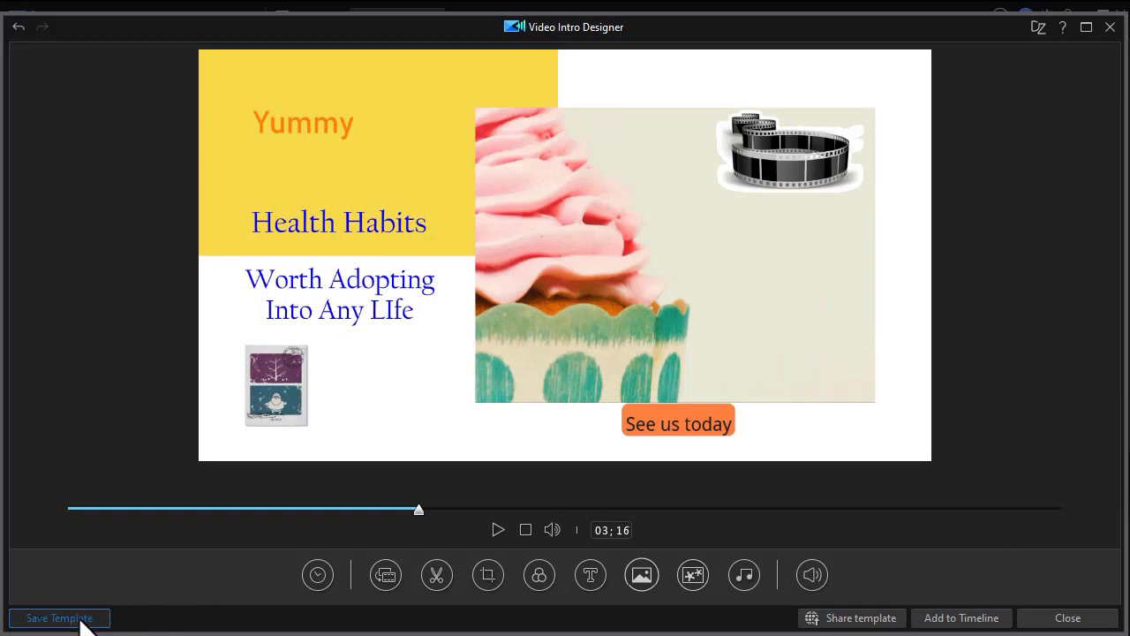
Step: Save the intro as a template named 'template' and add it to the project timeline
{"action": "left_click", "coordinate": [60, 619]}
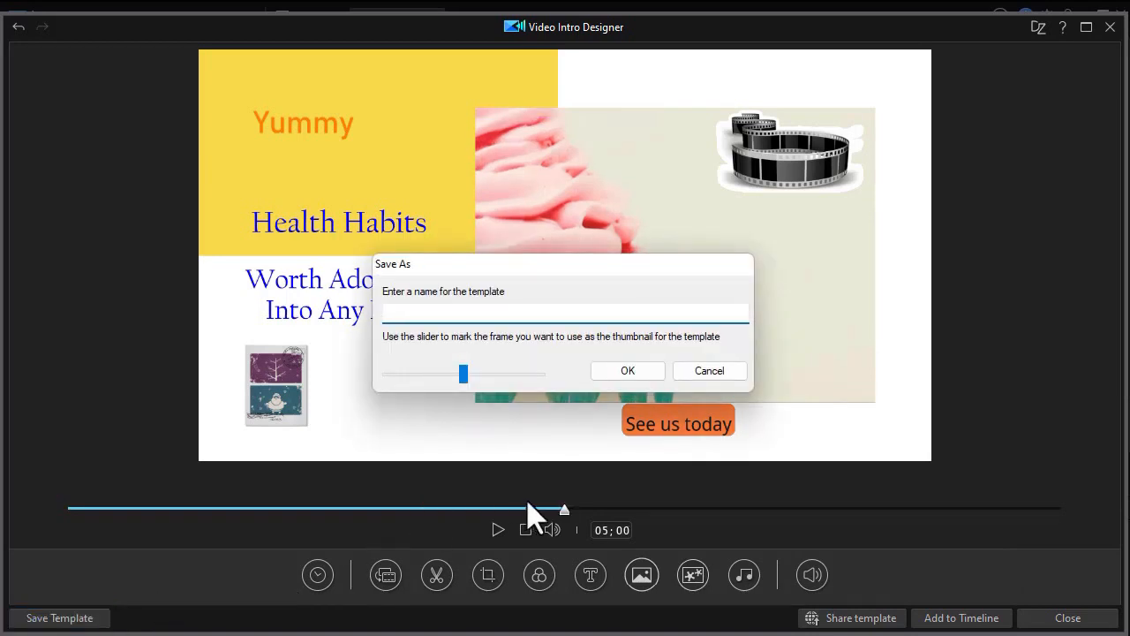
{"action": "type", "text": "template"}
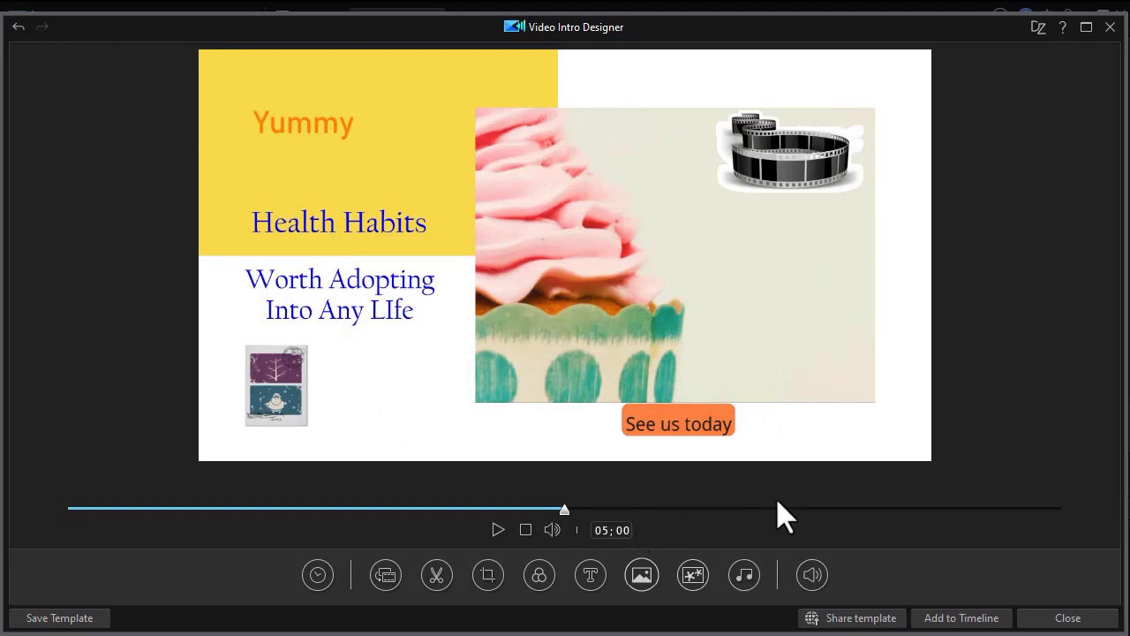
{"action": "mouse_move", "coordinate": [851, 618]}
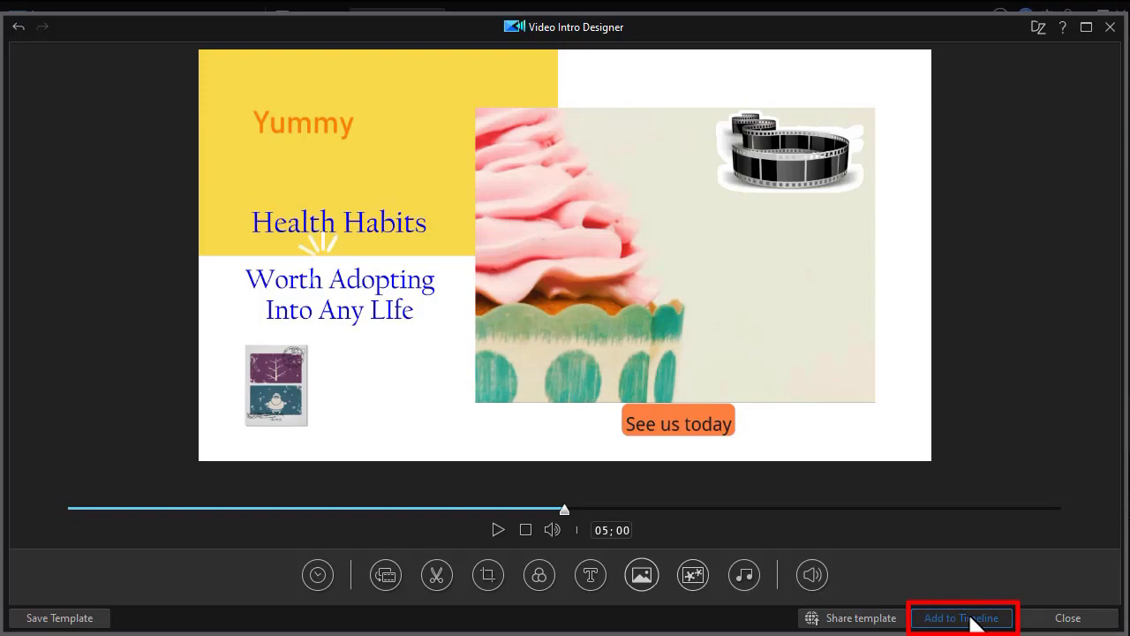
{"action": "left_click", "coordinate": [961, 618]}
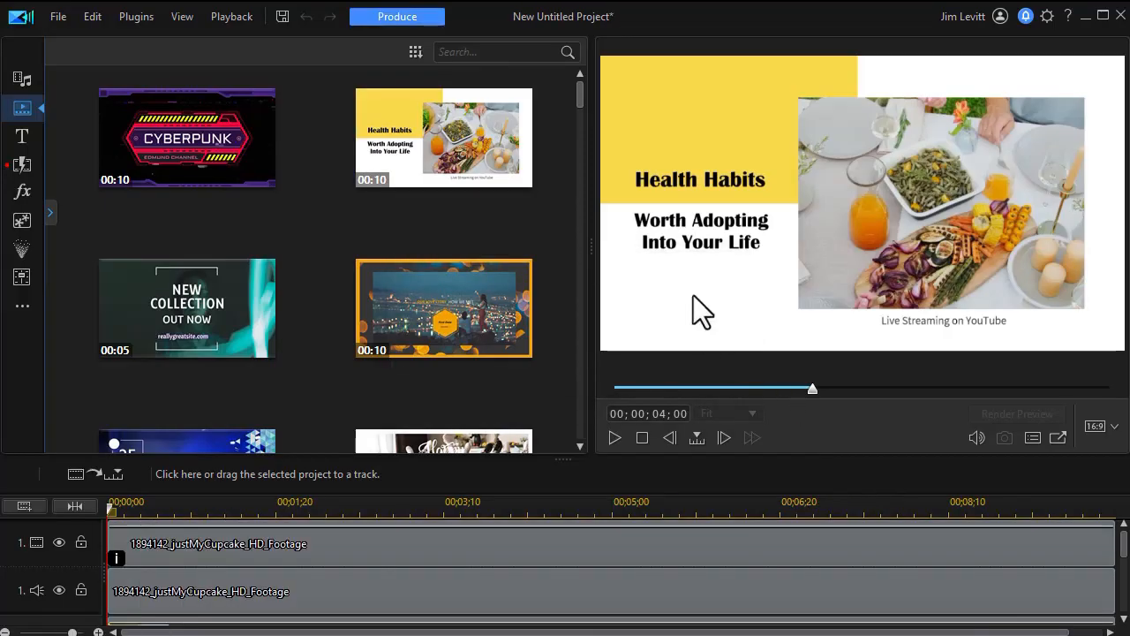